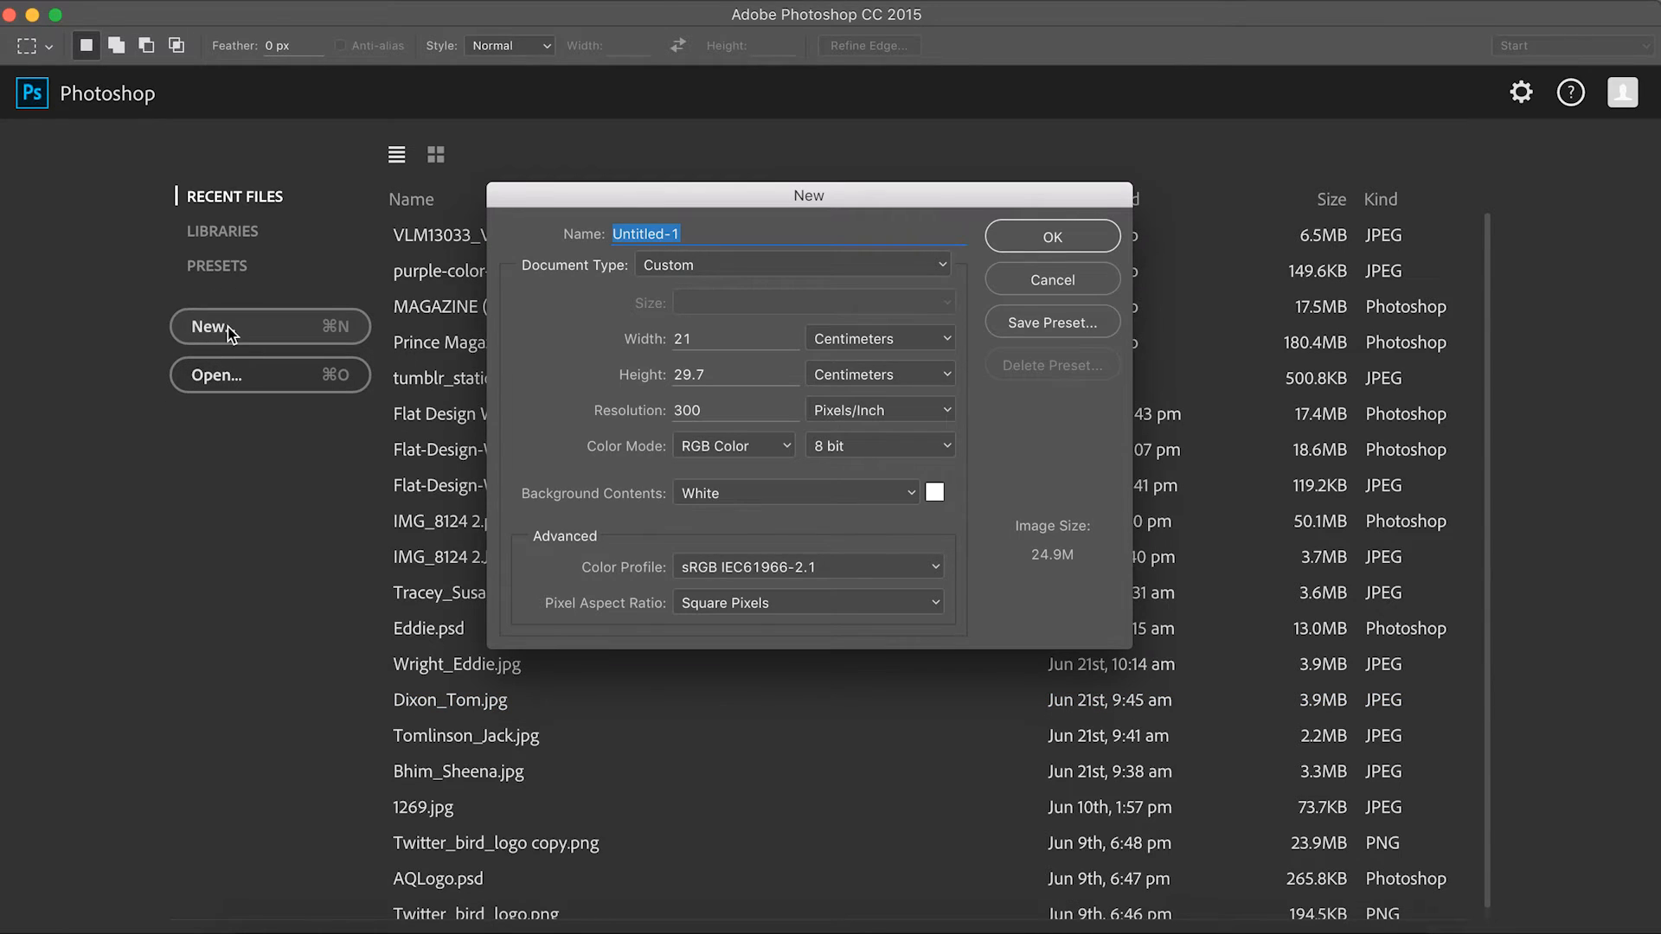
Step: Move the New dialog aside and name the document 'Magazine Cover Tutorial'
{"action": "left_click_drag", "start_coordinate": [808, 195], "coordinate": [480, 273]}
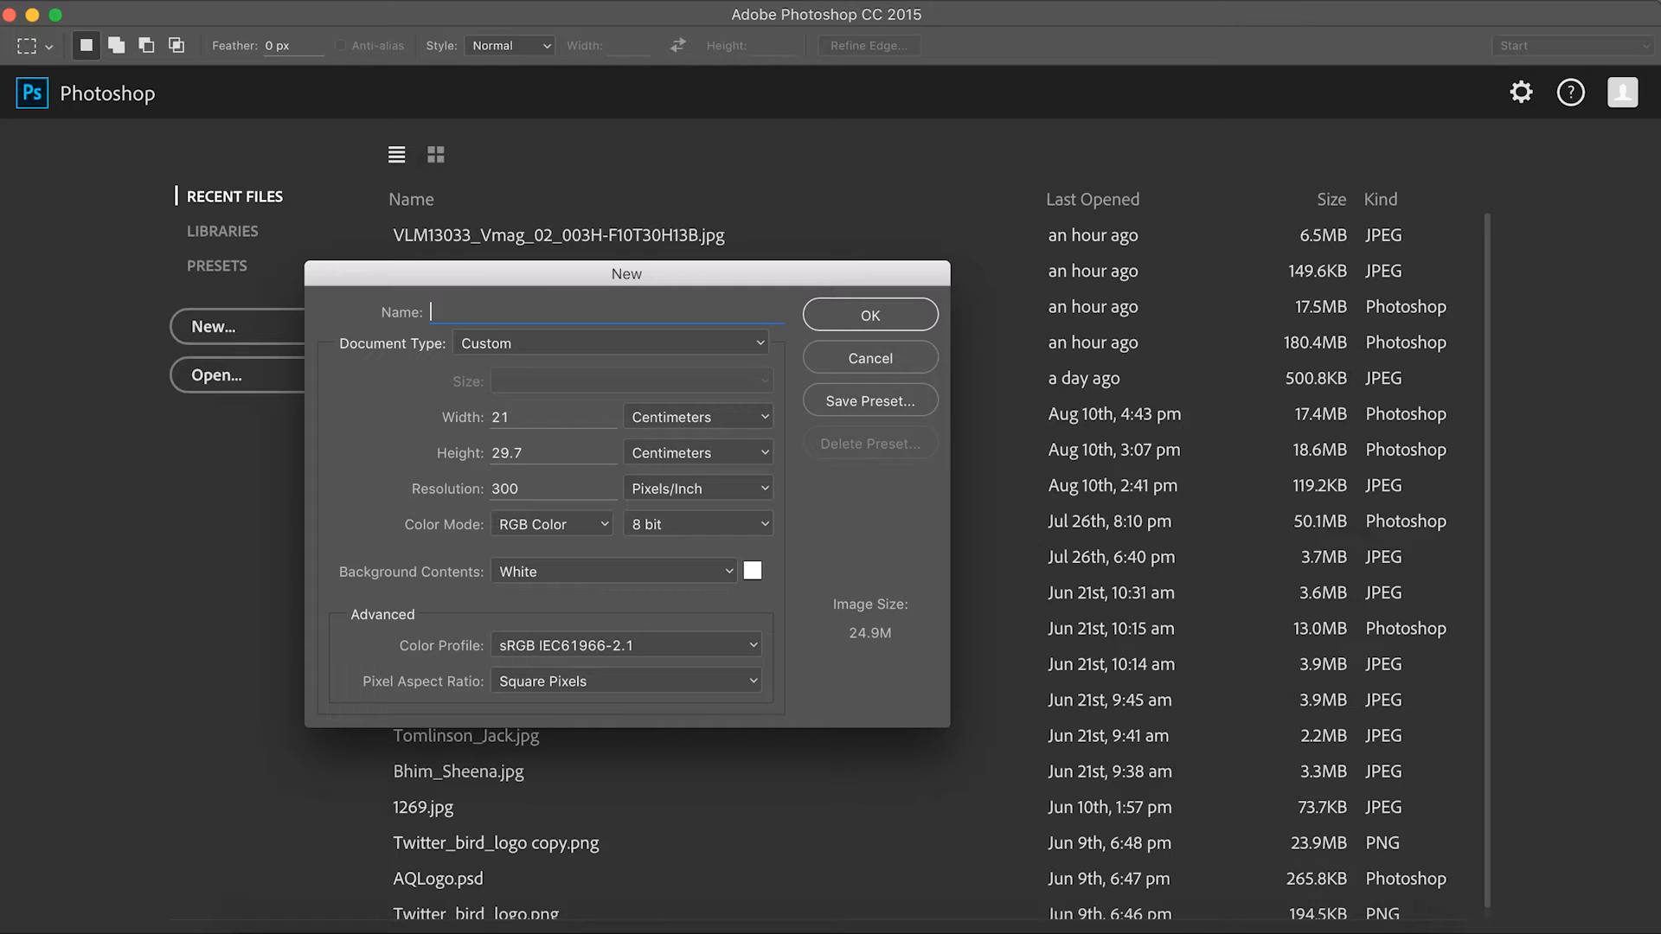
{"action": "type", "text": "Magazine Cover"}
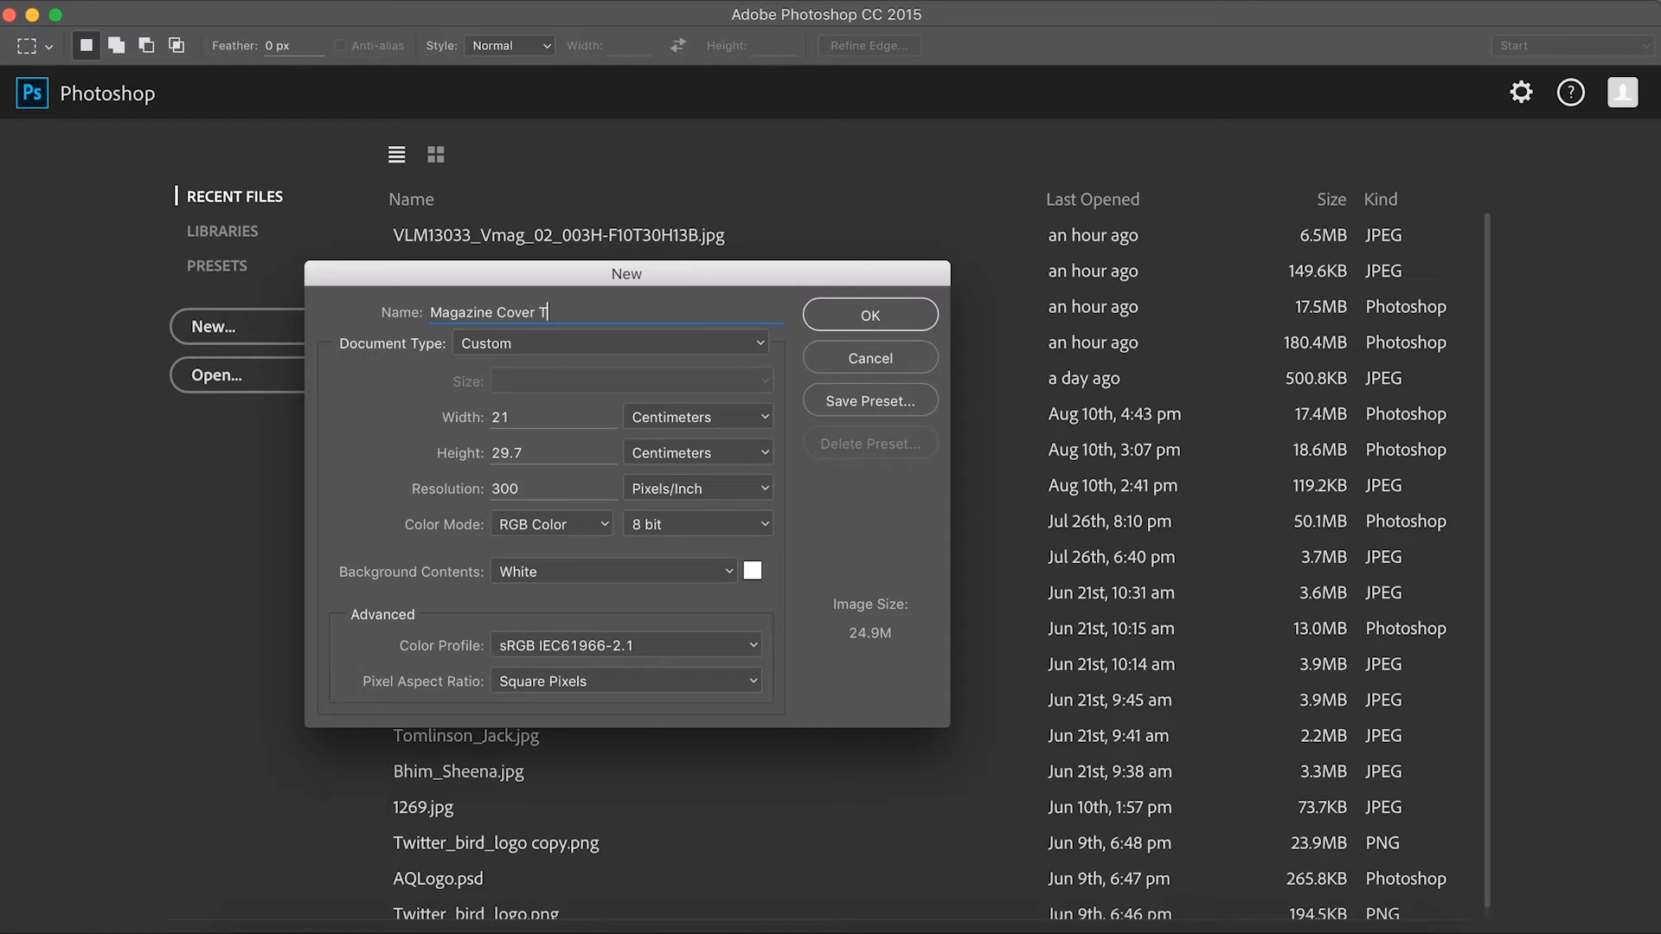
{"action": "type", "text": "Tutorial"}
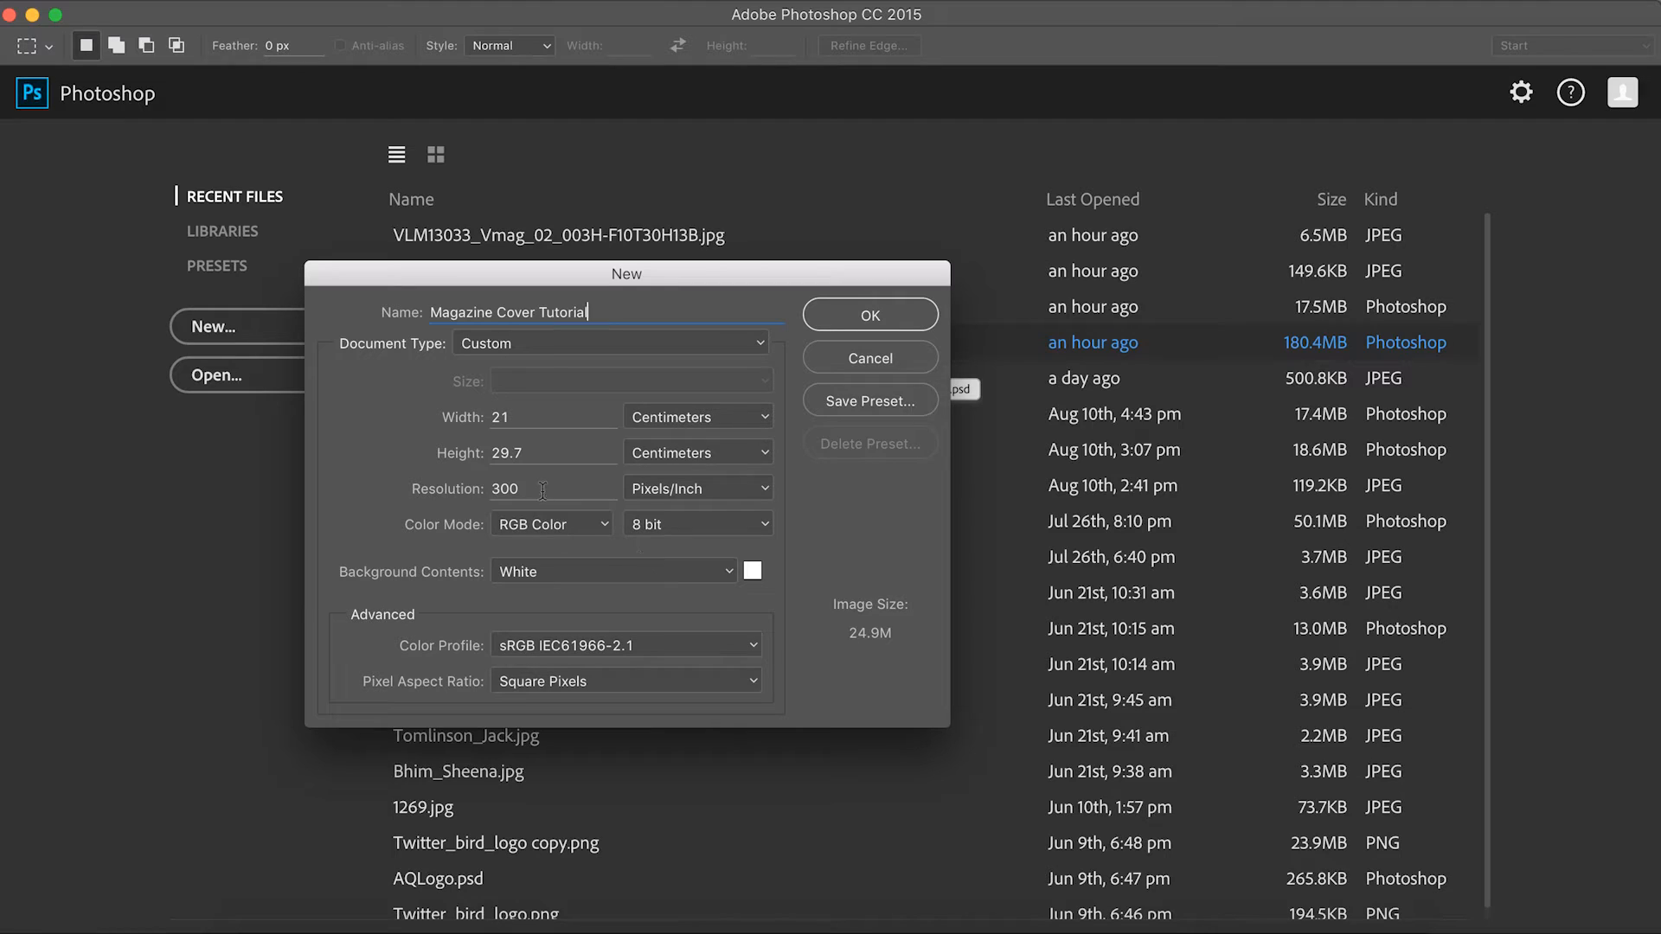
{"action": "mouse_move", "coordinate": [529, 534]}
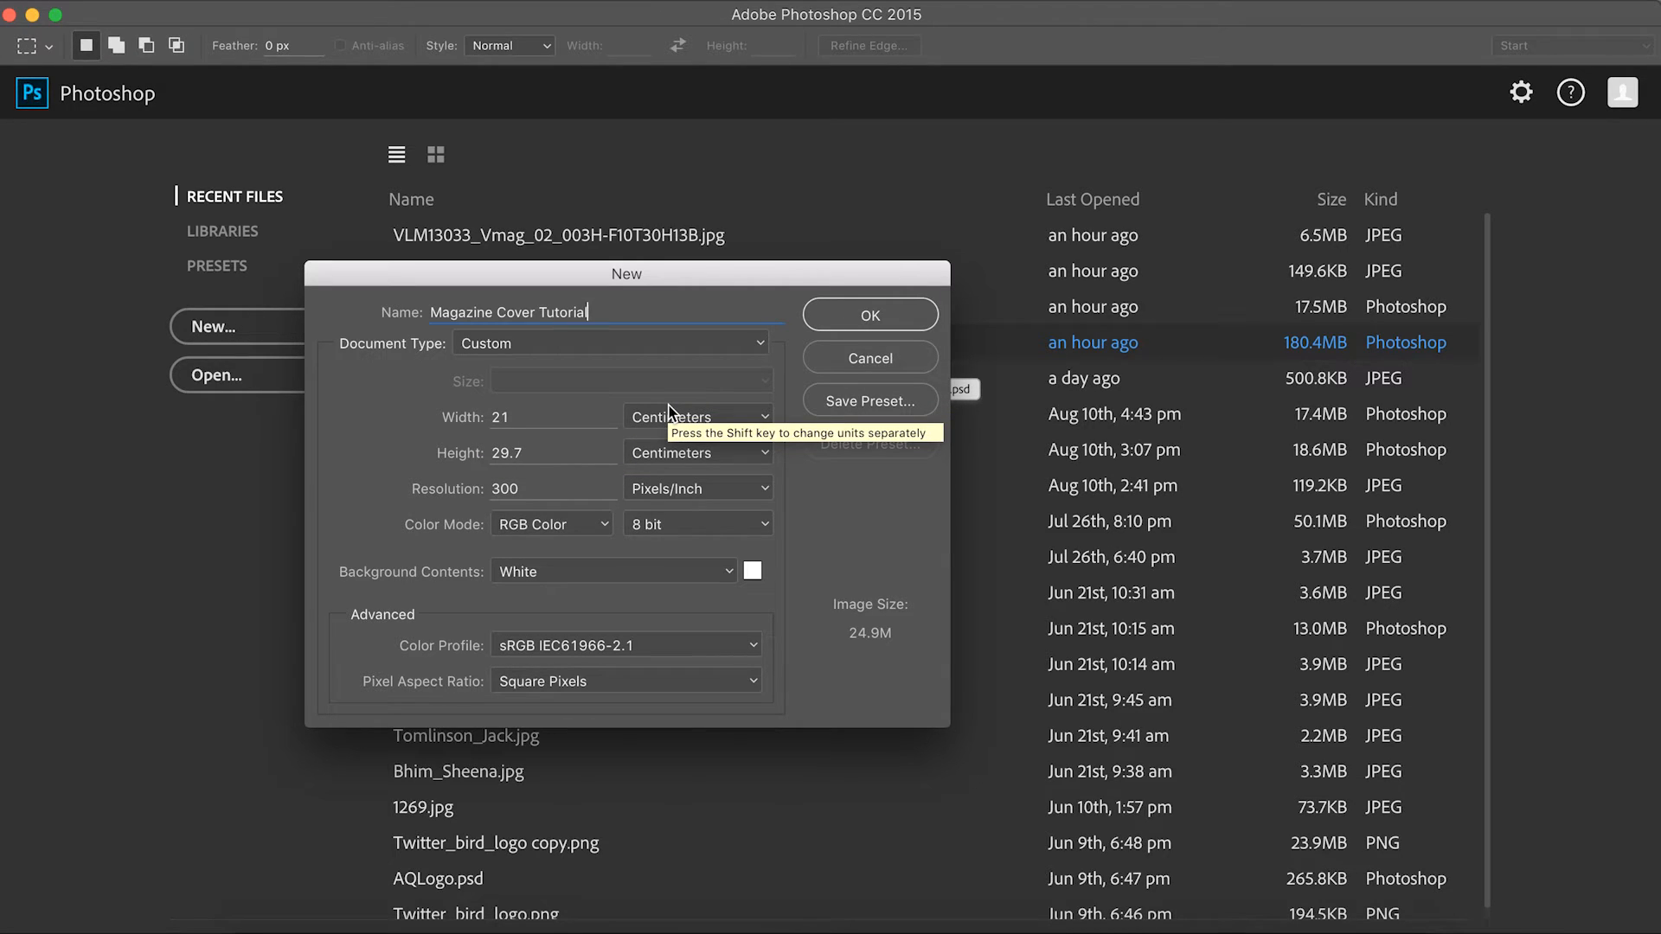
Step: Set the page to 210 × 297 millimetres, keeping resolution at 300 pixels/inch
{"action": "left_click", "coordinate": [698, 415]}
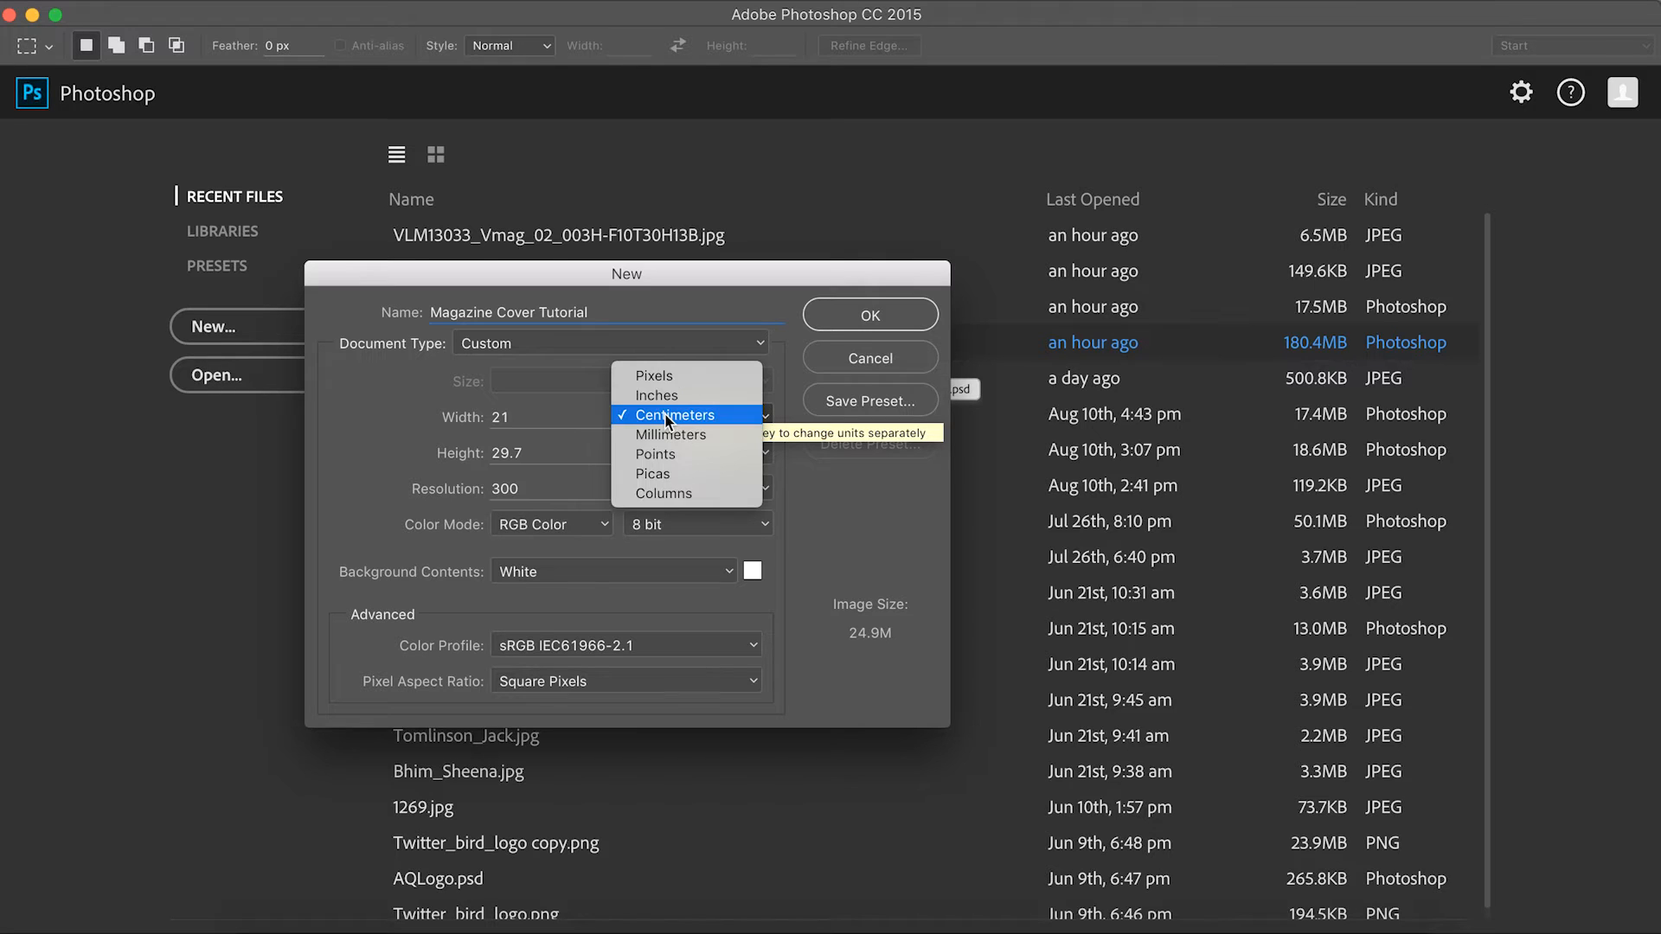
{"action": "left_click", "coordinate": [671, 435]}
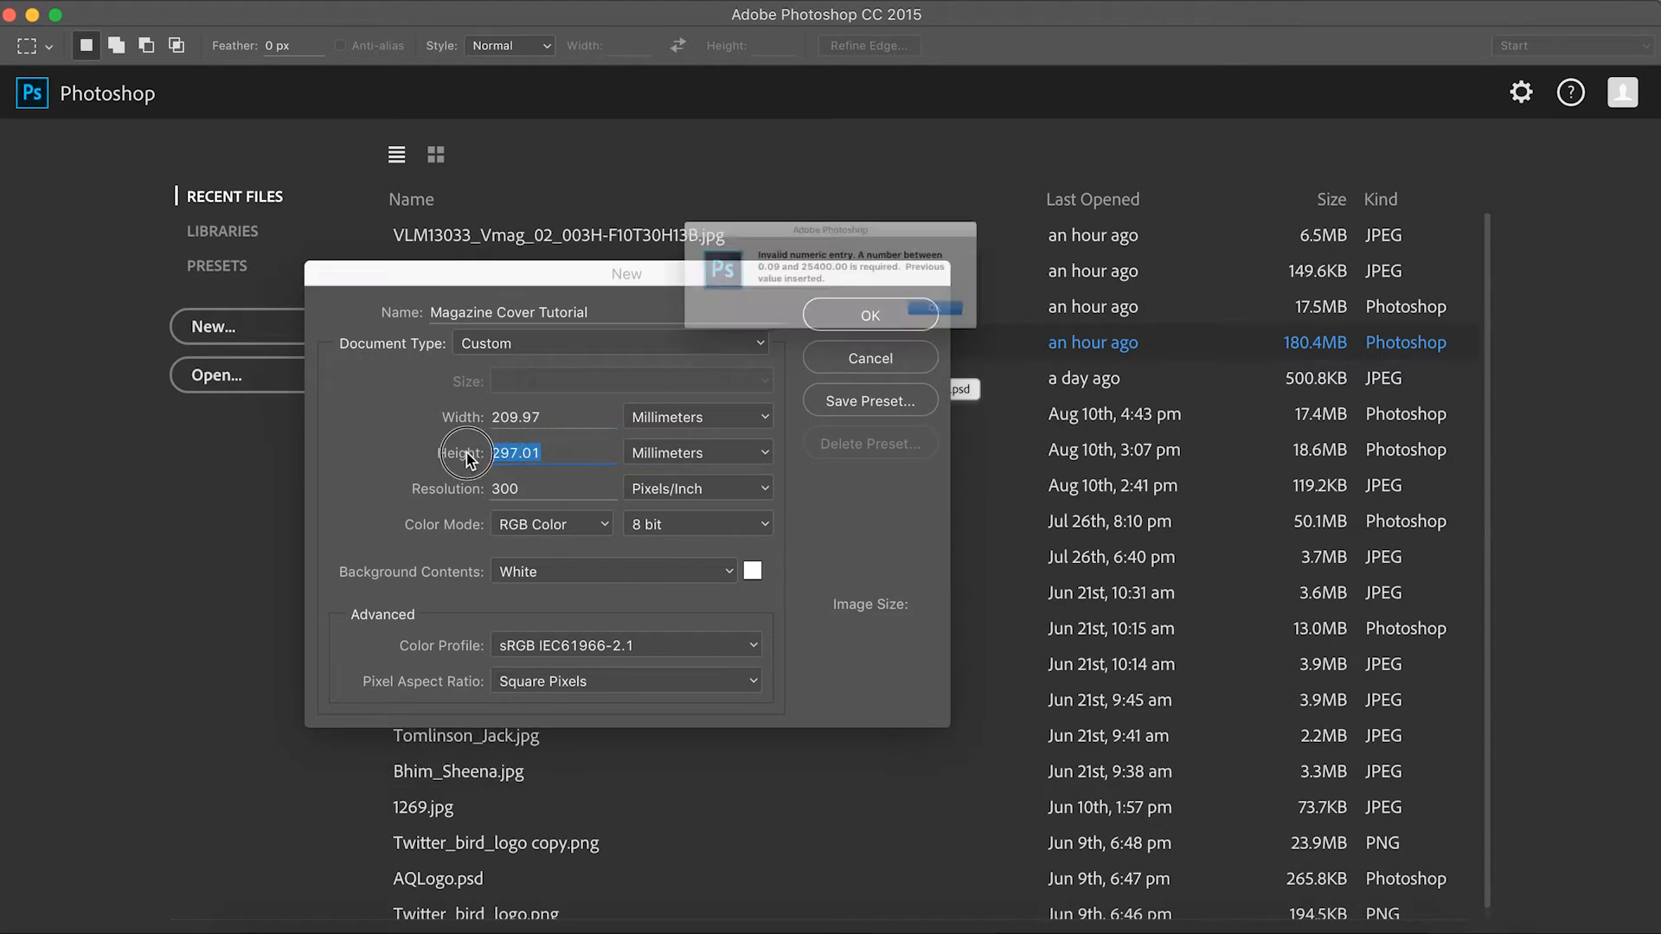
{"action": "left_click", "coordinate": [868, 315]}
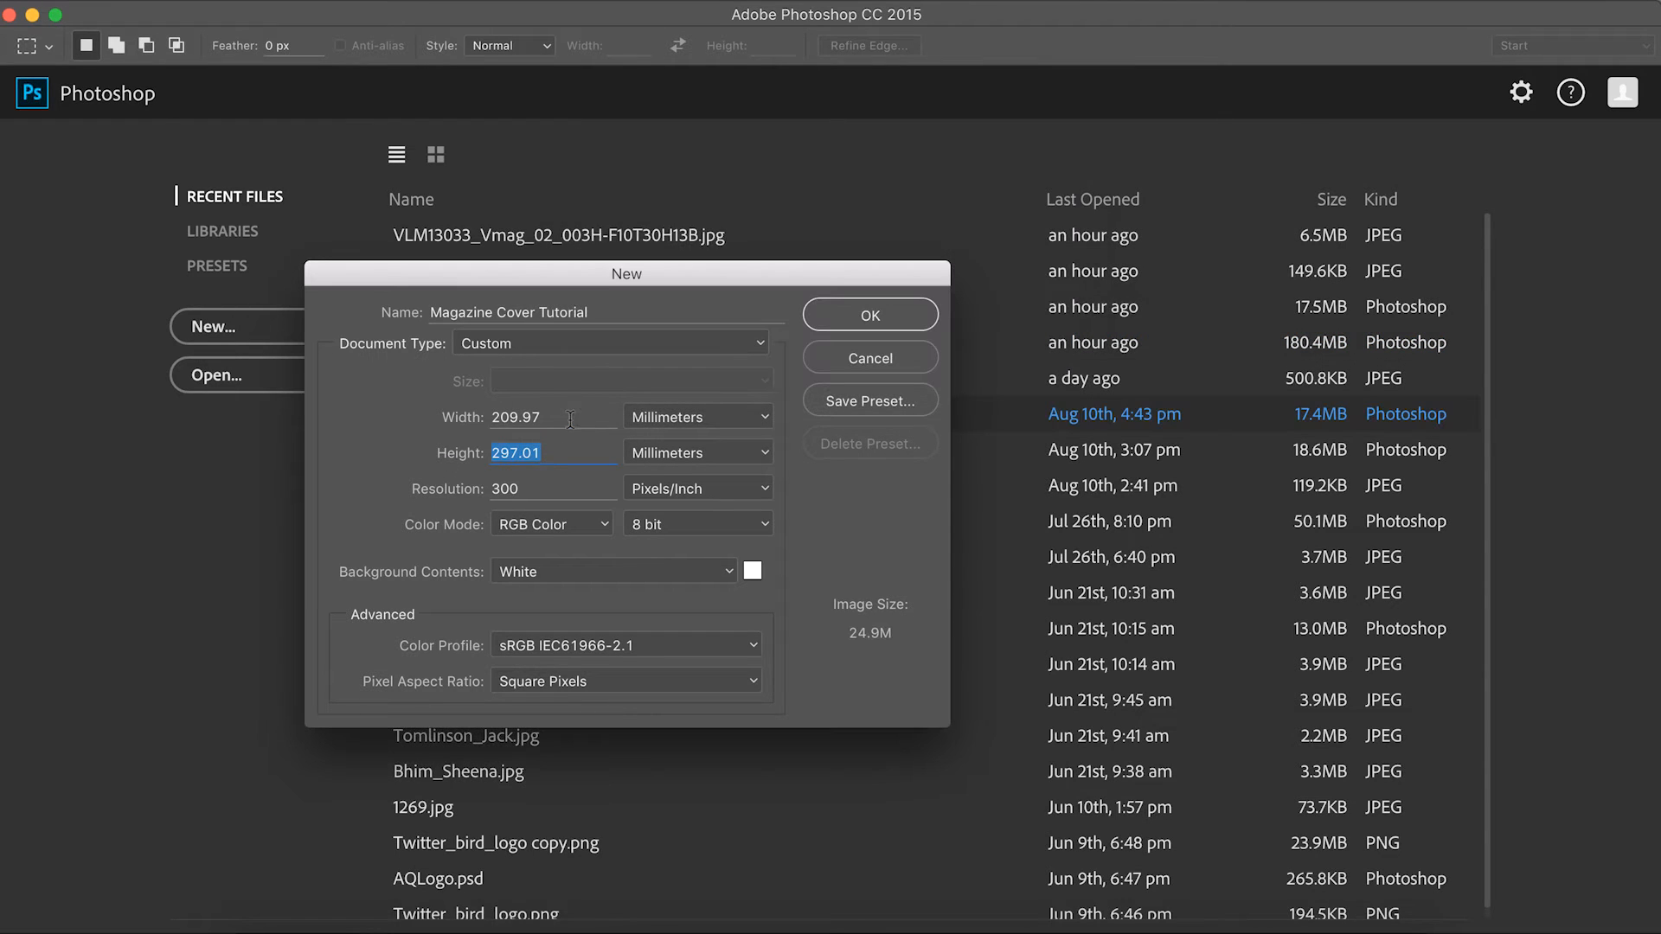
{"action": "left_click", "coordinate": [551, 416]}
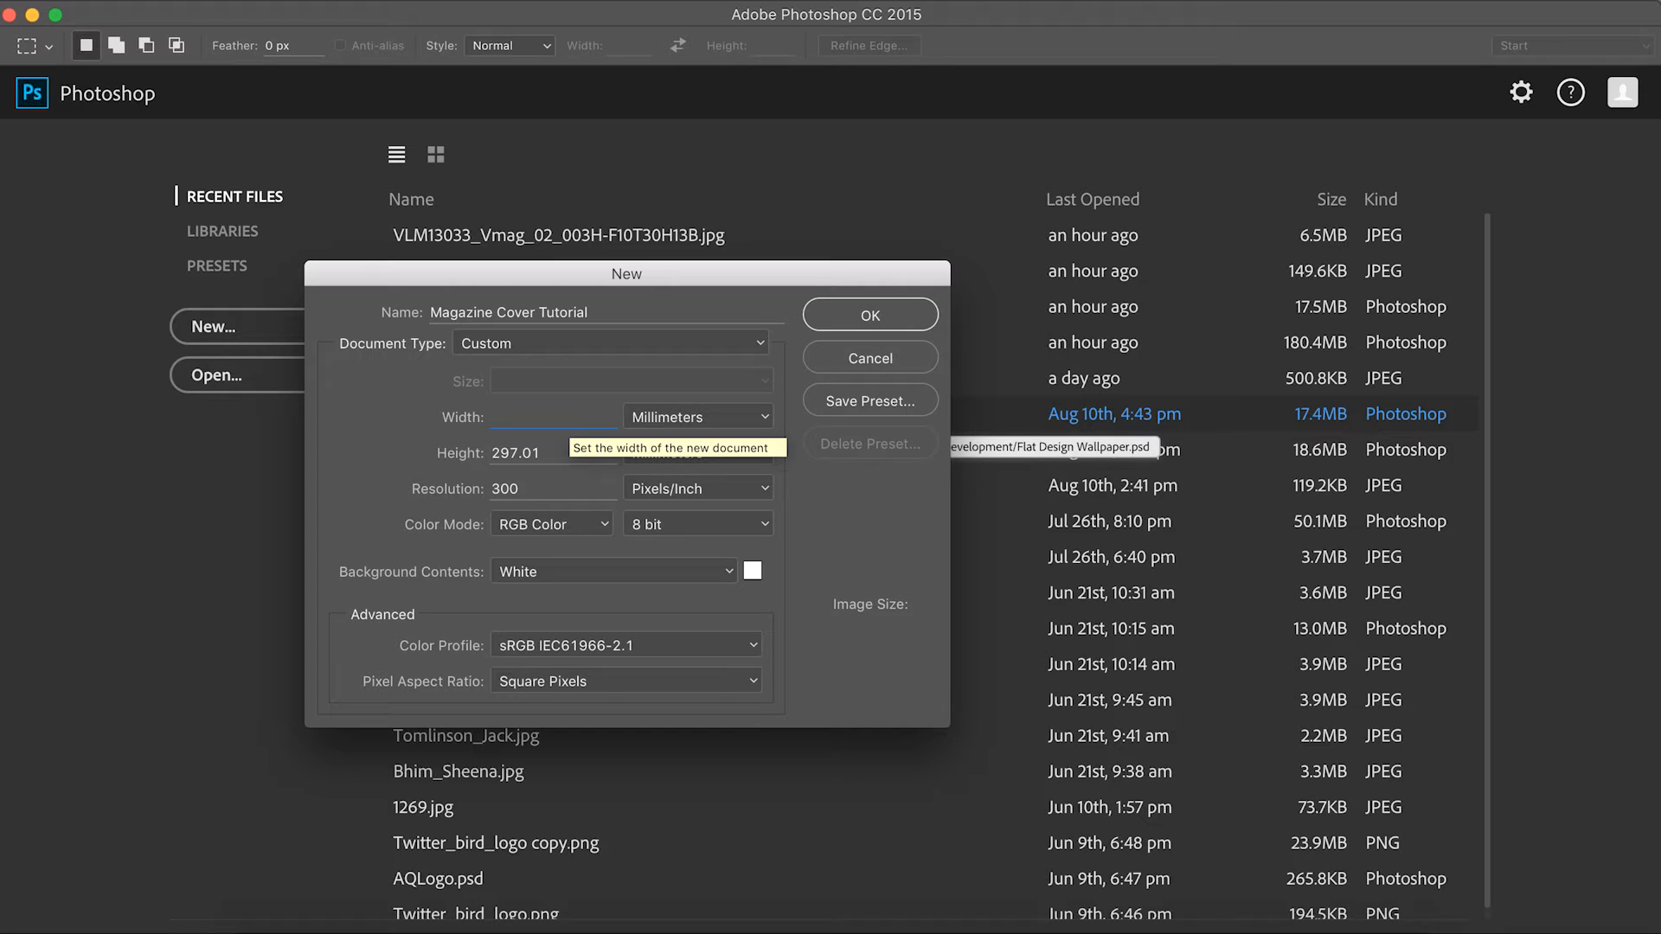
{"action": "type", "text": "210"}
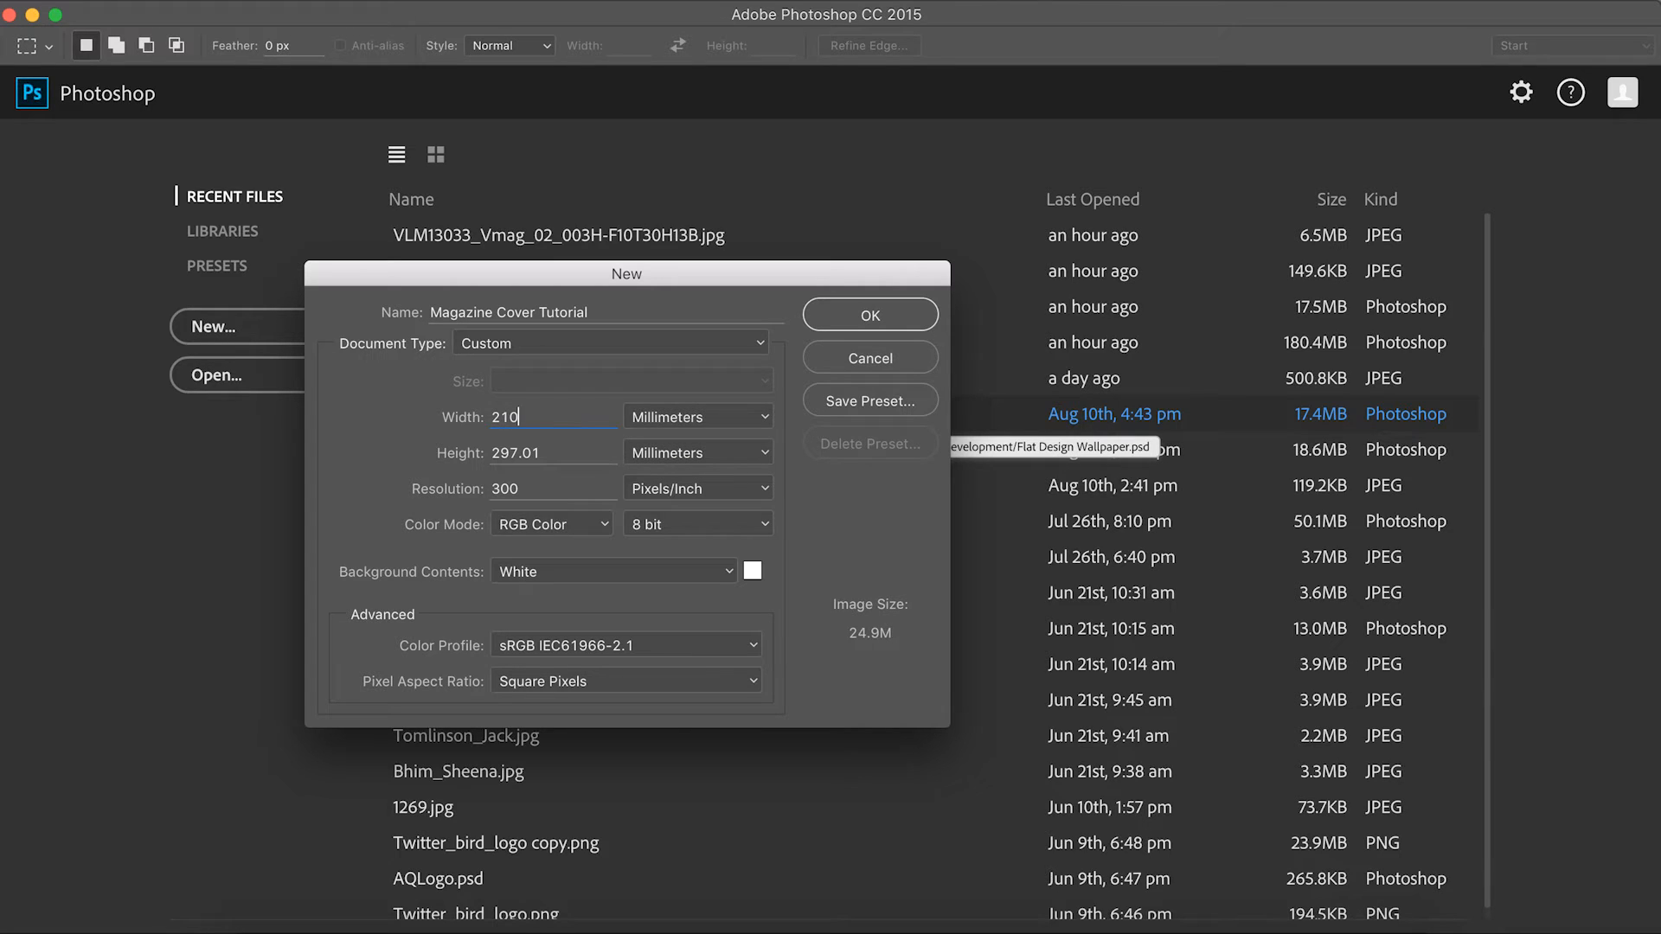
{"action": "left_click", "coordinate": [551, 453]}
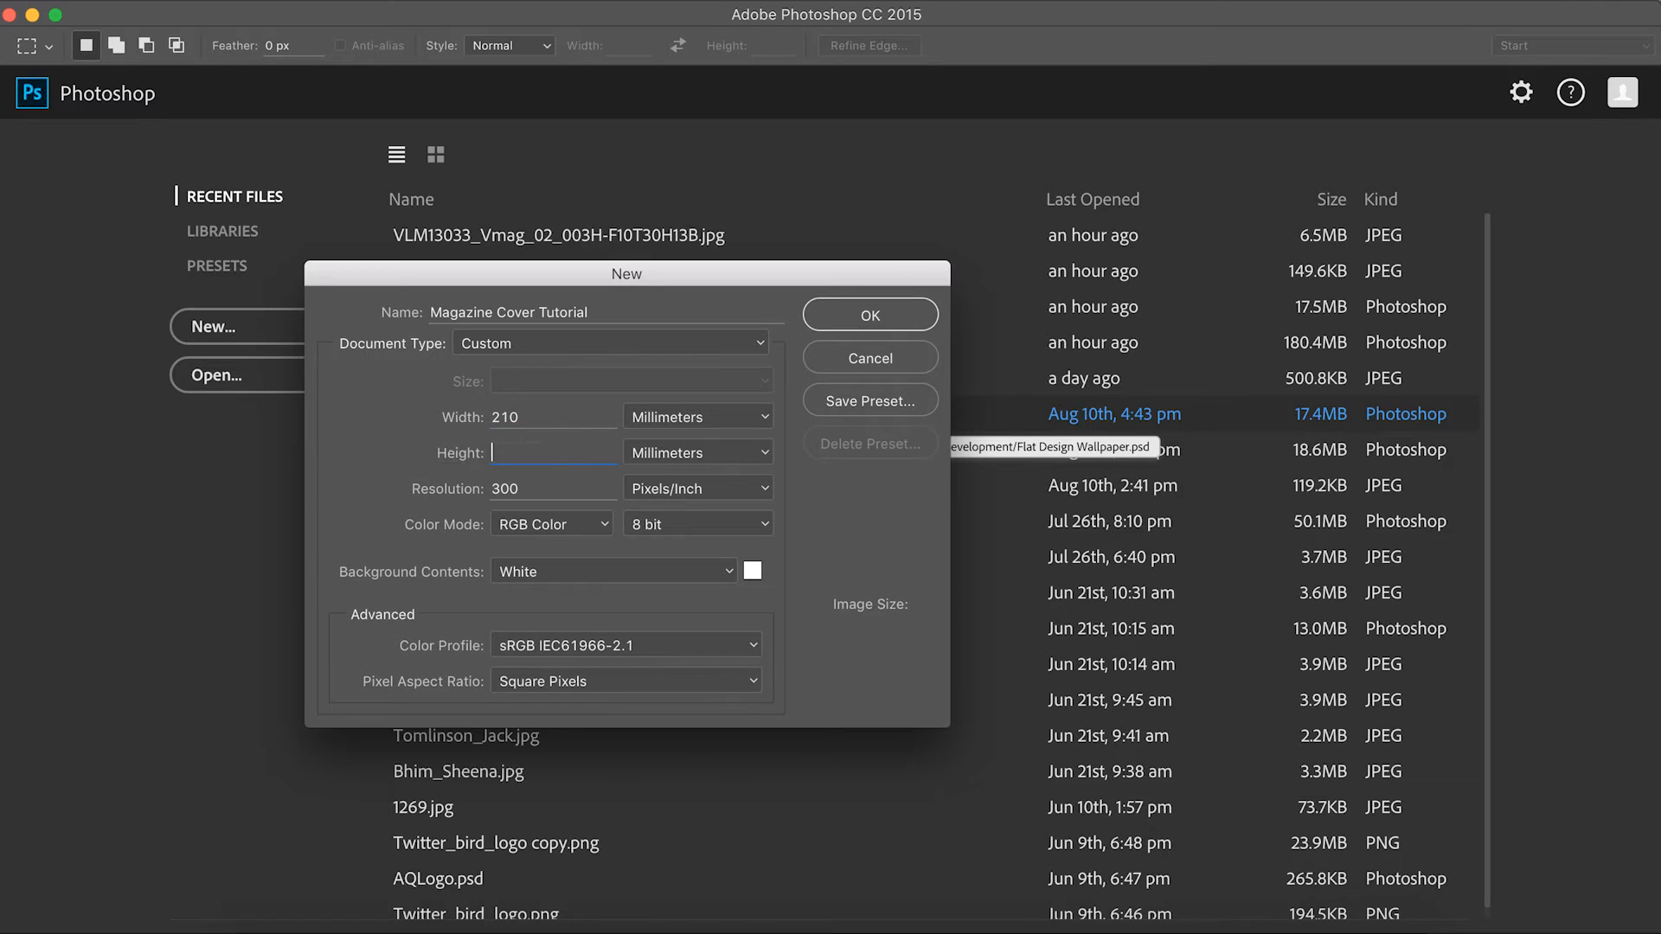
{"action": "type", "text": "2"}
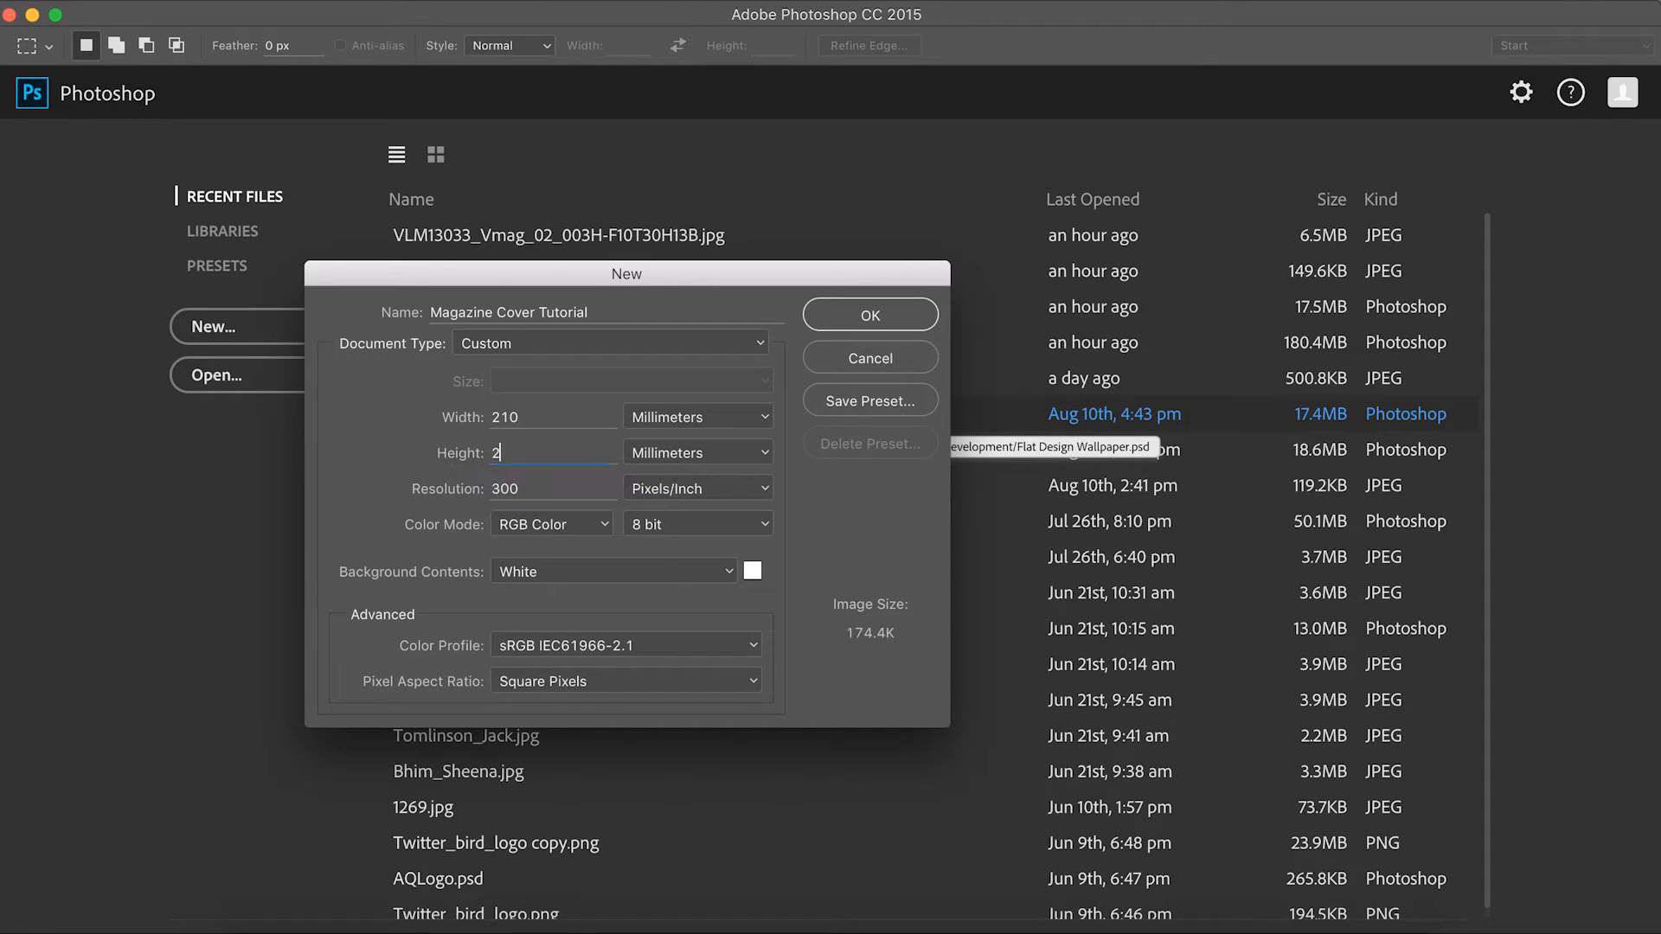
{"action": "type", "text": "97"}
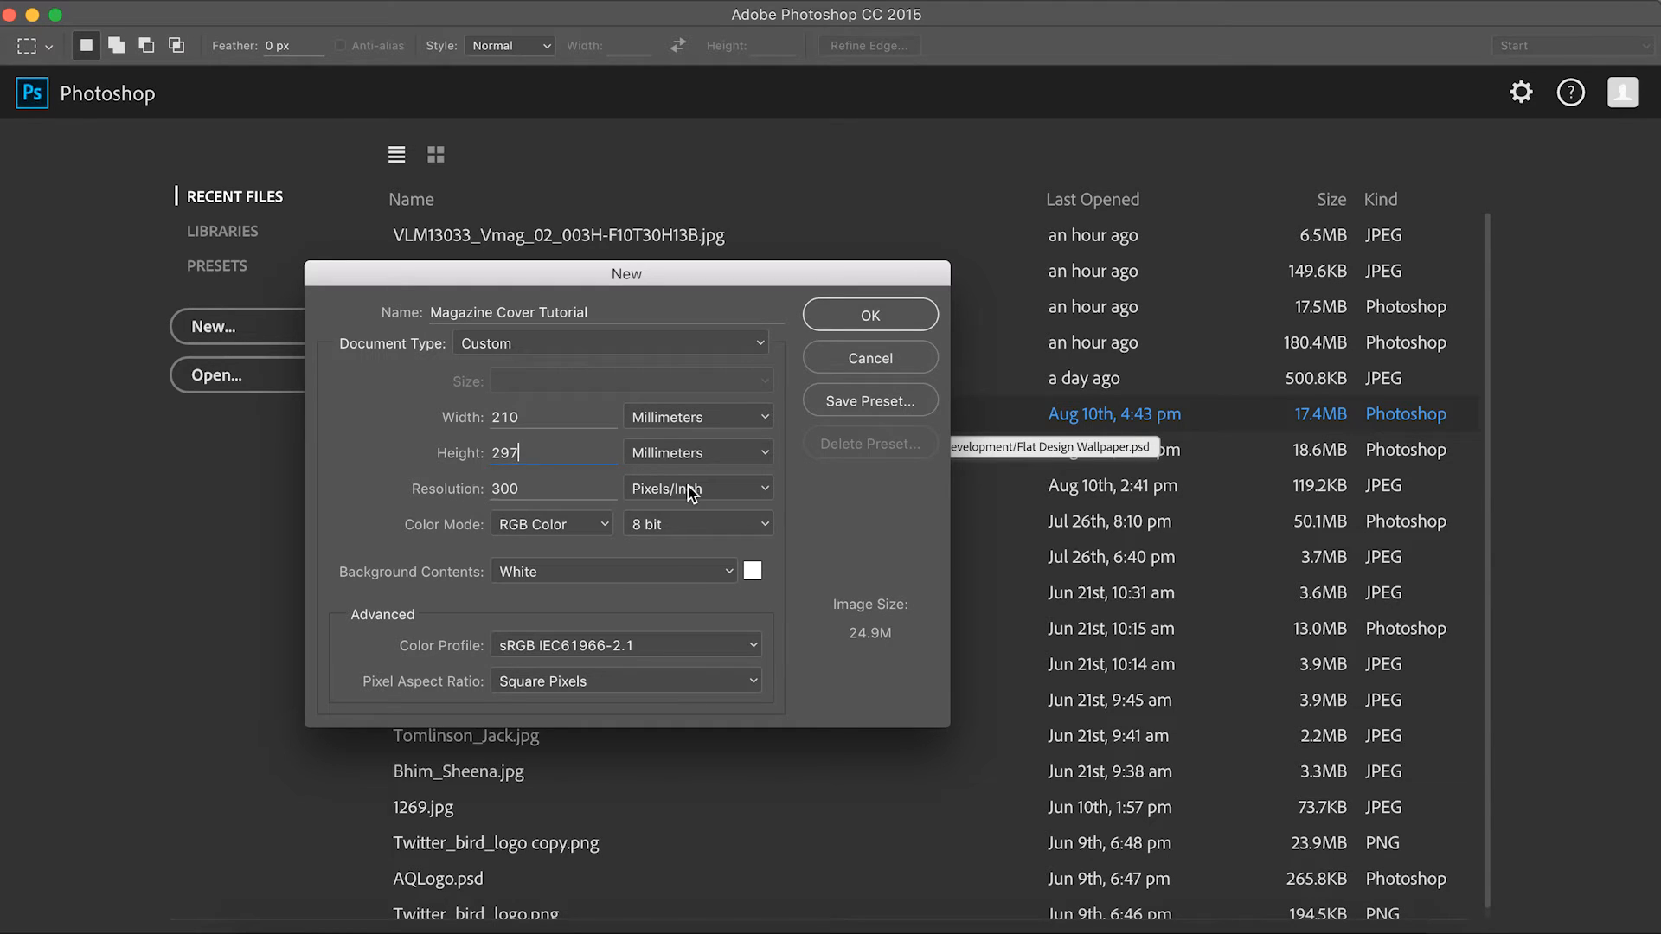
{"action": "left_click", "coordinate": [697, 488]}
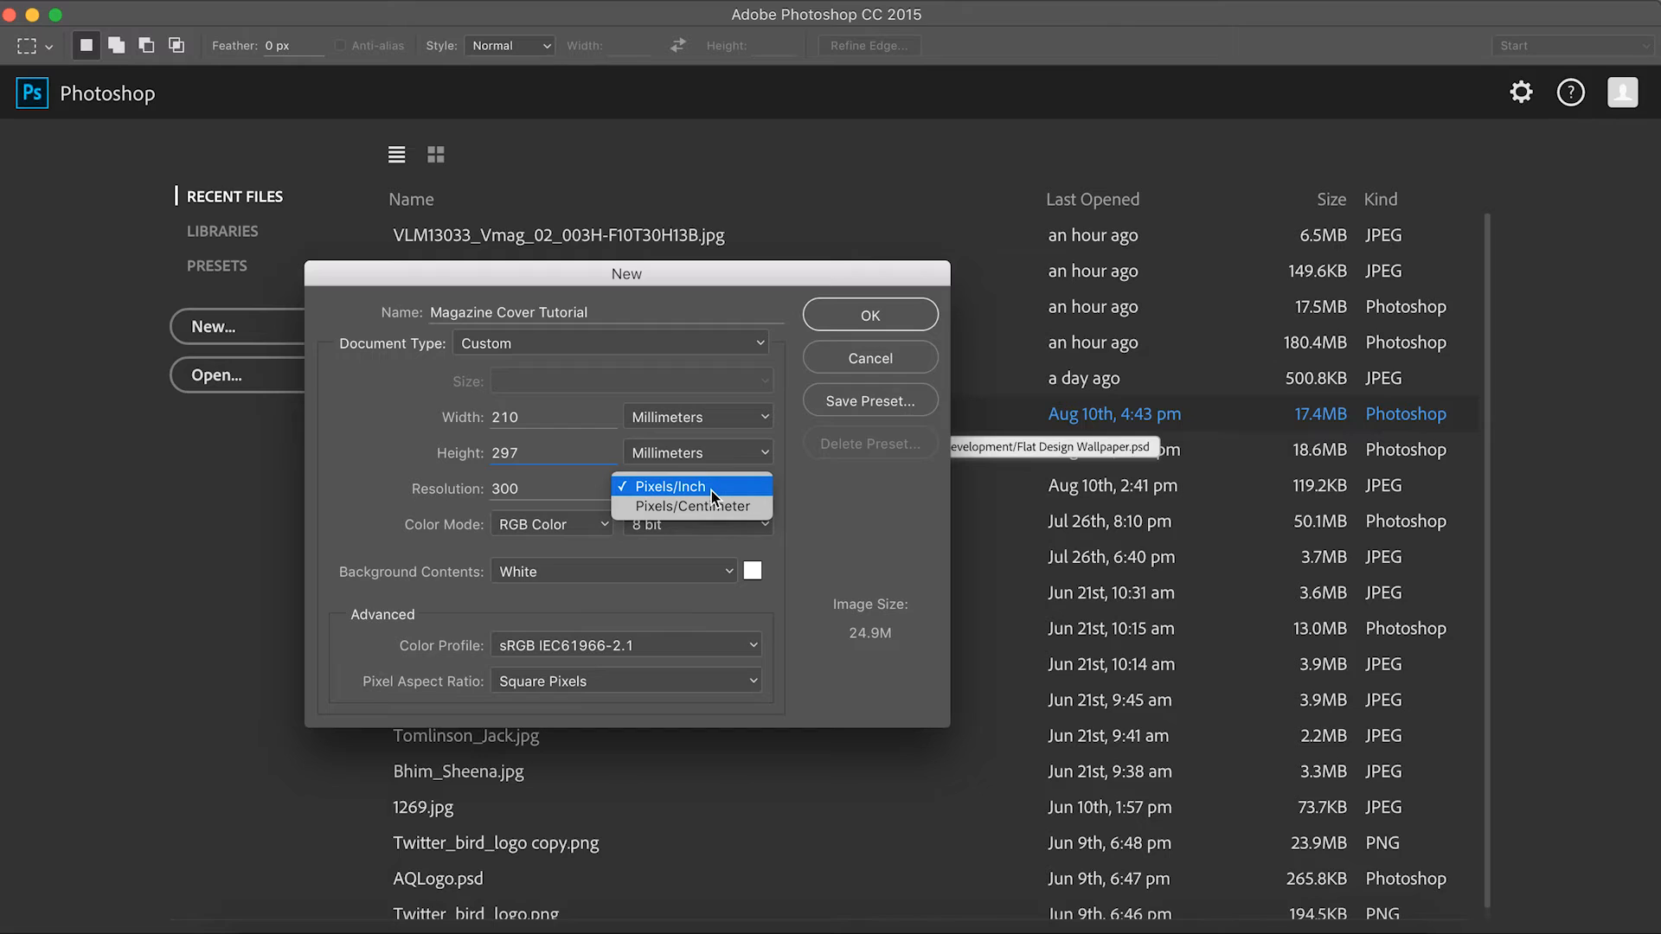
{"action": "left_click", "coordinate": [669, 486]}
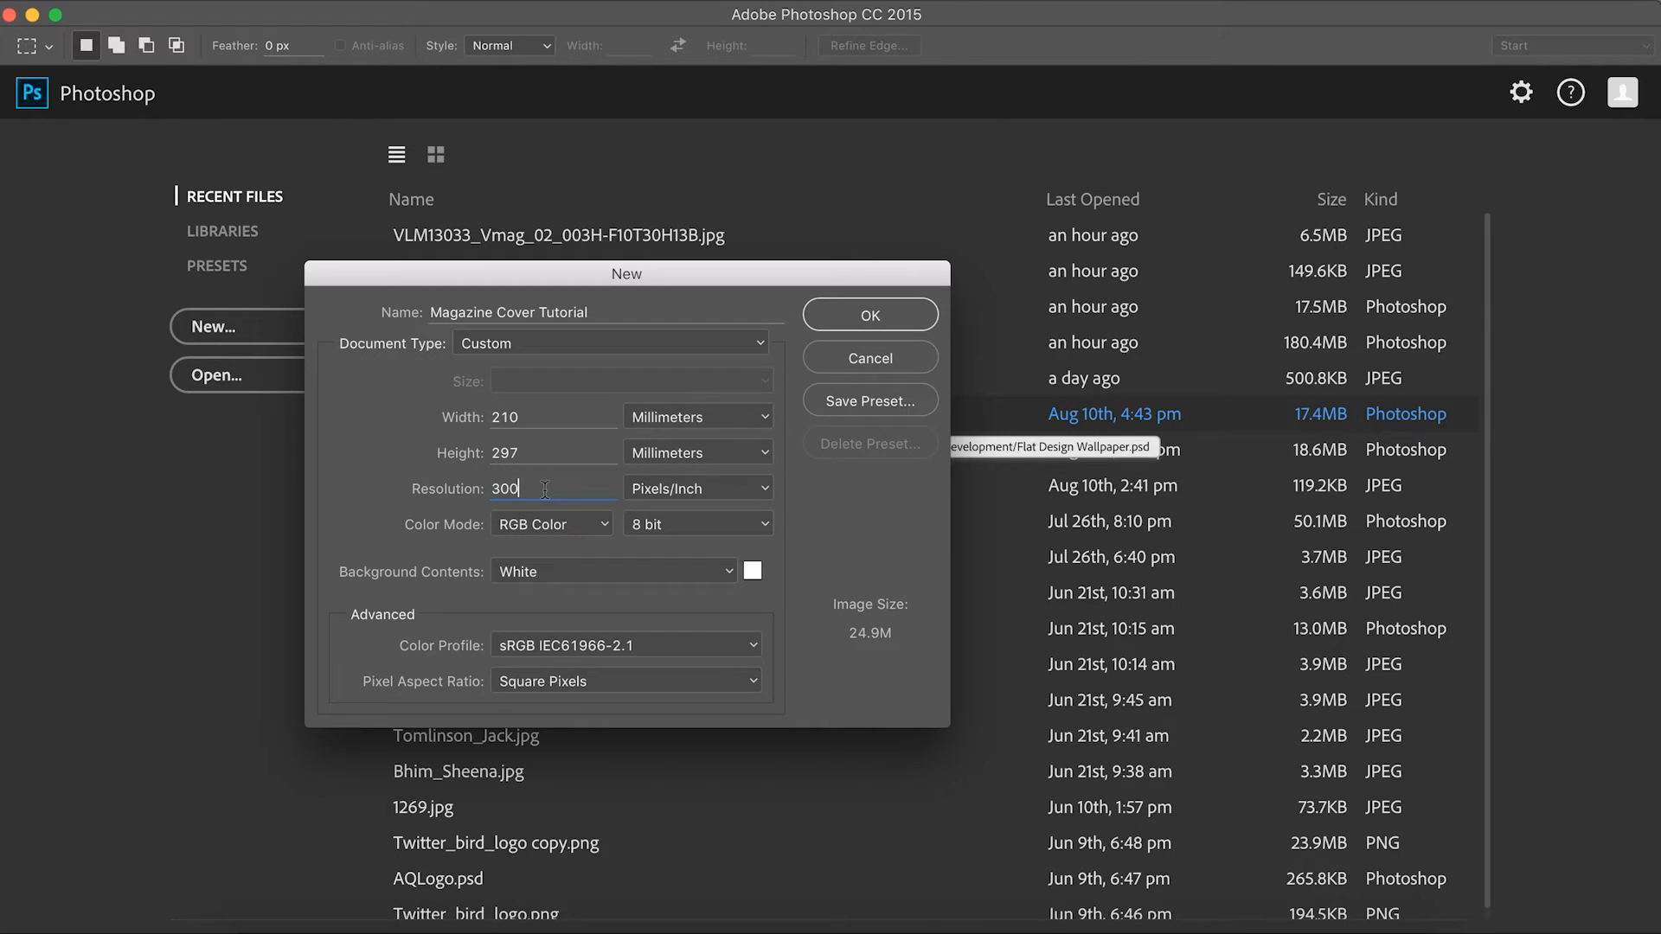
{"action": "mouse_move", "coordinate": [543, 488]}
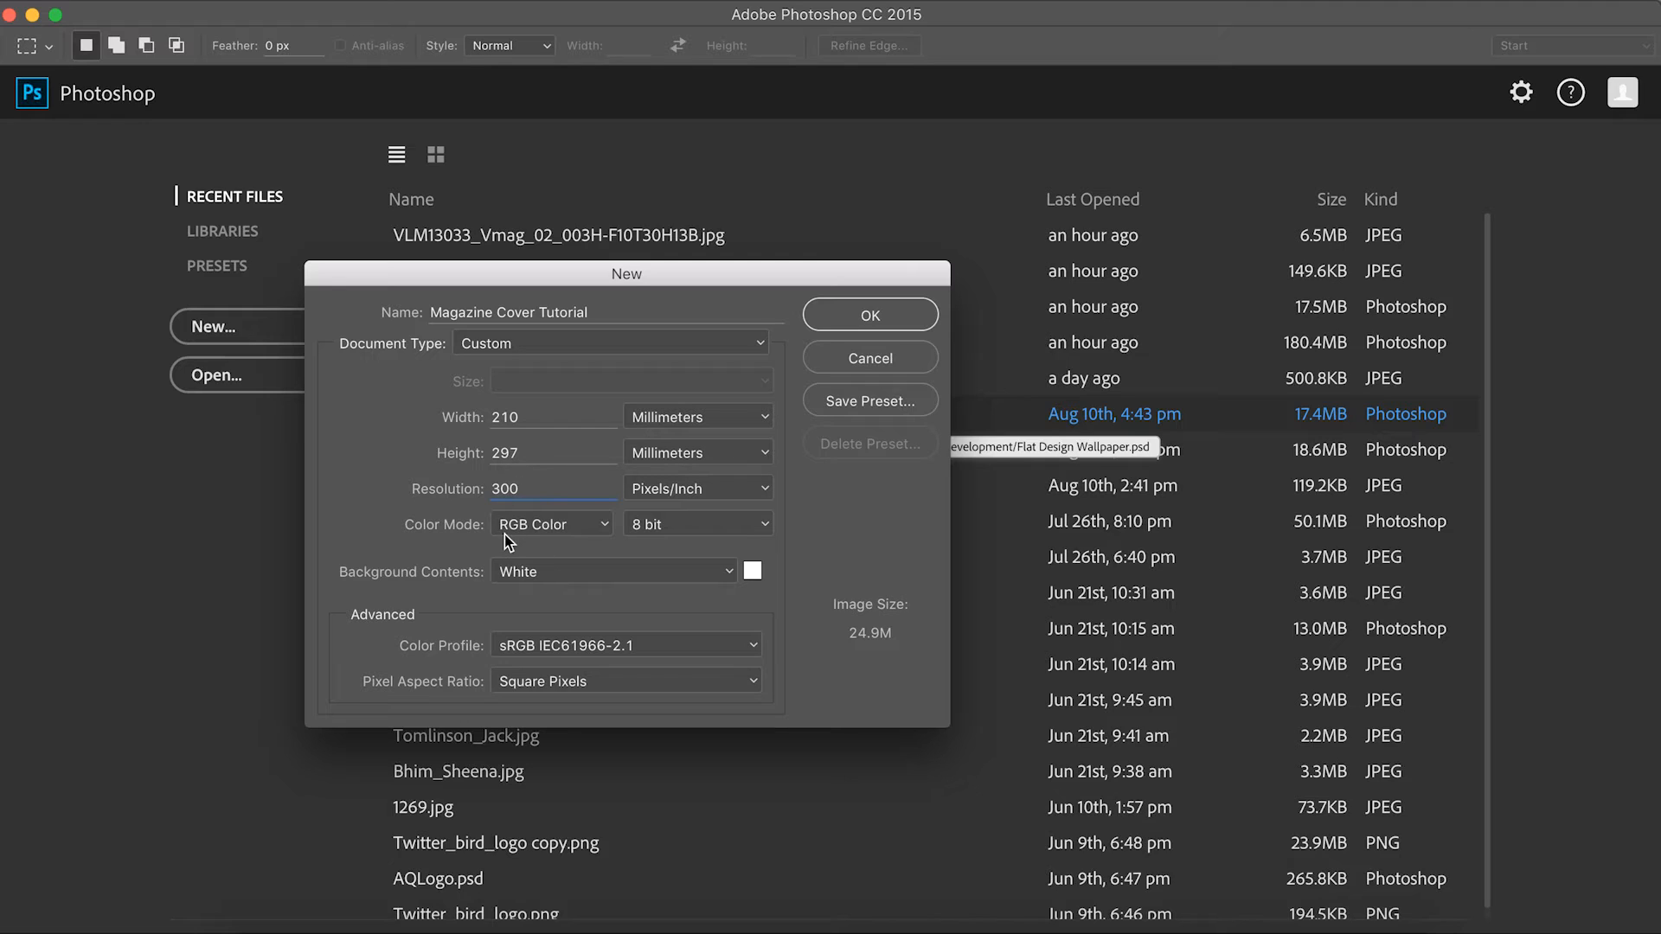
{"action": "mouse_move", "coordinate": [543, 529]}
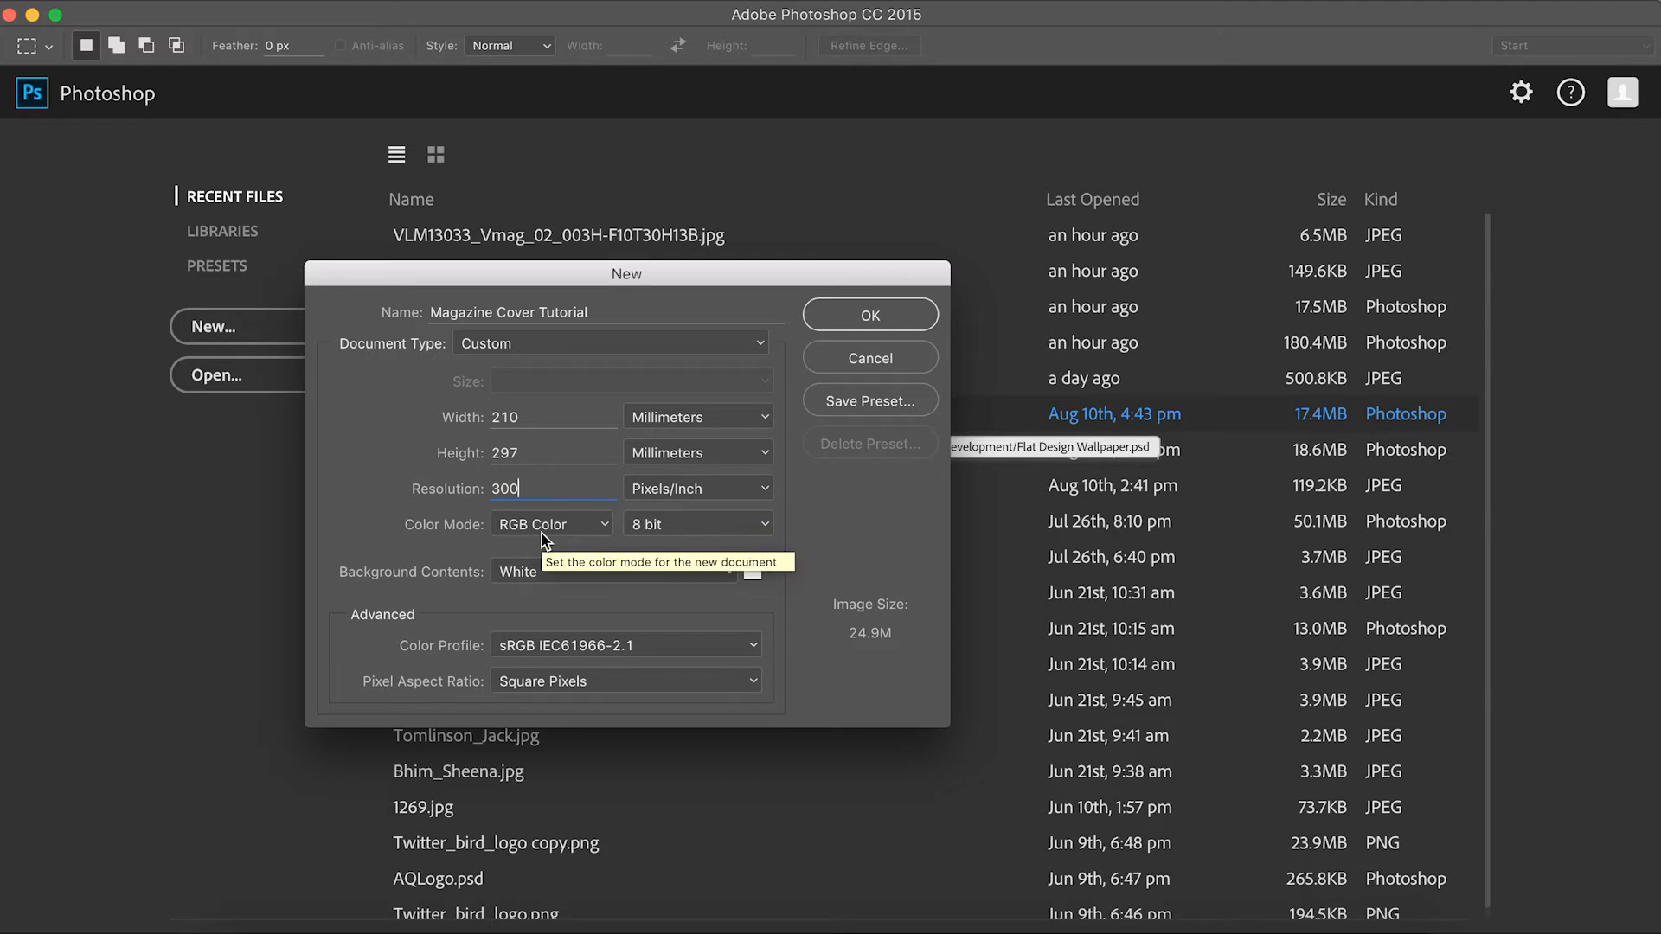
{"action": "mouse_move", "coordinate": [855, 329]}
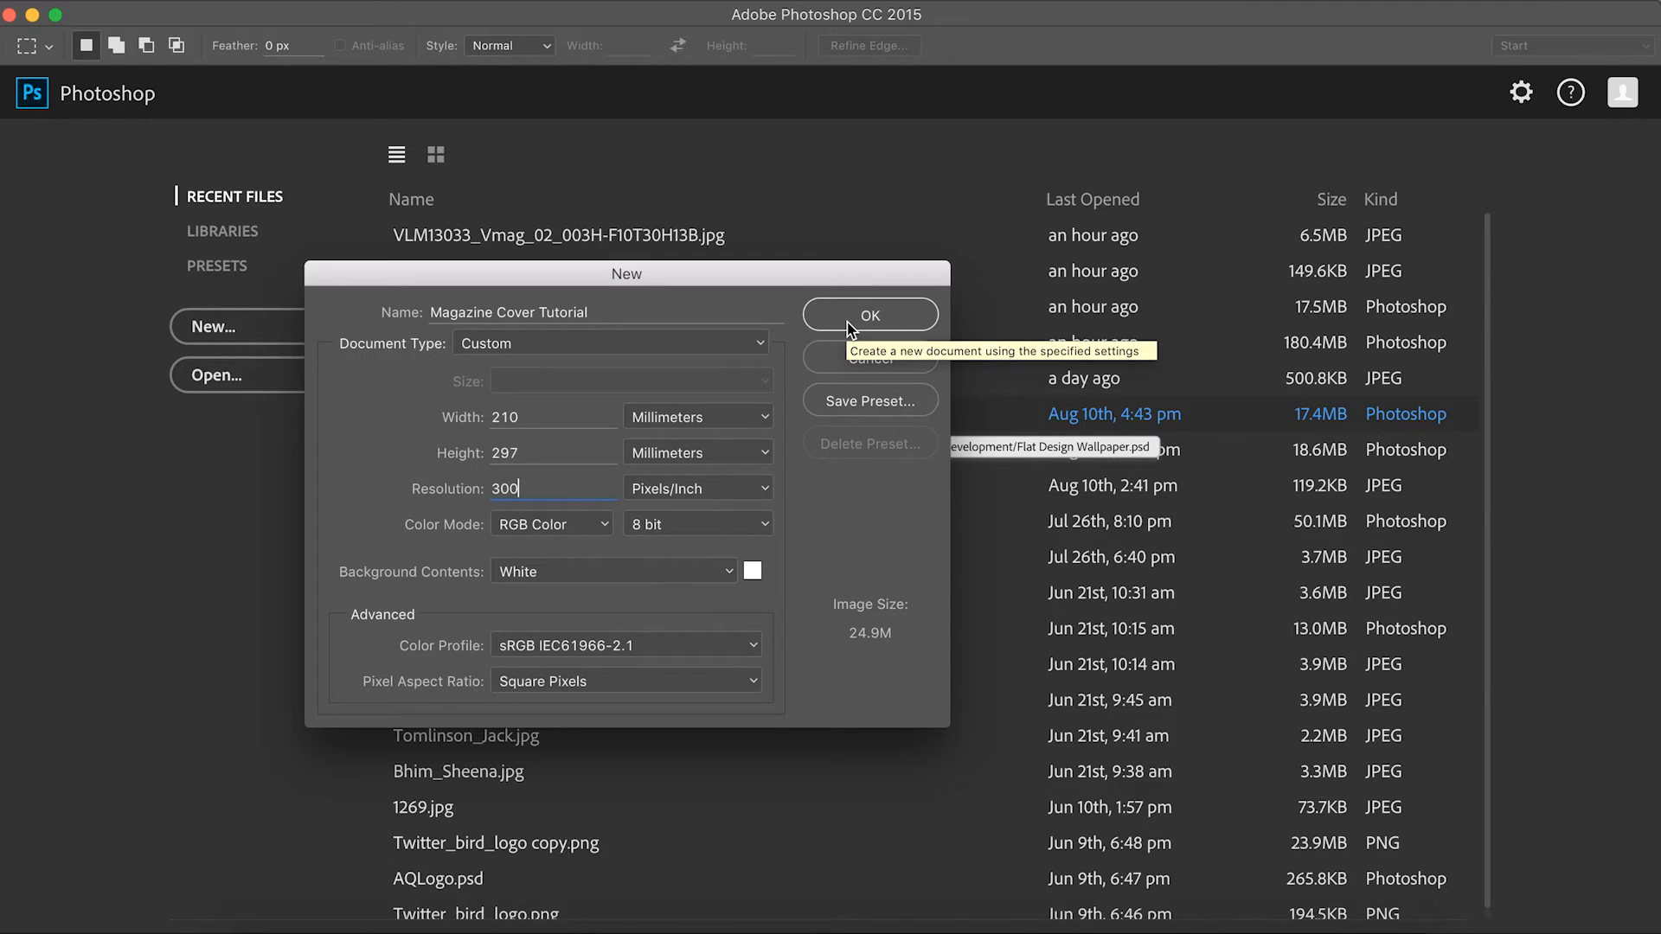
Step: Confirm the New dialog to create the blank white A4 document
{"action": "left_click", "coordinate": [870, 315]}
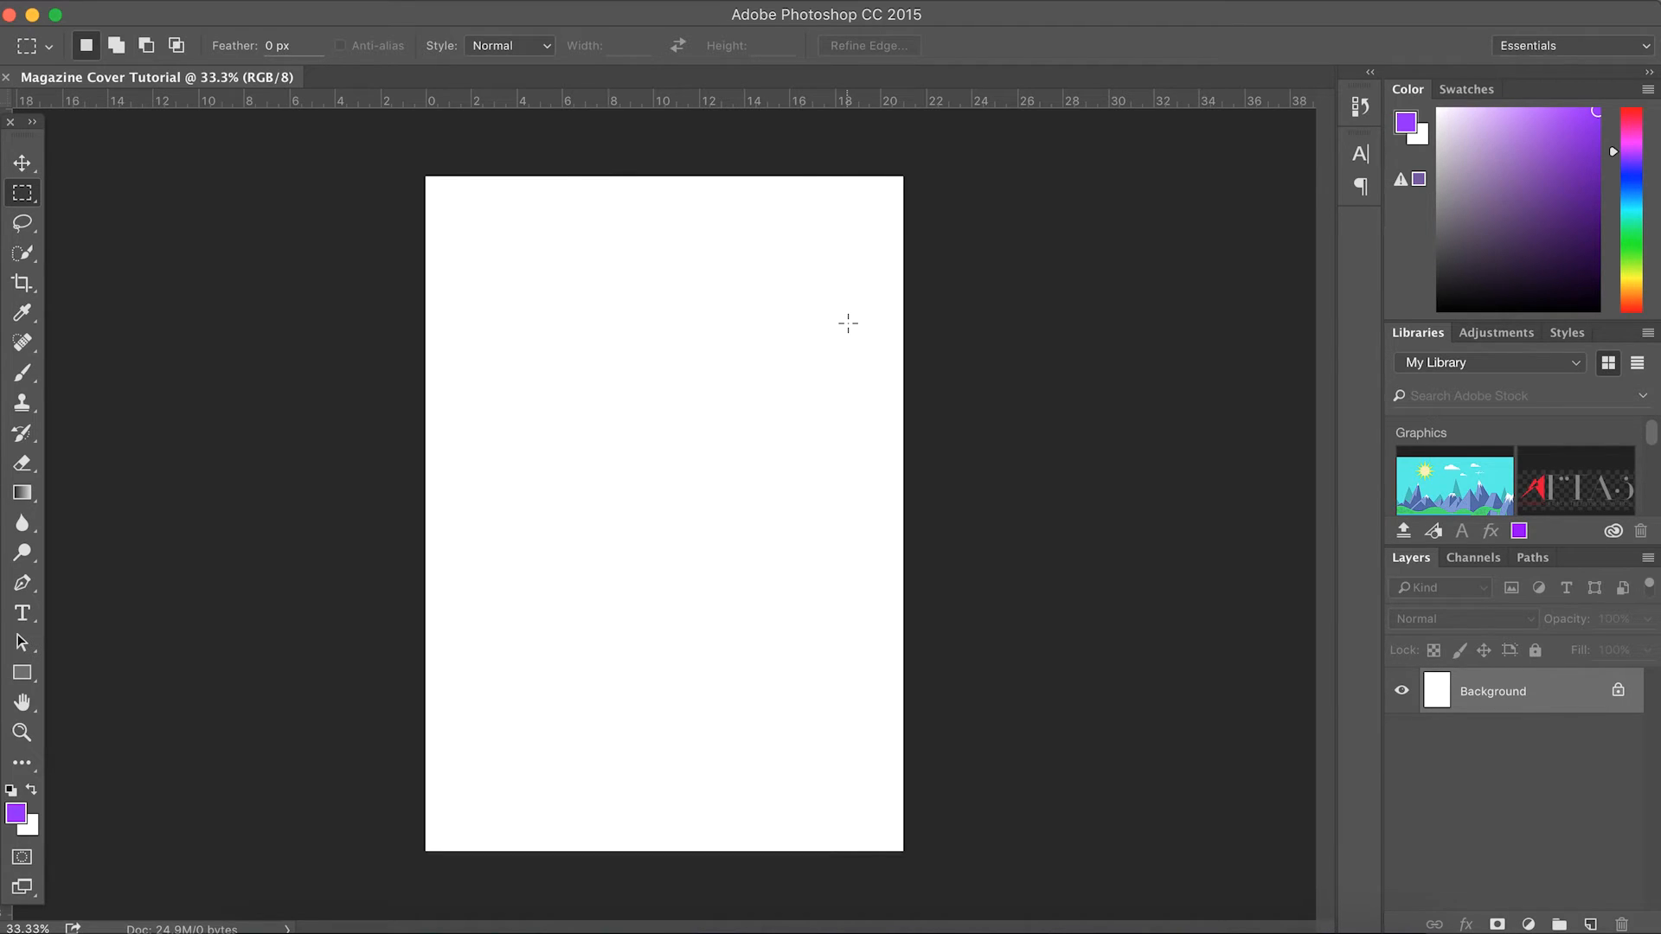
{"action": "mouse_move", "coordinate": [42, 763]}
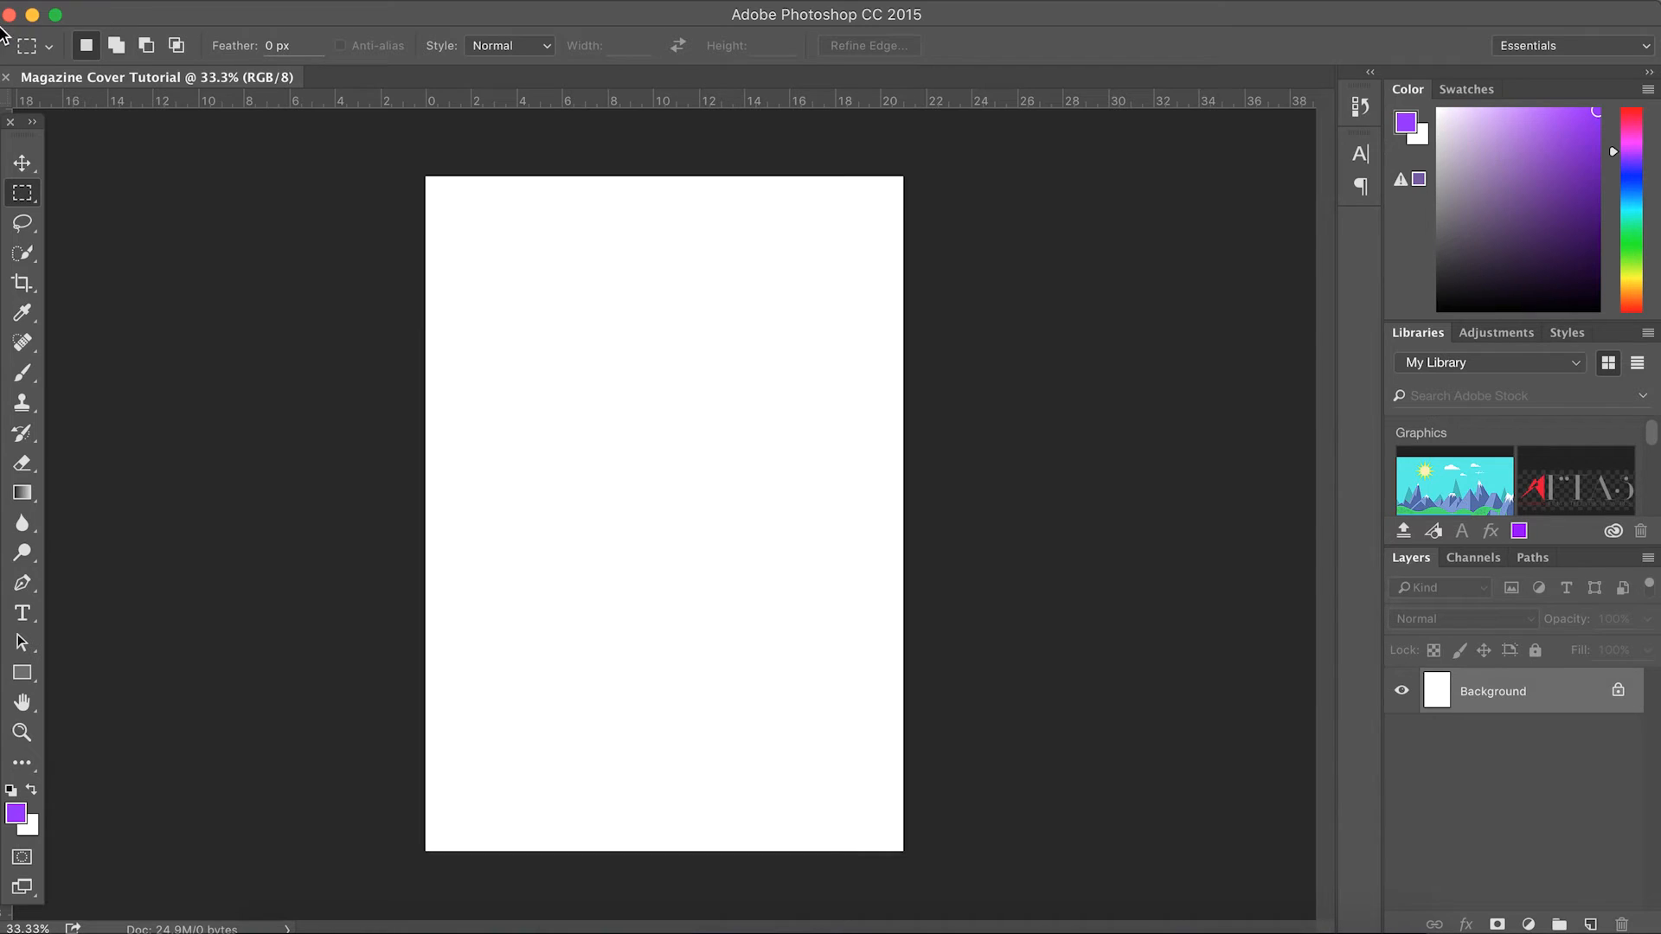
{"action": "mouse_move", "coordinate": [5, 387]}
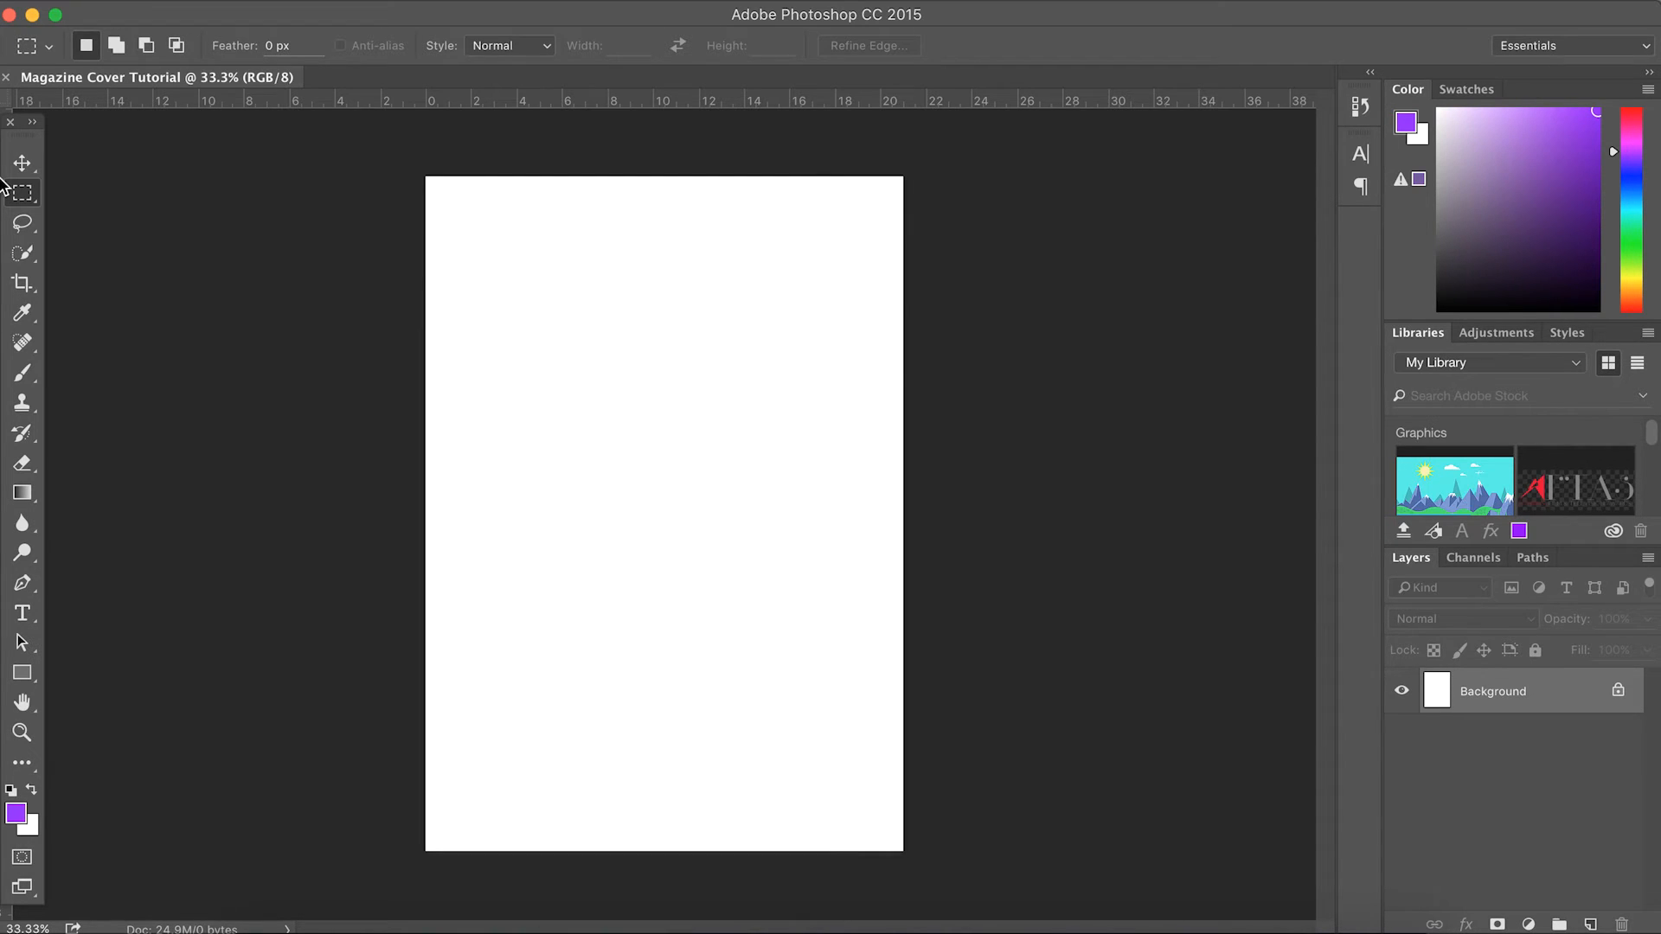
{"action": "mouse_move", "coordinate": [48, 580]}
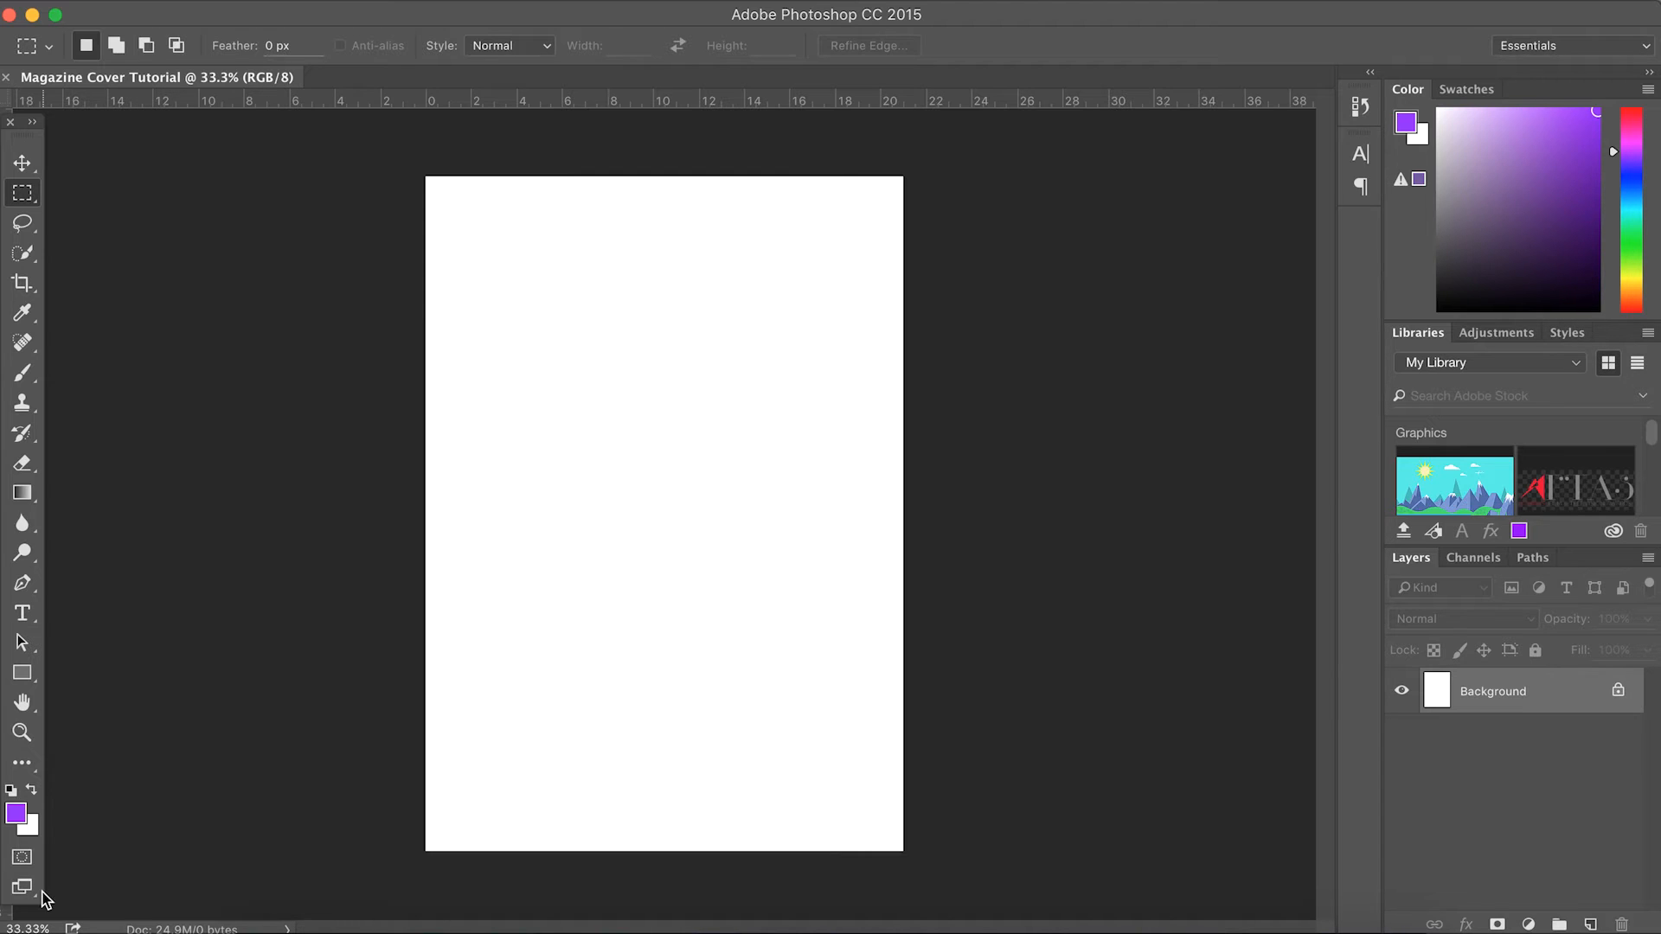
{"action": "mouse_move", "coordinate": [21, 735]}
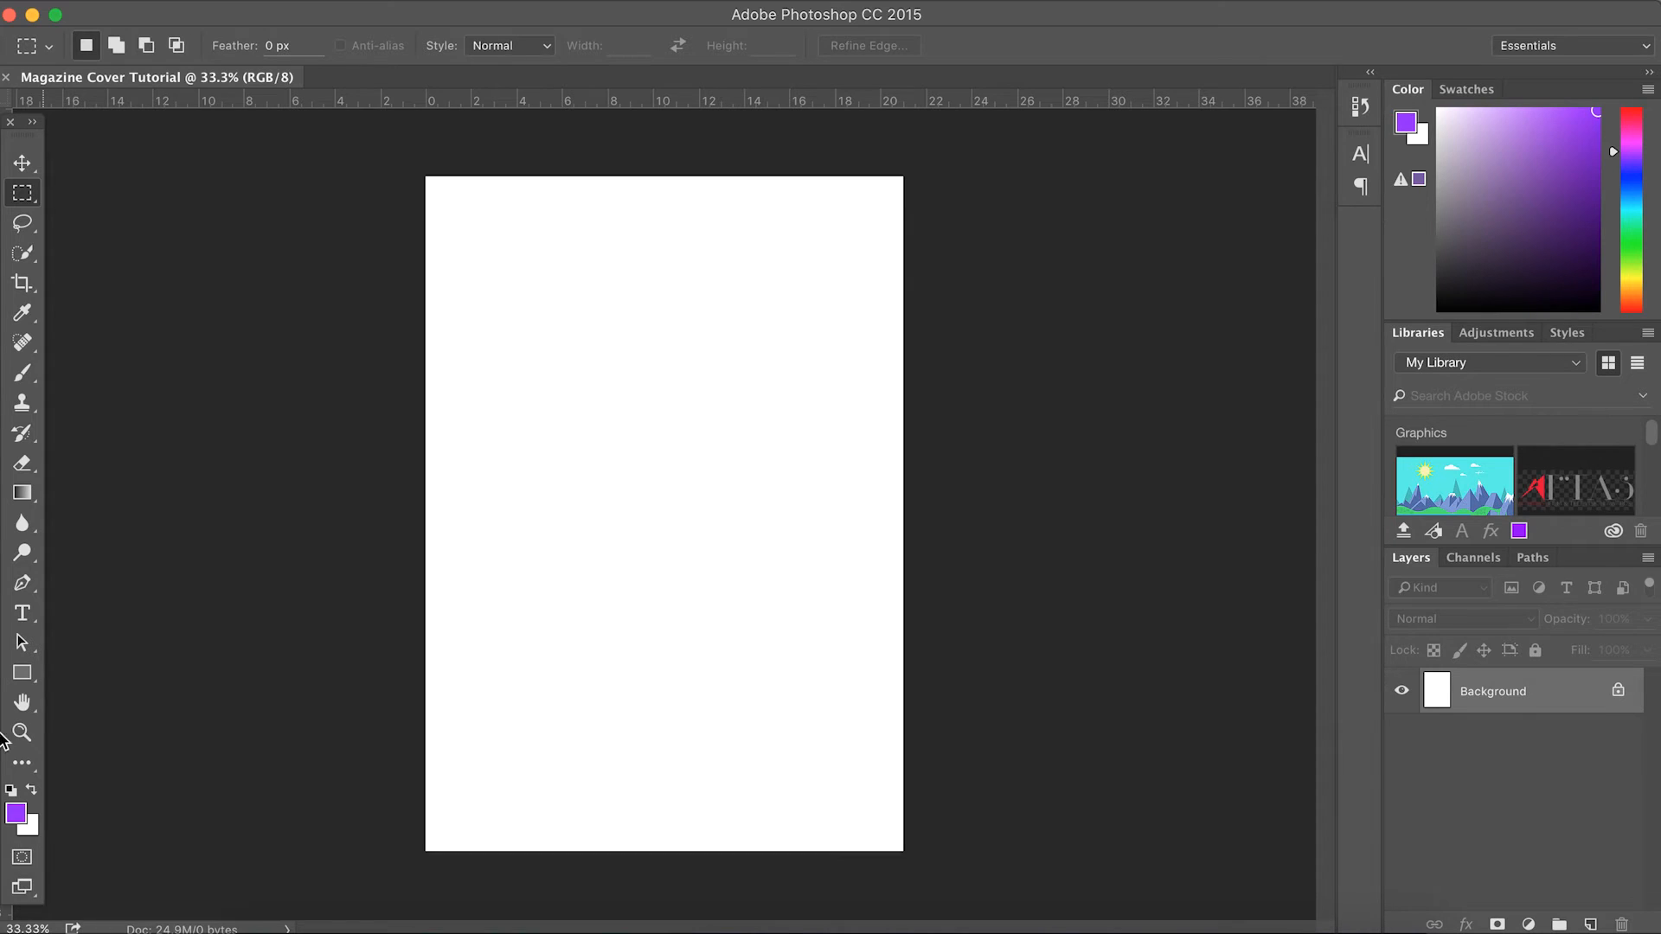
Step: Preview the Move, Quick Selection, Crop and Eyedropper tool options
{"action": "left_click", "coordinate": [23, 162]}
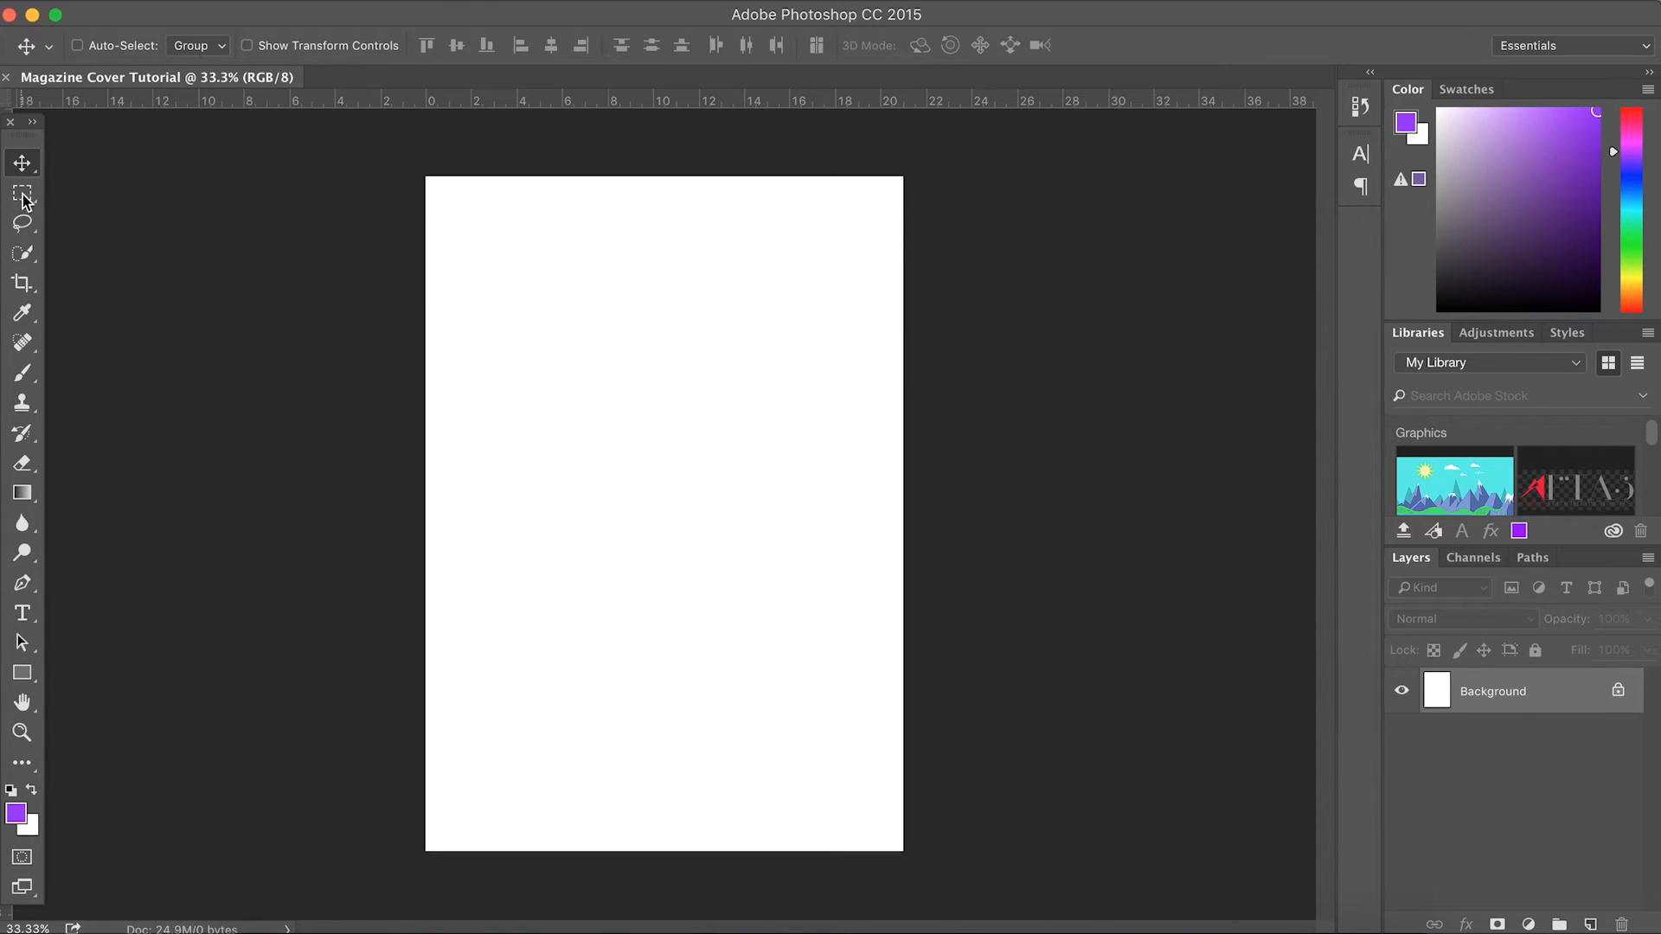
{"action": "left_click", "coordinate": [22, 253]}
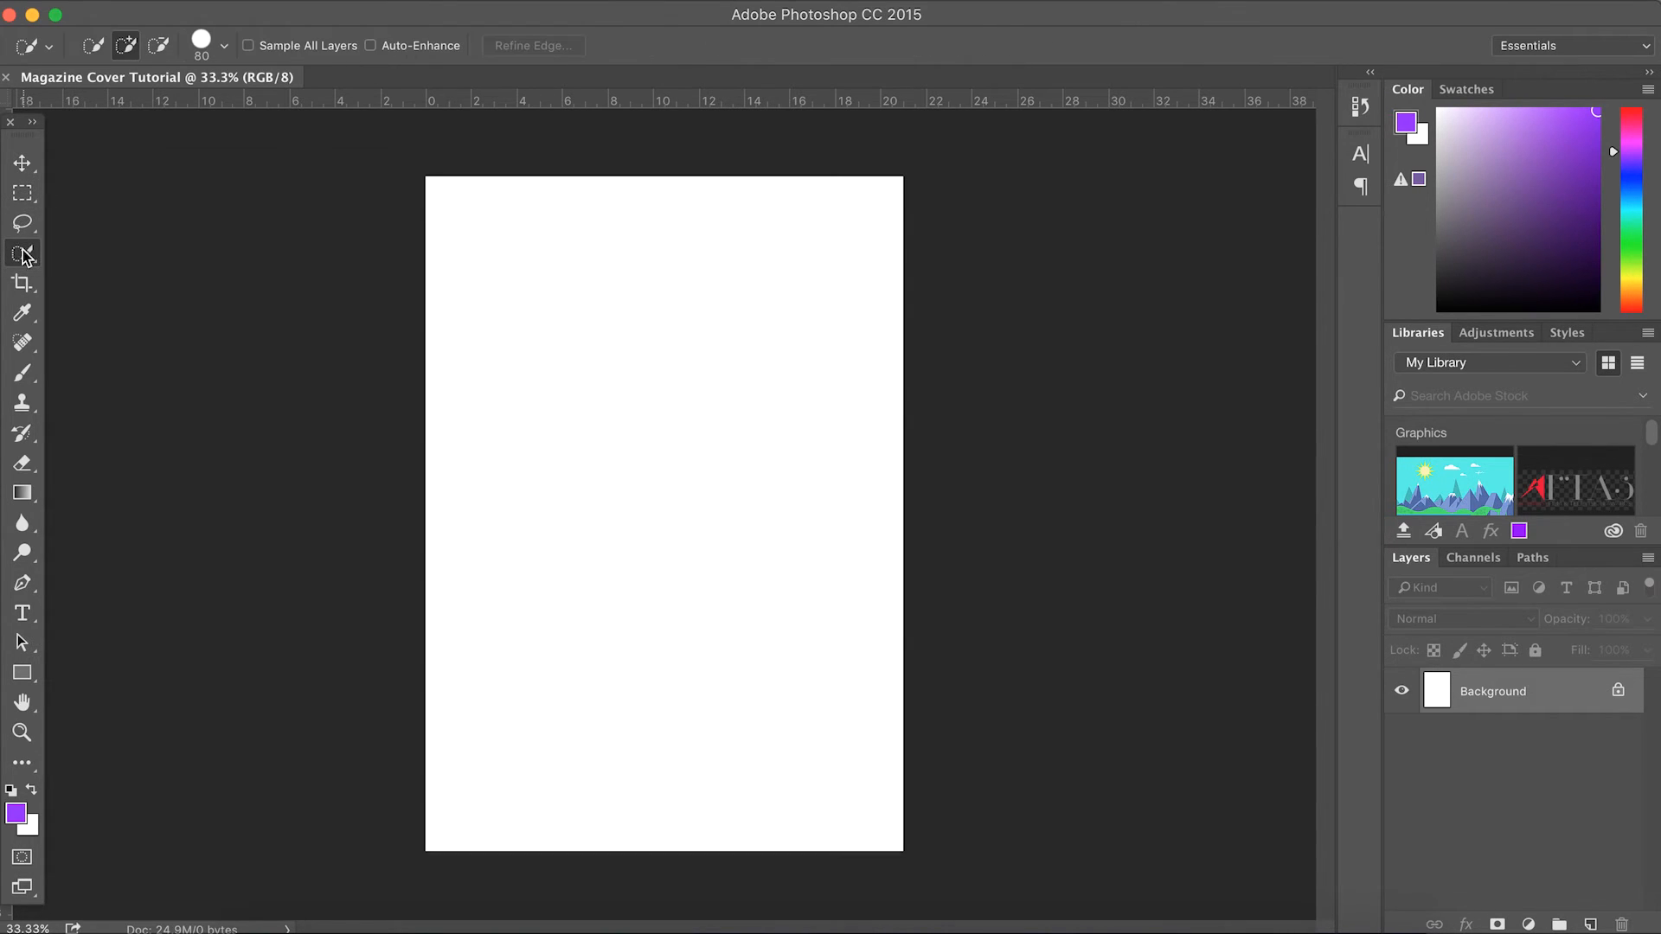
{"action": "left_click", "coordinate": [20, 284]}
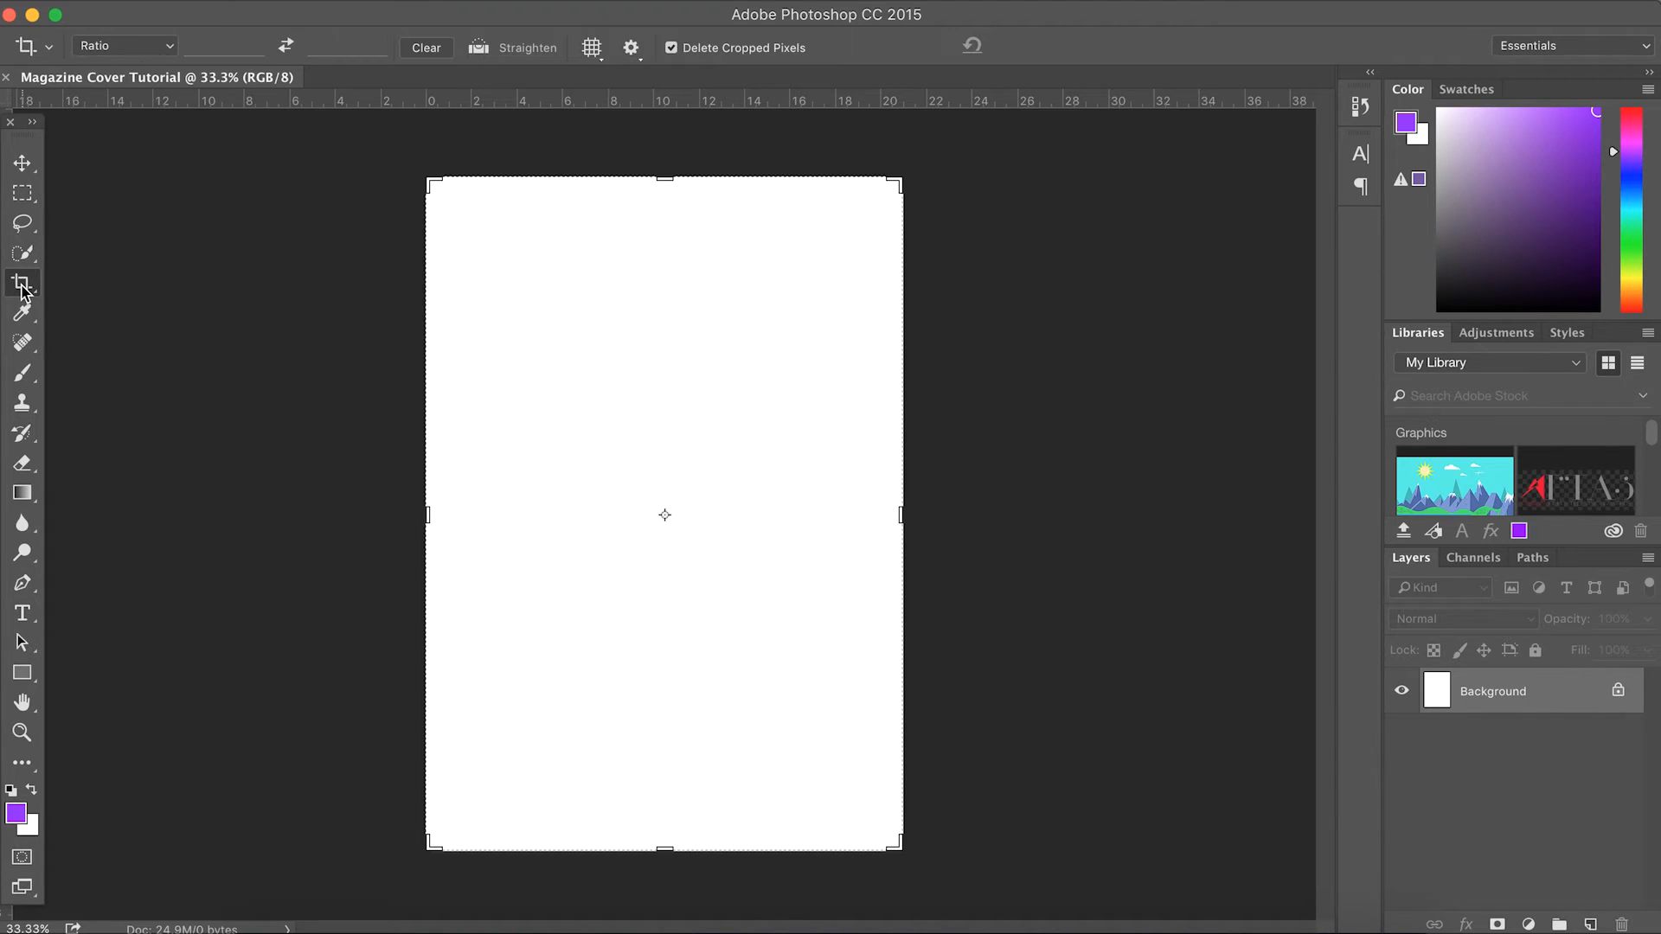
{"action": "left_click", "coordinate": [21, 313]}
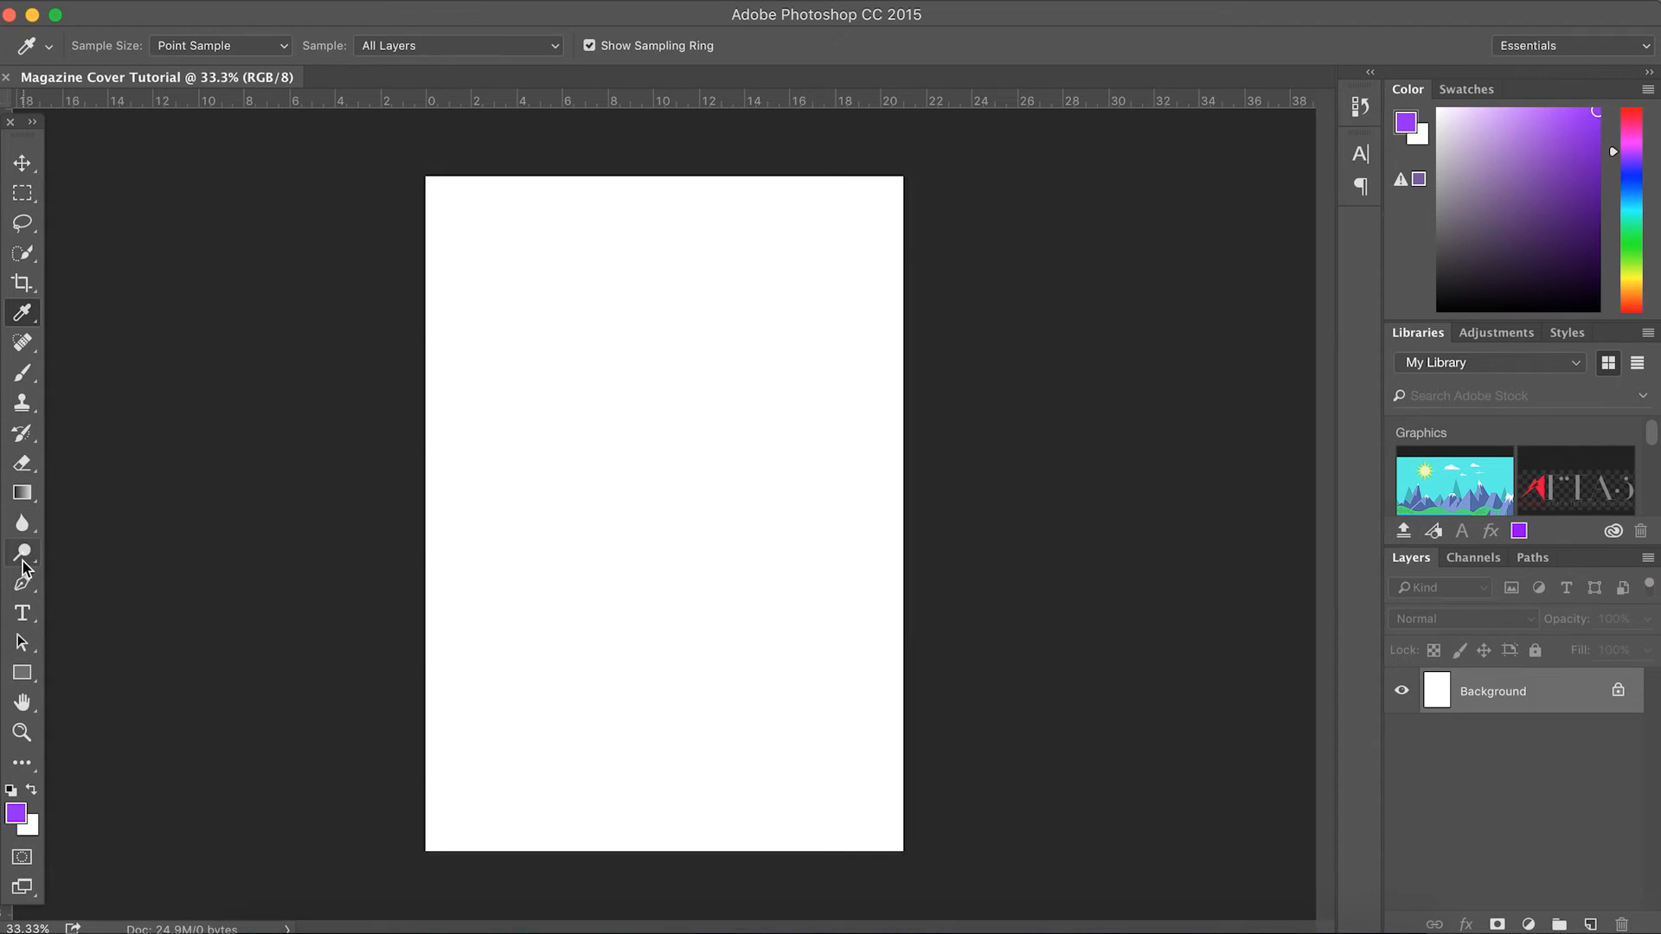
{"action": "mouse_move", "coordinate": [23, 652]}
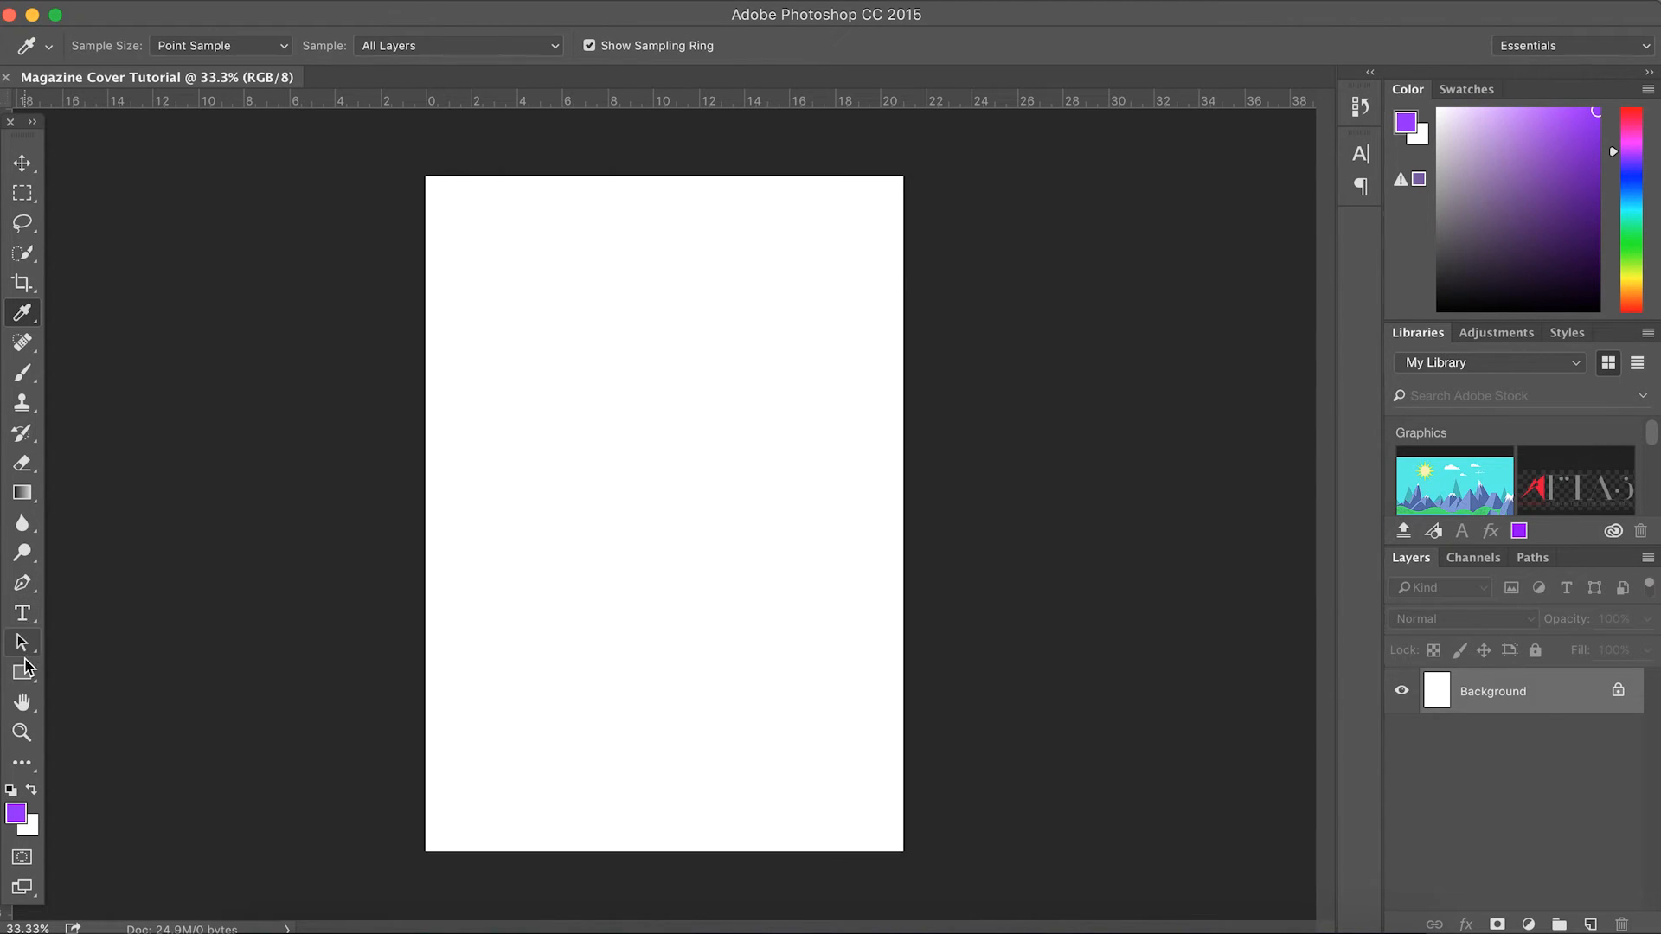
{"action": "mouse_move", "coordinate": [23, 676]}
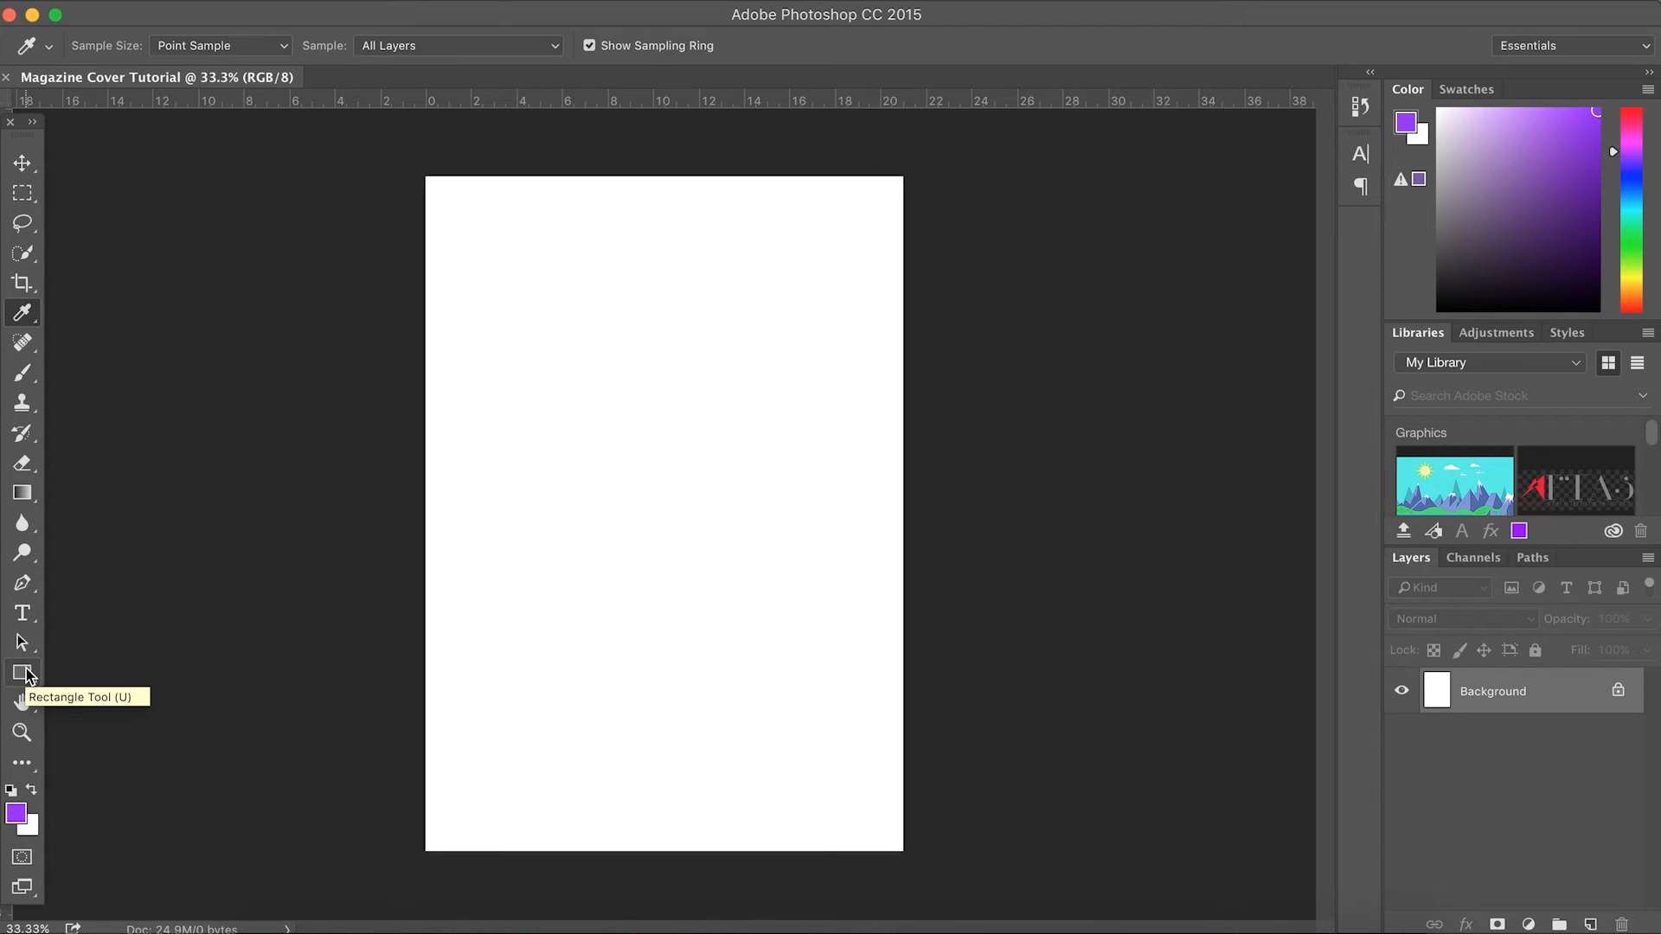
{"action": "mouse_move", "coordinate": [26, 675]}
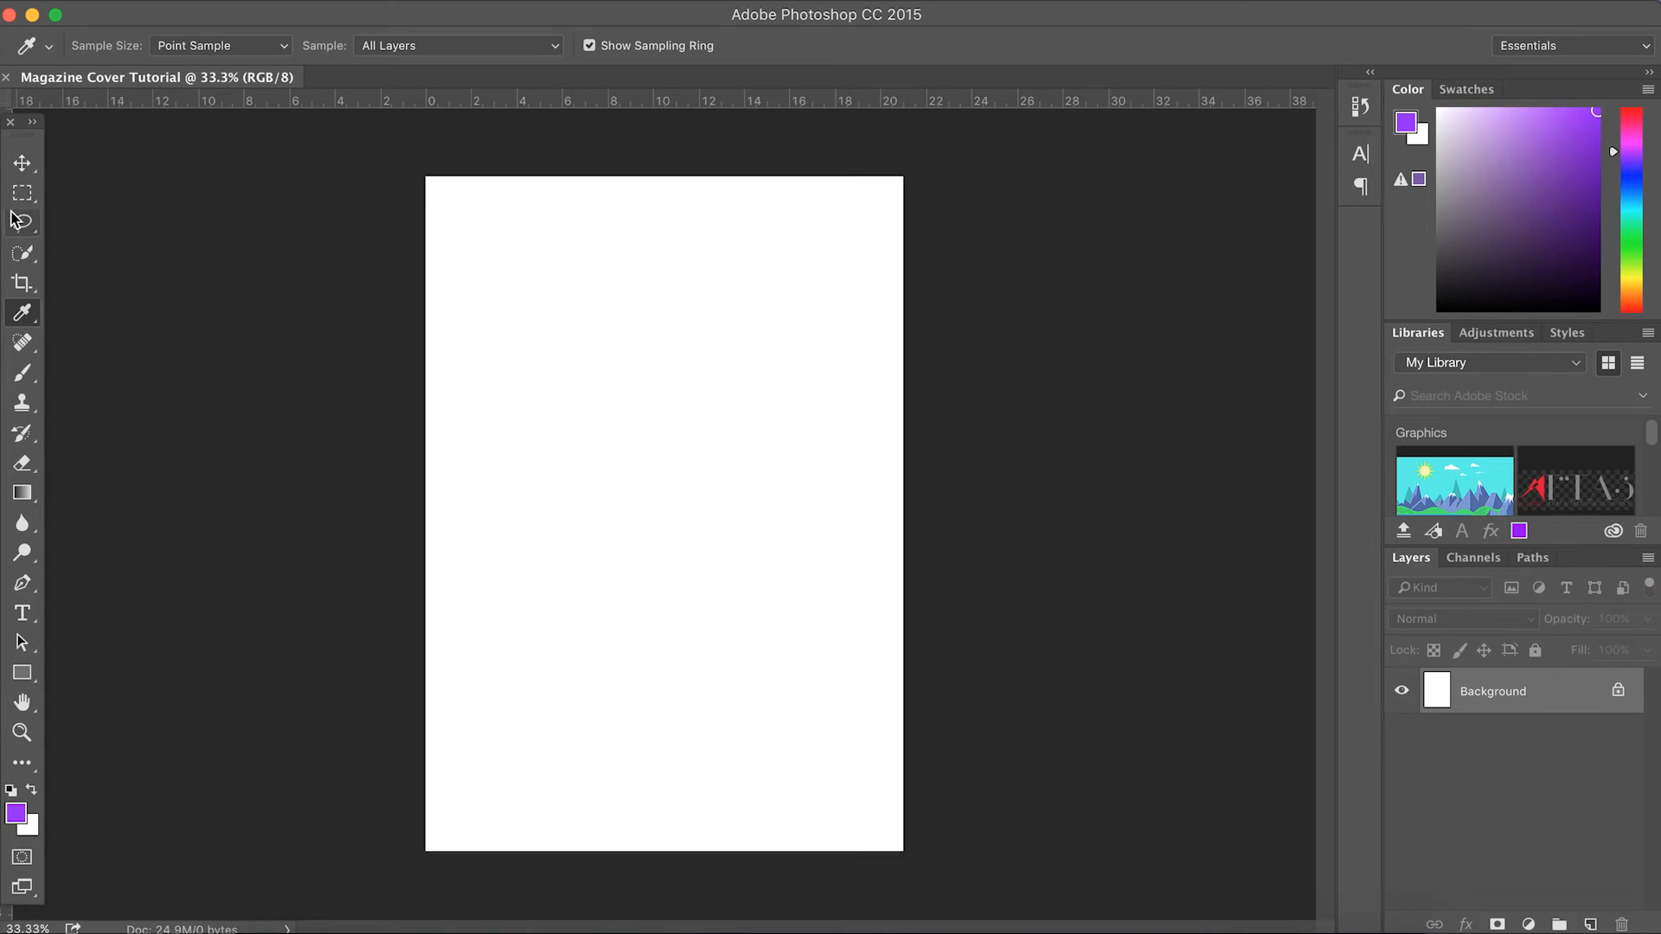
{"action": "mouse_move", "coordinate": [20, 193]}
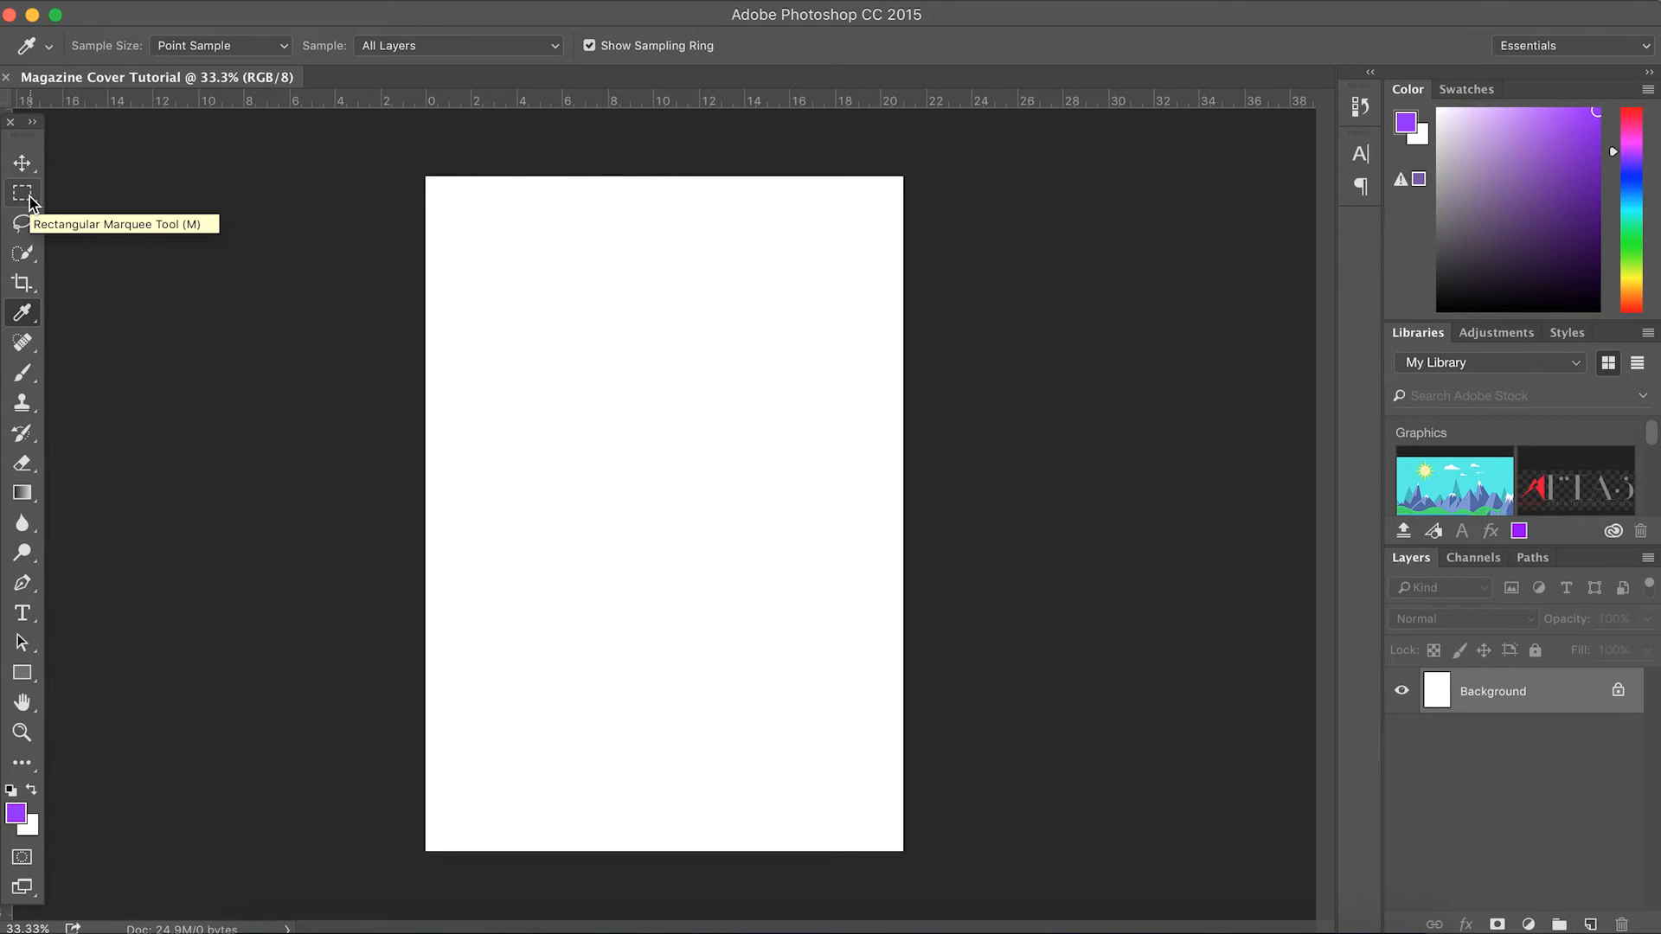
{"action": "mouse_move", "coordinate": [300, 42]}
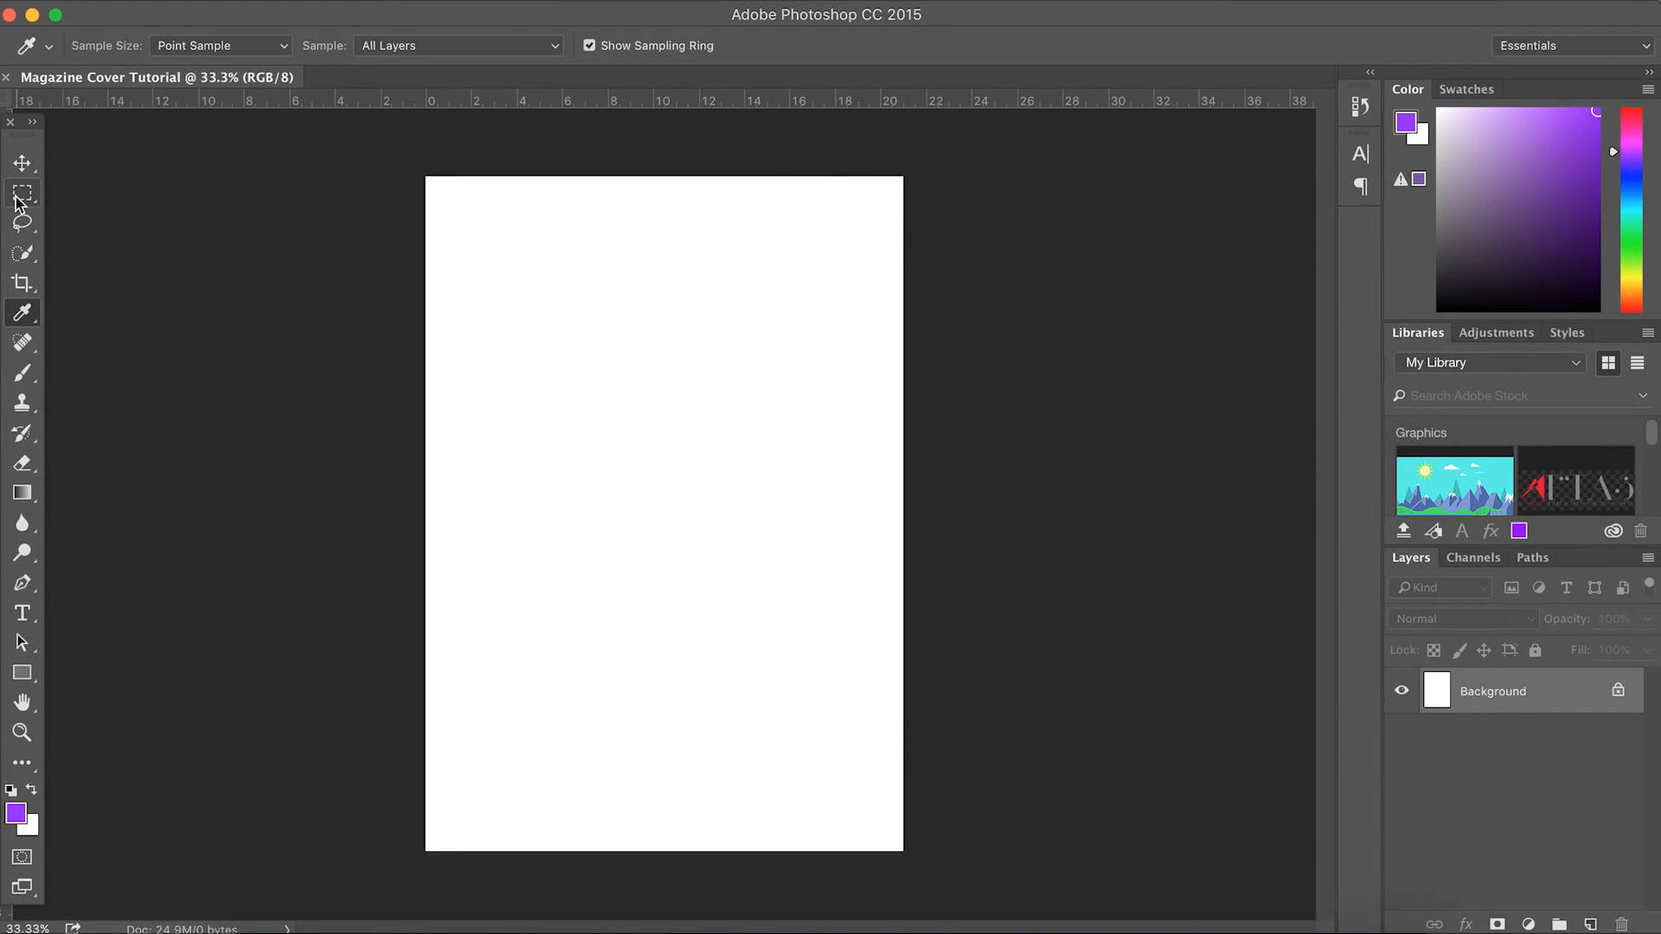
Step: Preview the Marquee, Eyedropper, History Brush, Burn and Type tools, ending on Move
{"action": "left_click", "coordinate": [23, 193]}
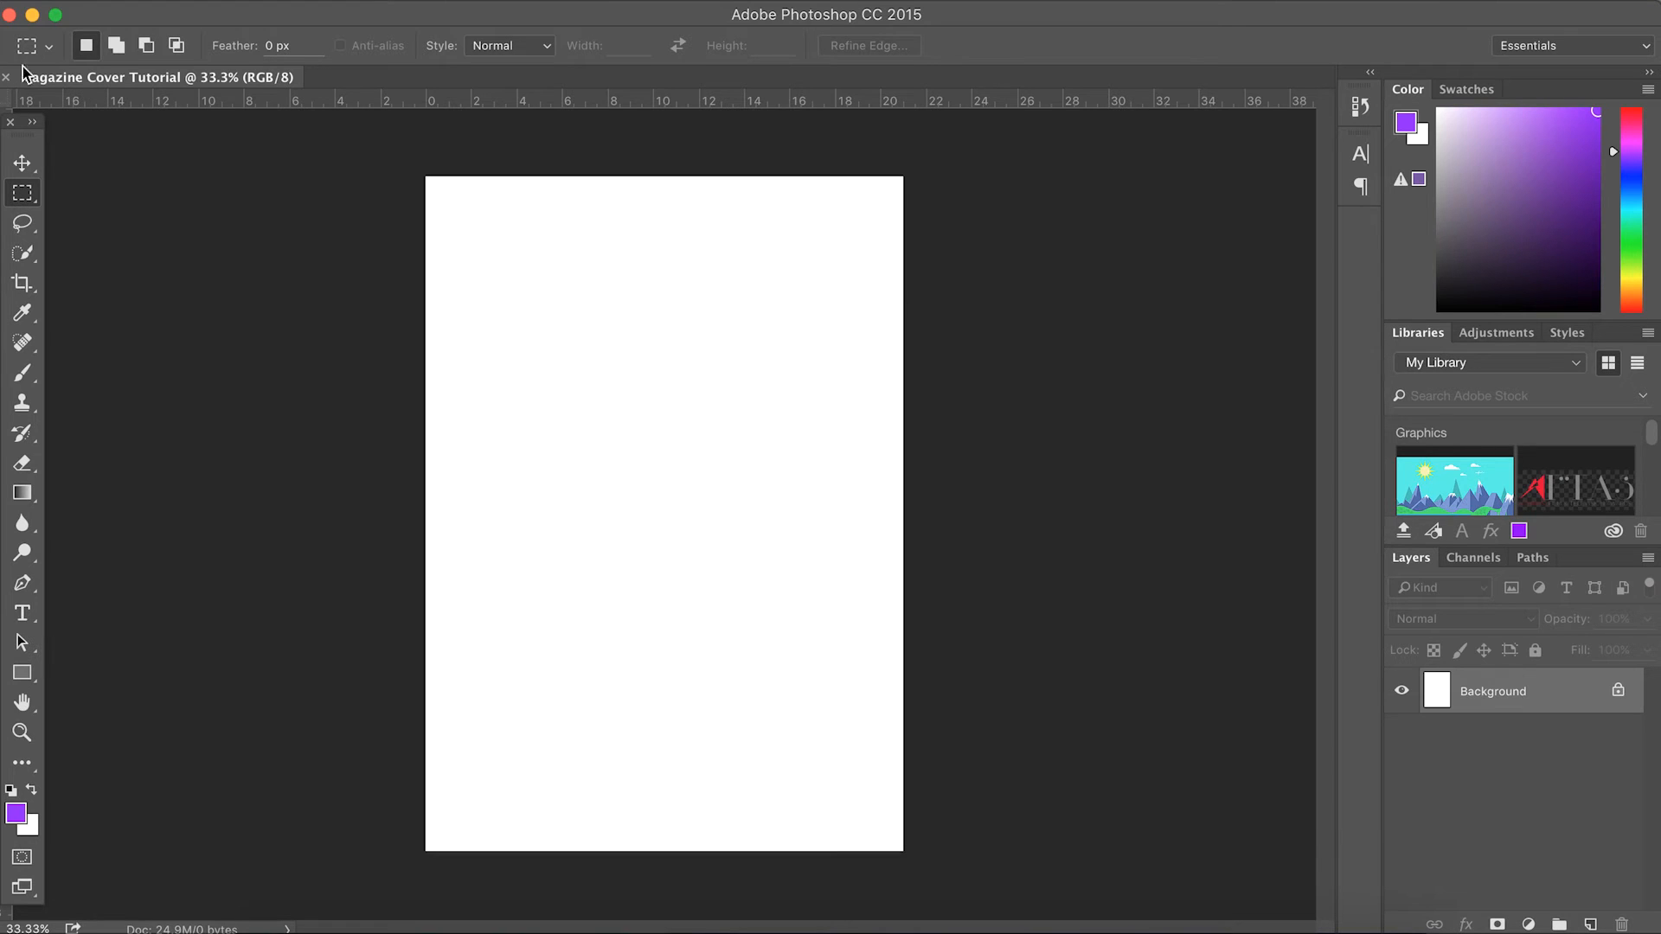
{"action": "mouse_move", "coordinate": [241, 32]}
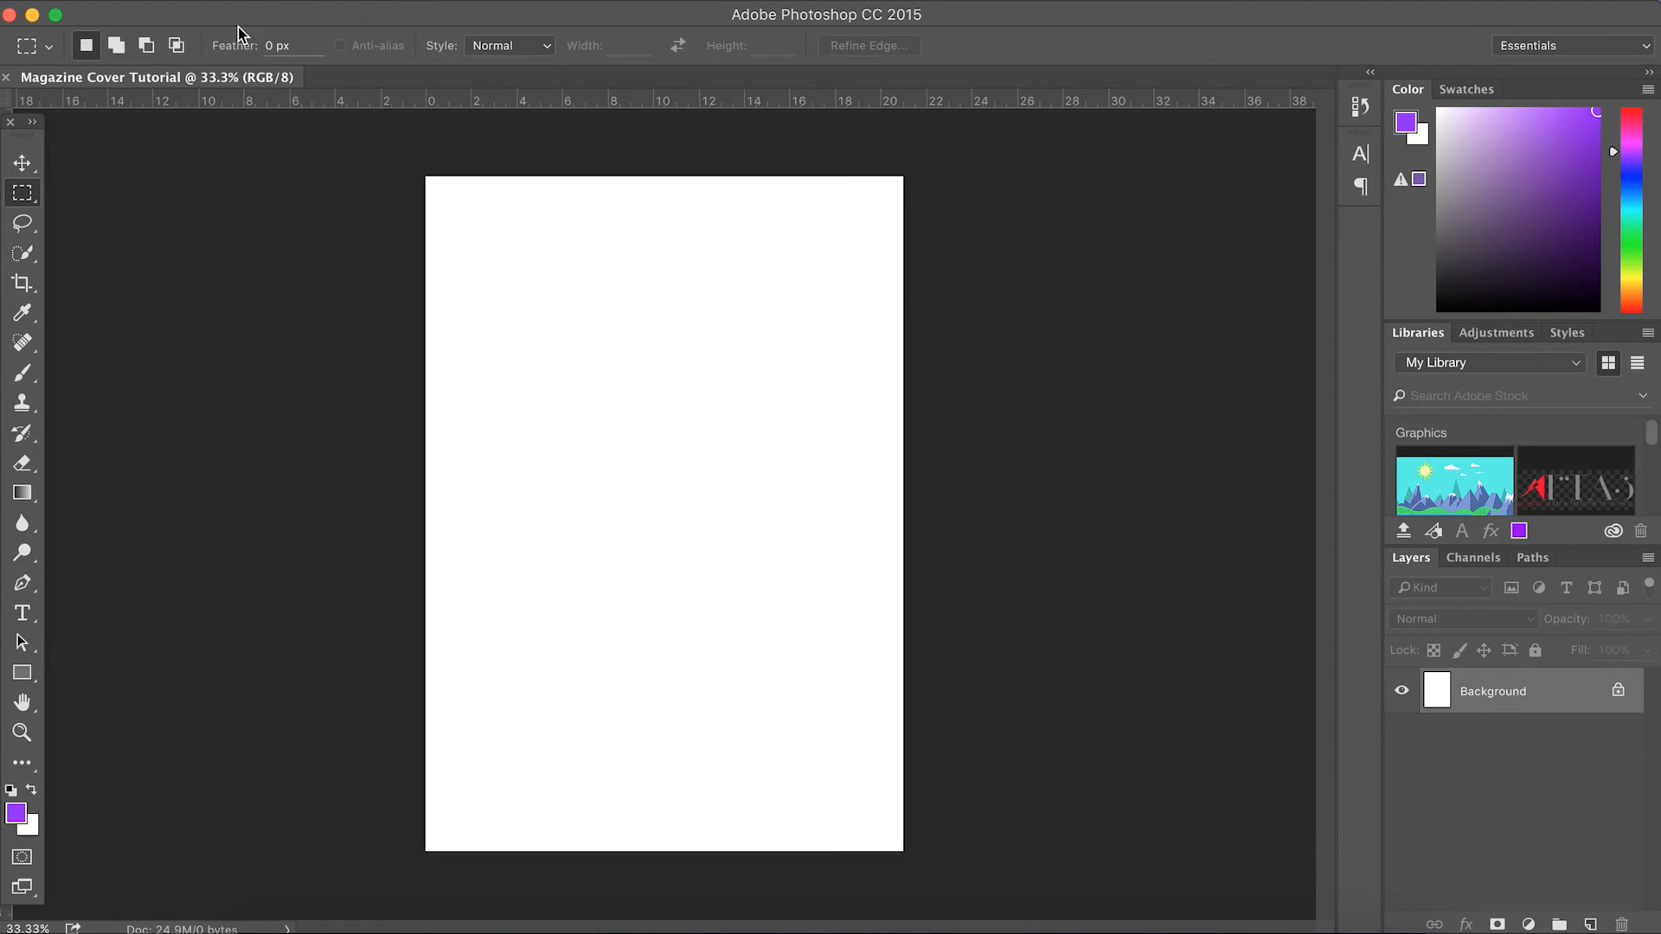
{"action": "left_click", "coordinate": [21, 313]}
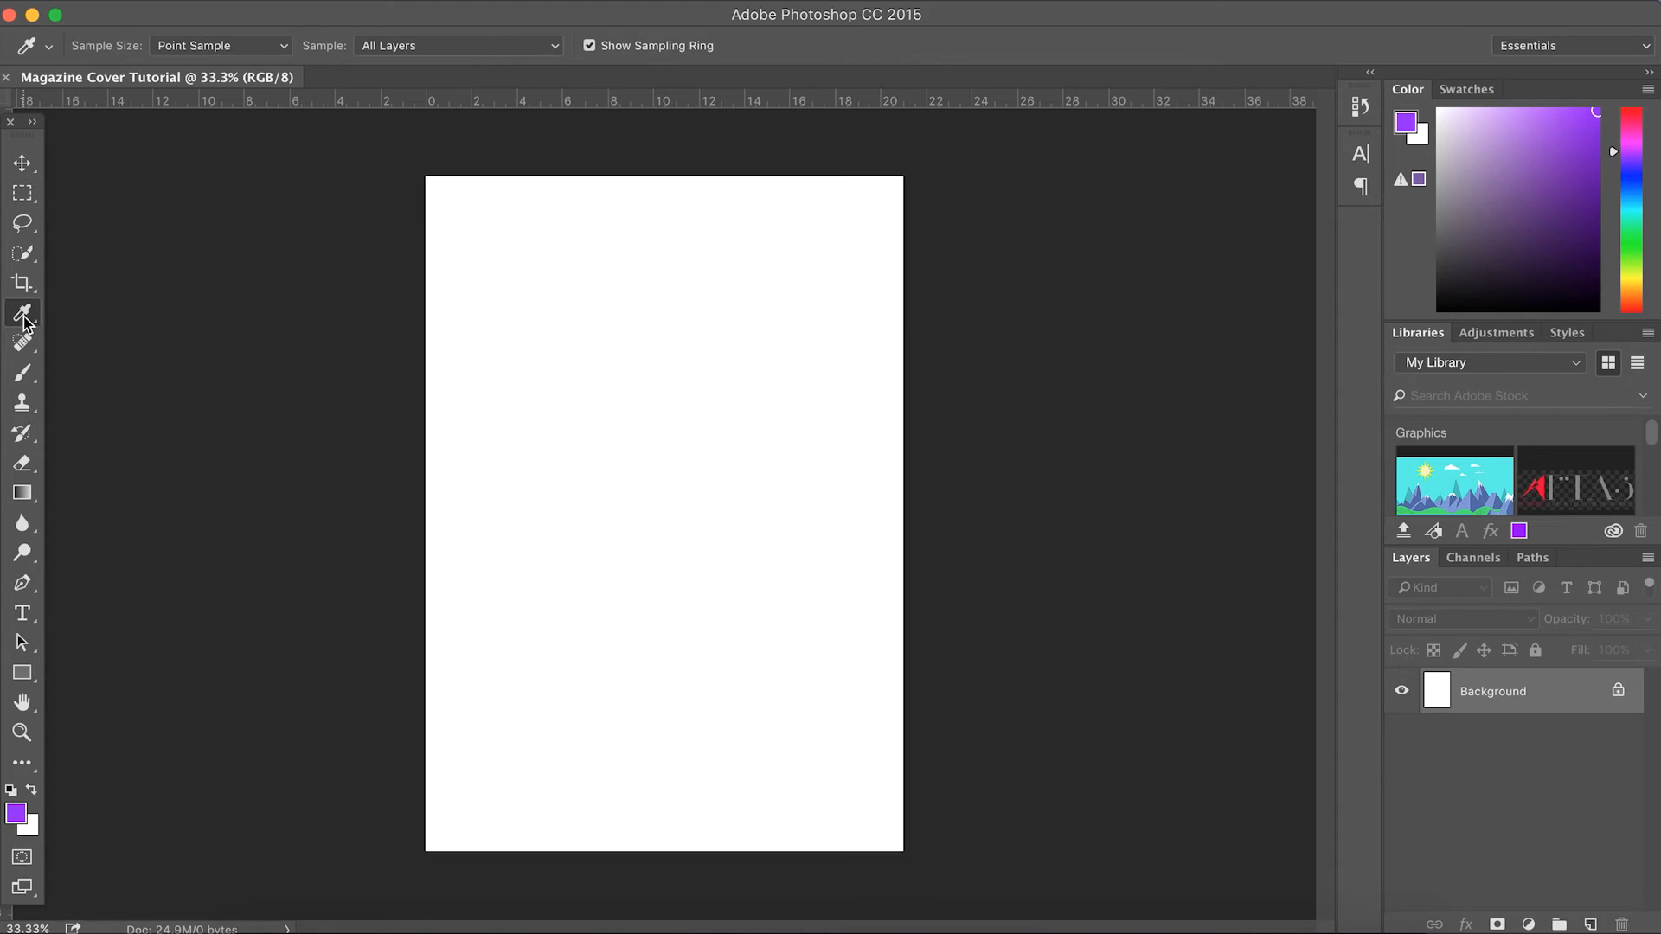
{"action": "left_click", "coordinate": [23, 343]}
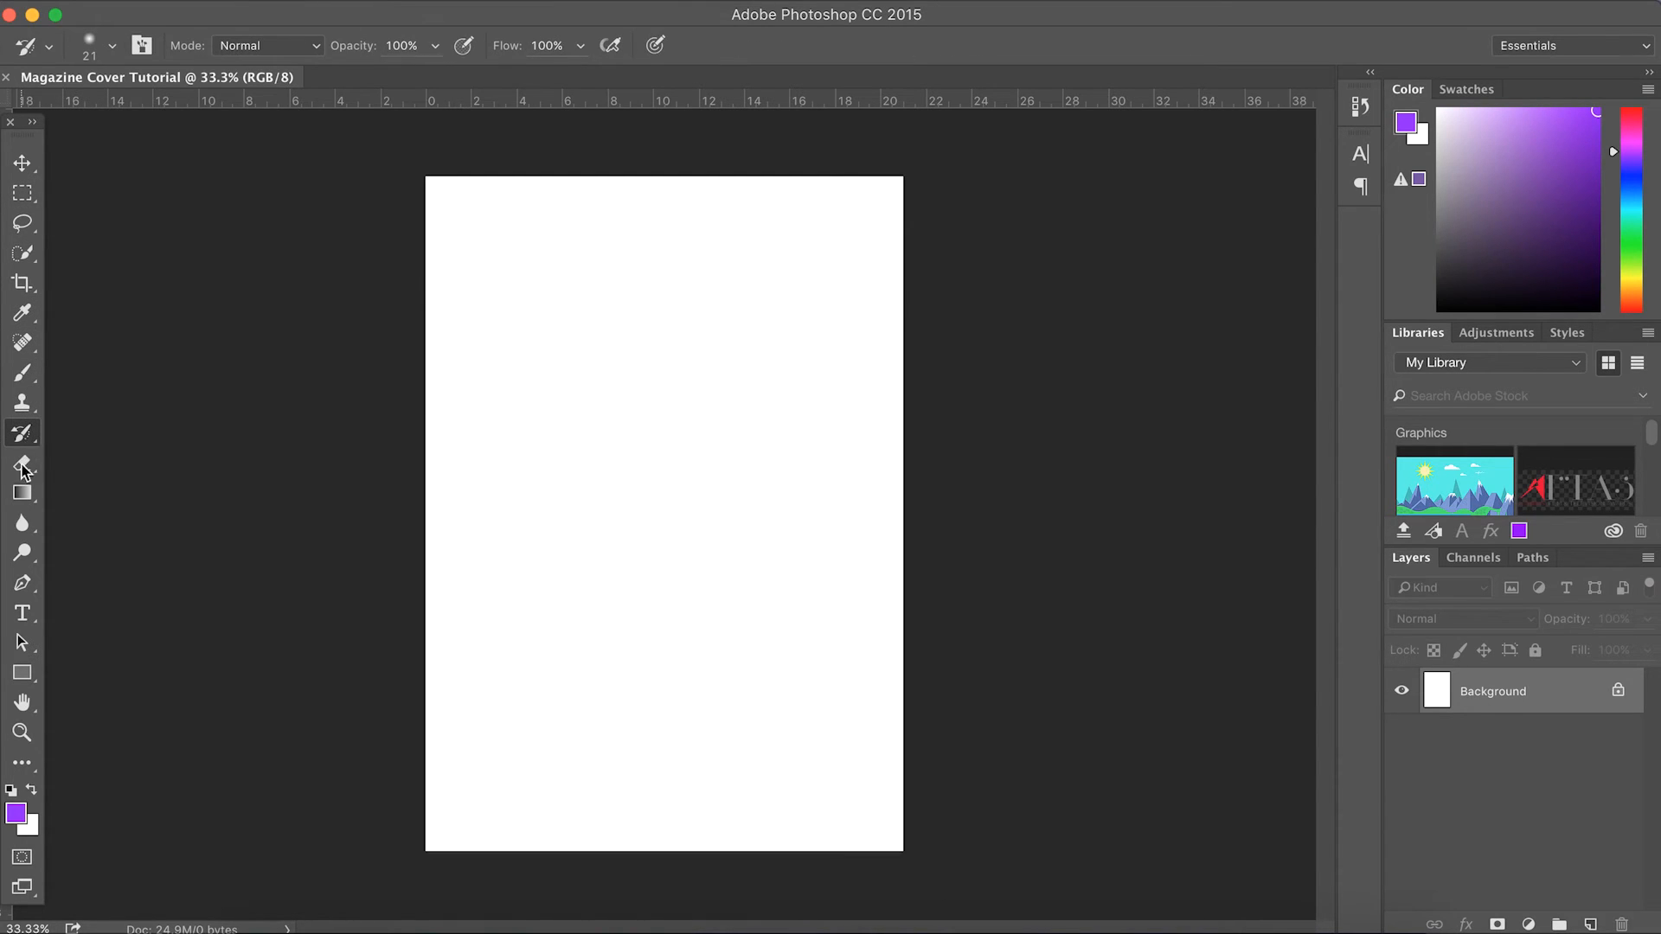
{"action": "left_click", "coordinate": [21, 552]}
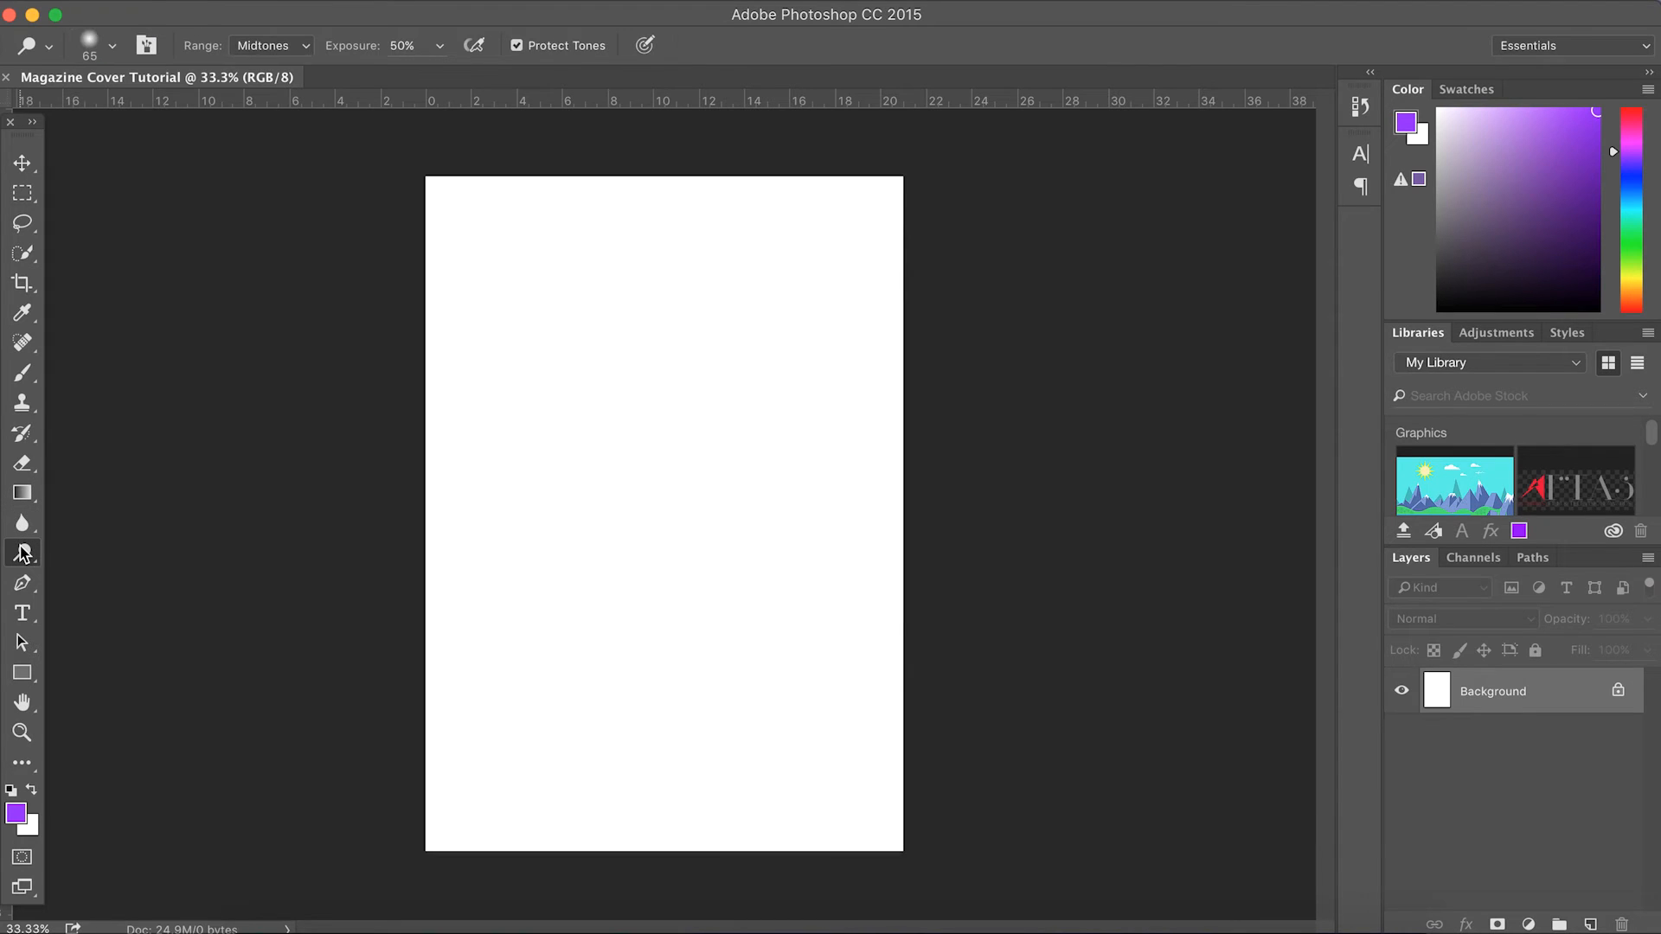
{"action": "left_click", "coordinate": [21, 613]}
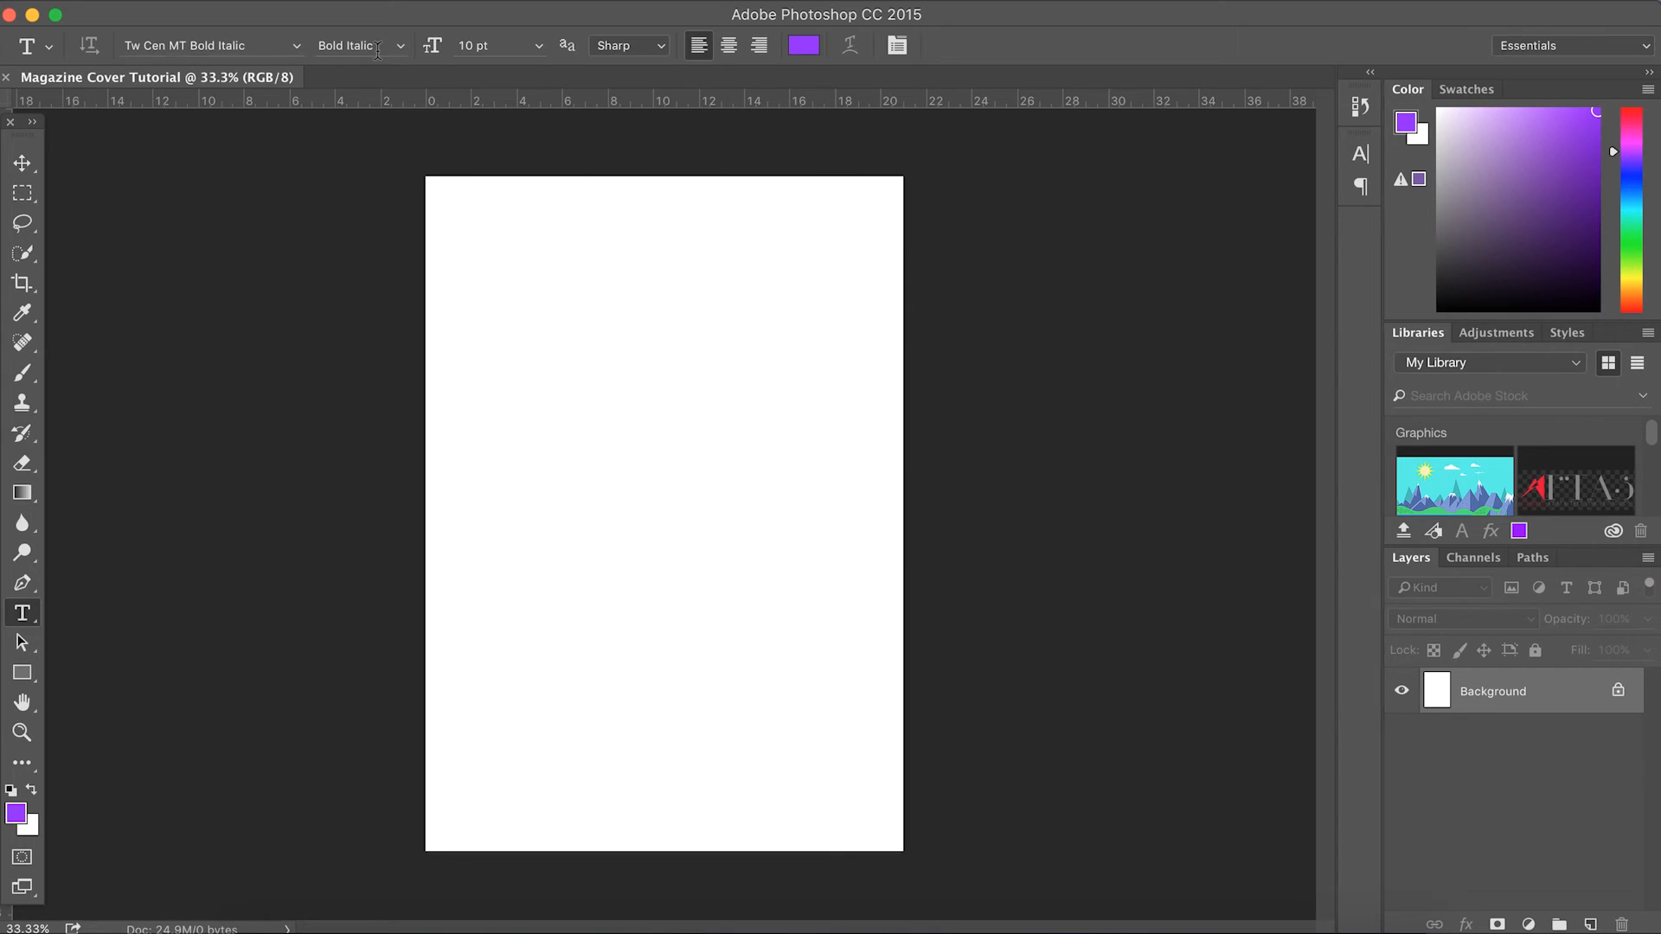
{"action": "mouse_move", "coordinate": [609, 61]}
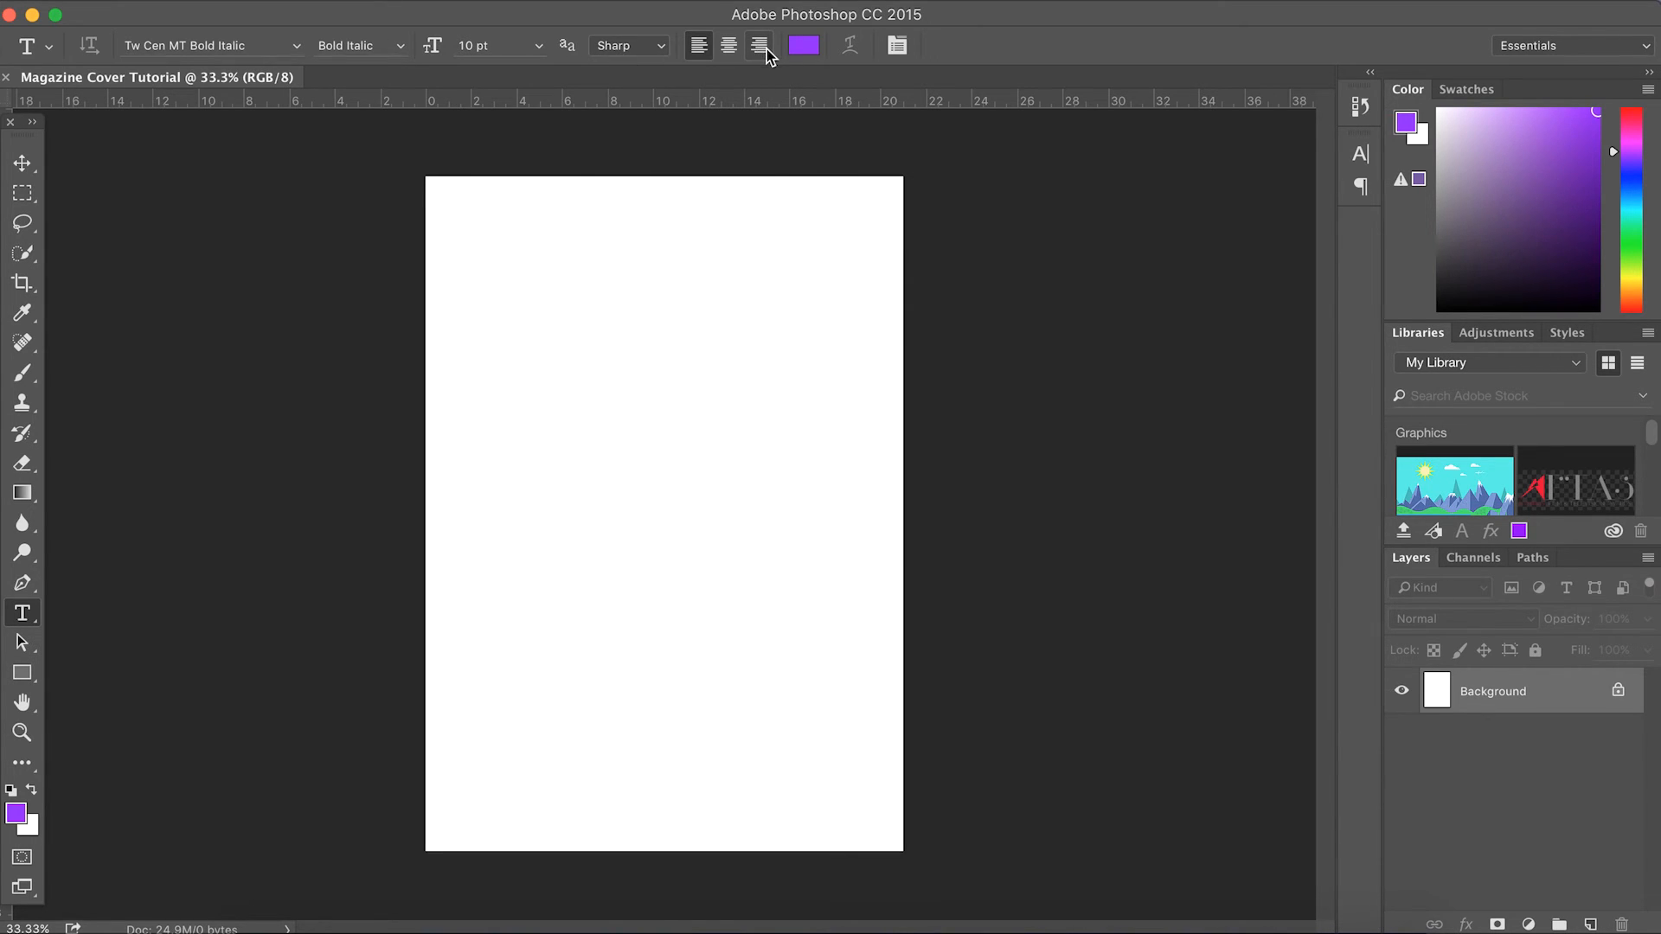
{"action": "mouse_move", "coordinate": [32, 61]}
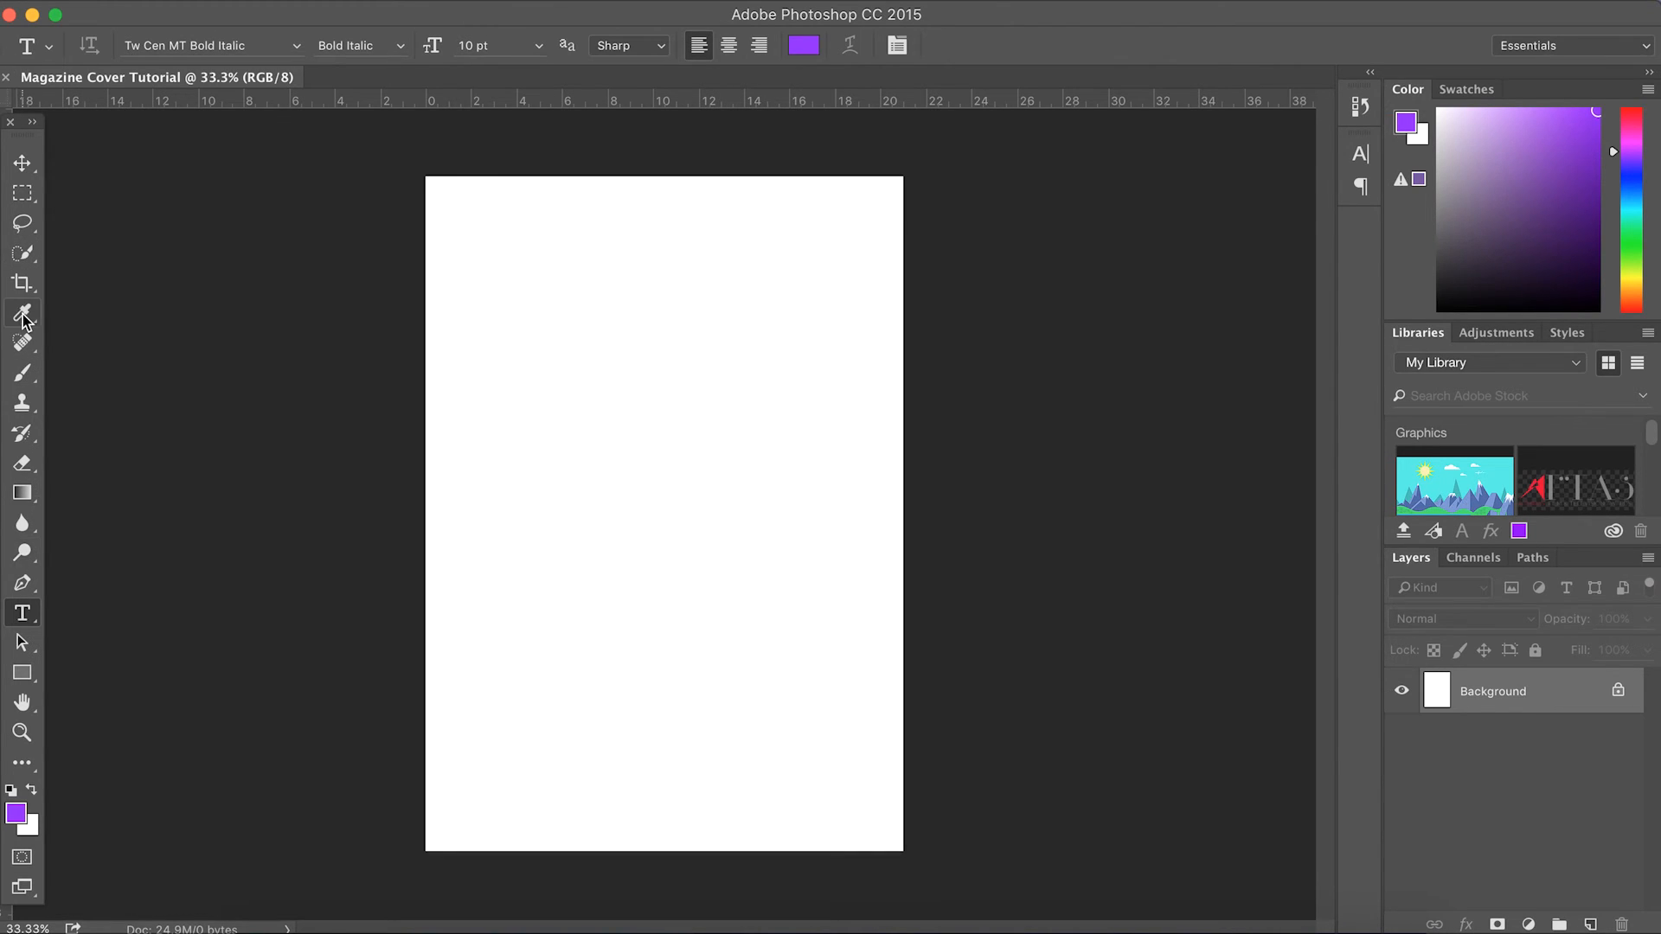
{"action": "left_click", "coordinate": [21, 162]}
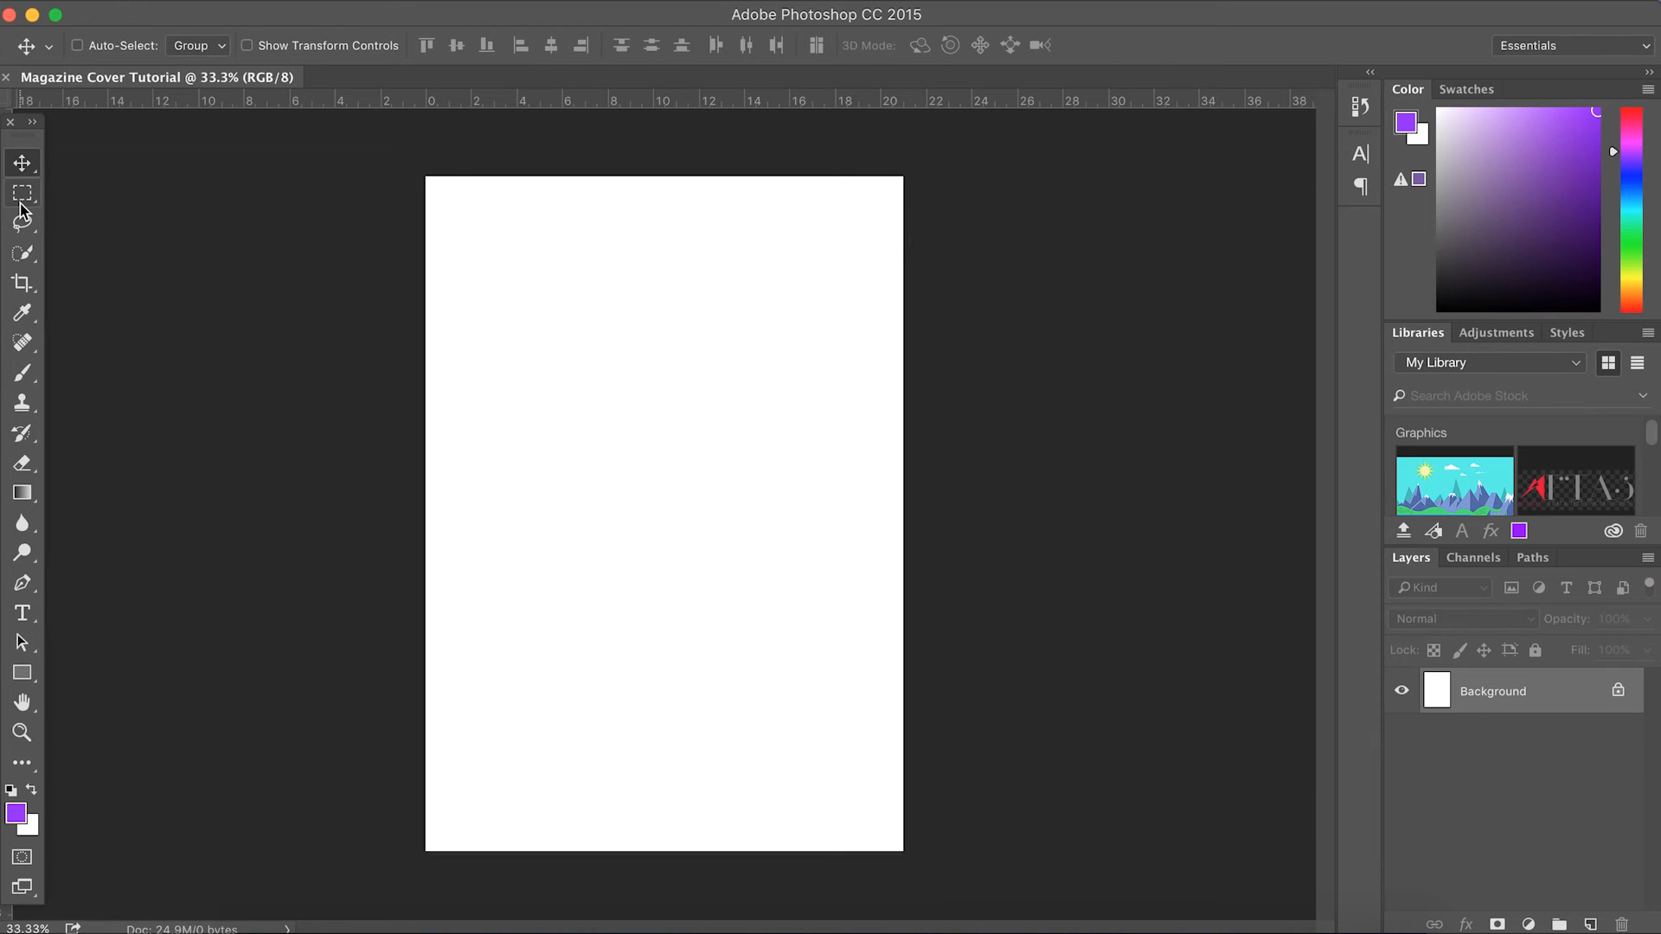
Step: Select the whole page and stroke it with a 20 px purple centred border
{"action": "left_click", "coordinate": [21, 192]}
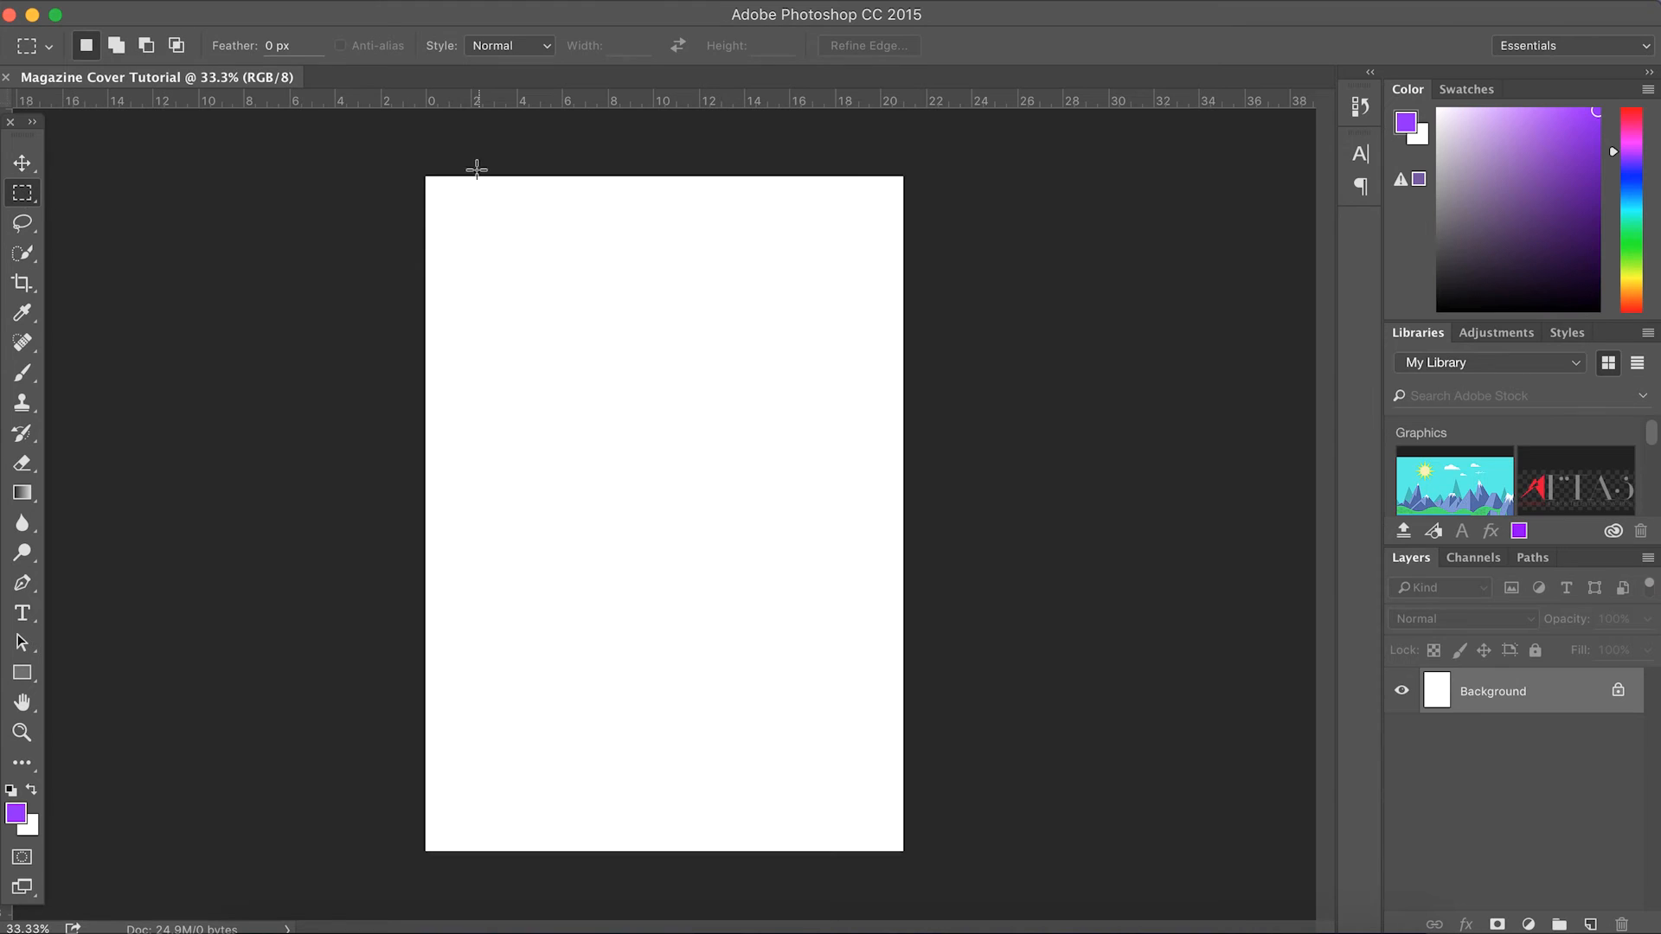
{"action": "left_click_drag", "start_coordinate": [476, 170], "coordinate": [867, 688]}
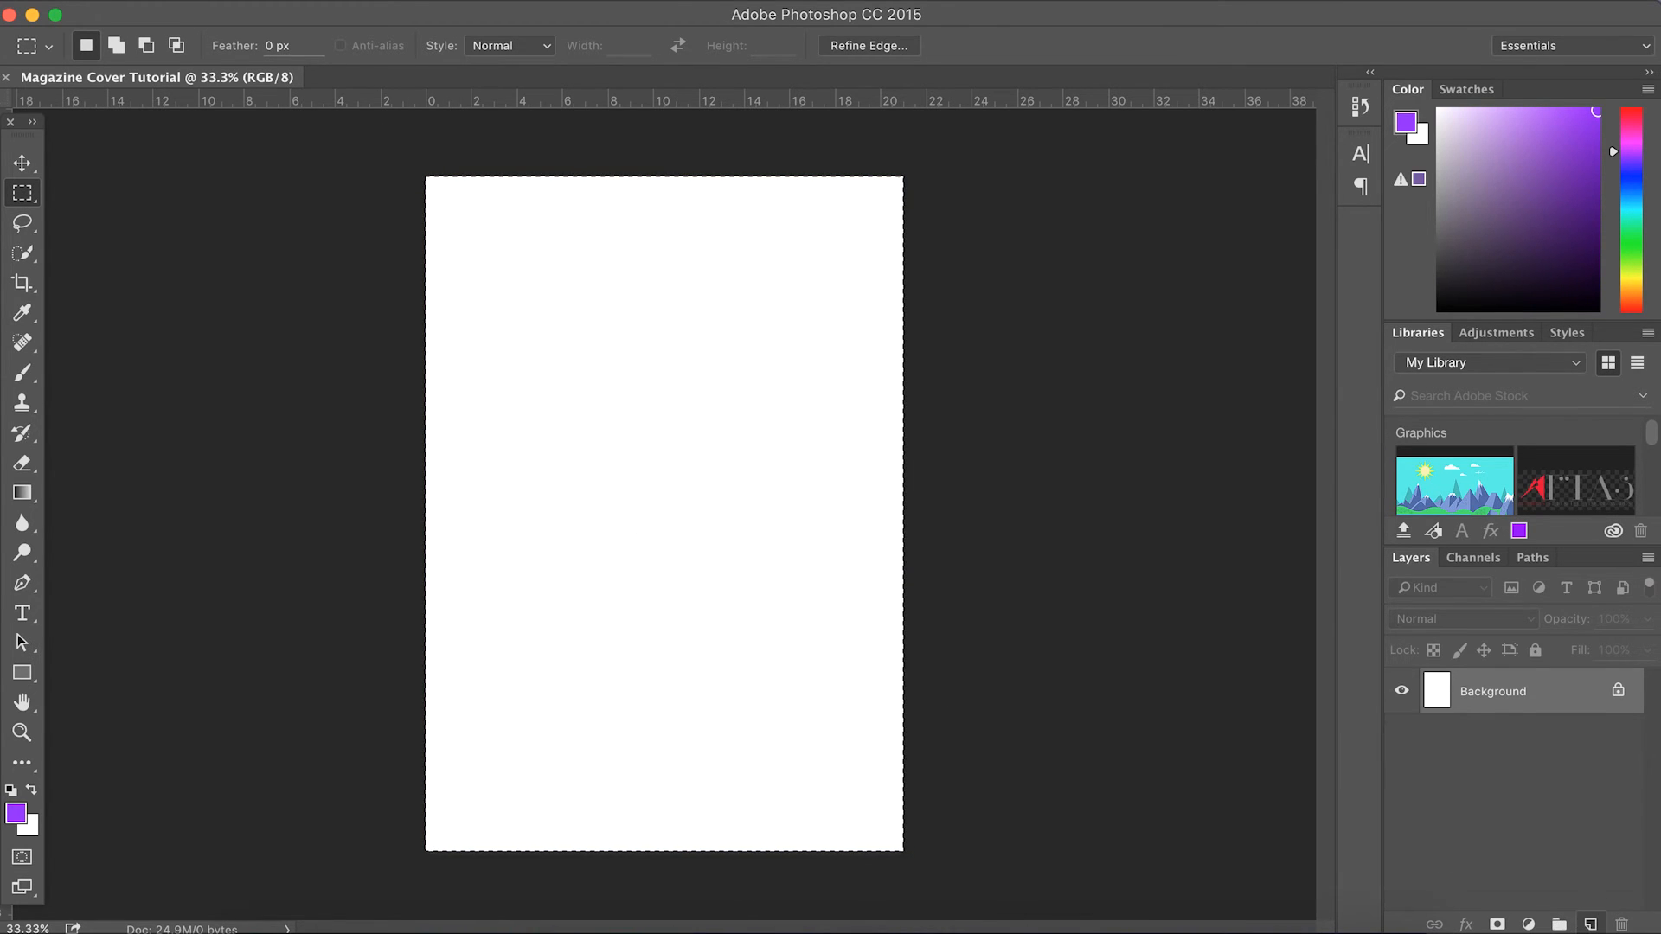
{"action": "right_click", "coordinate": [664, 509]}
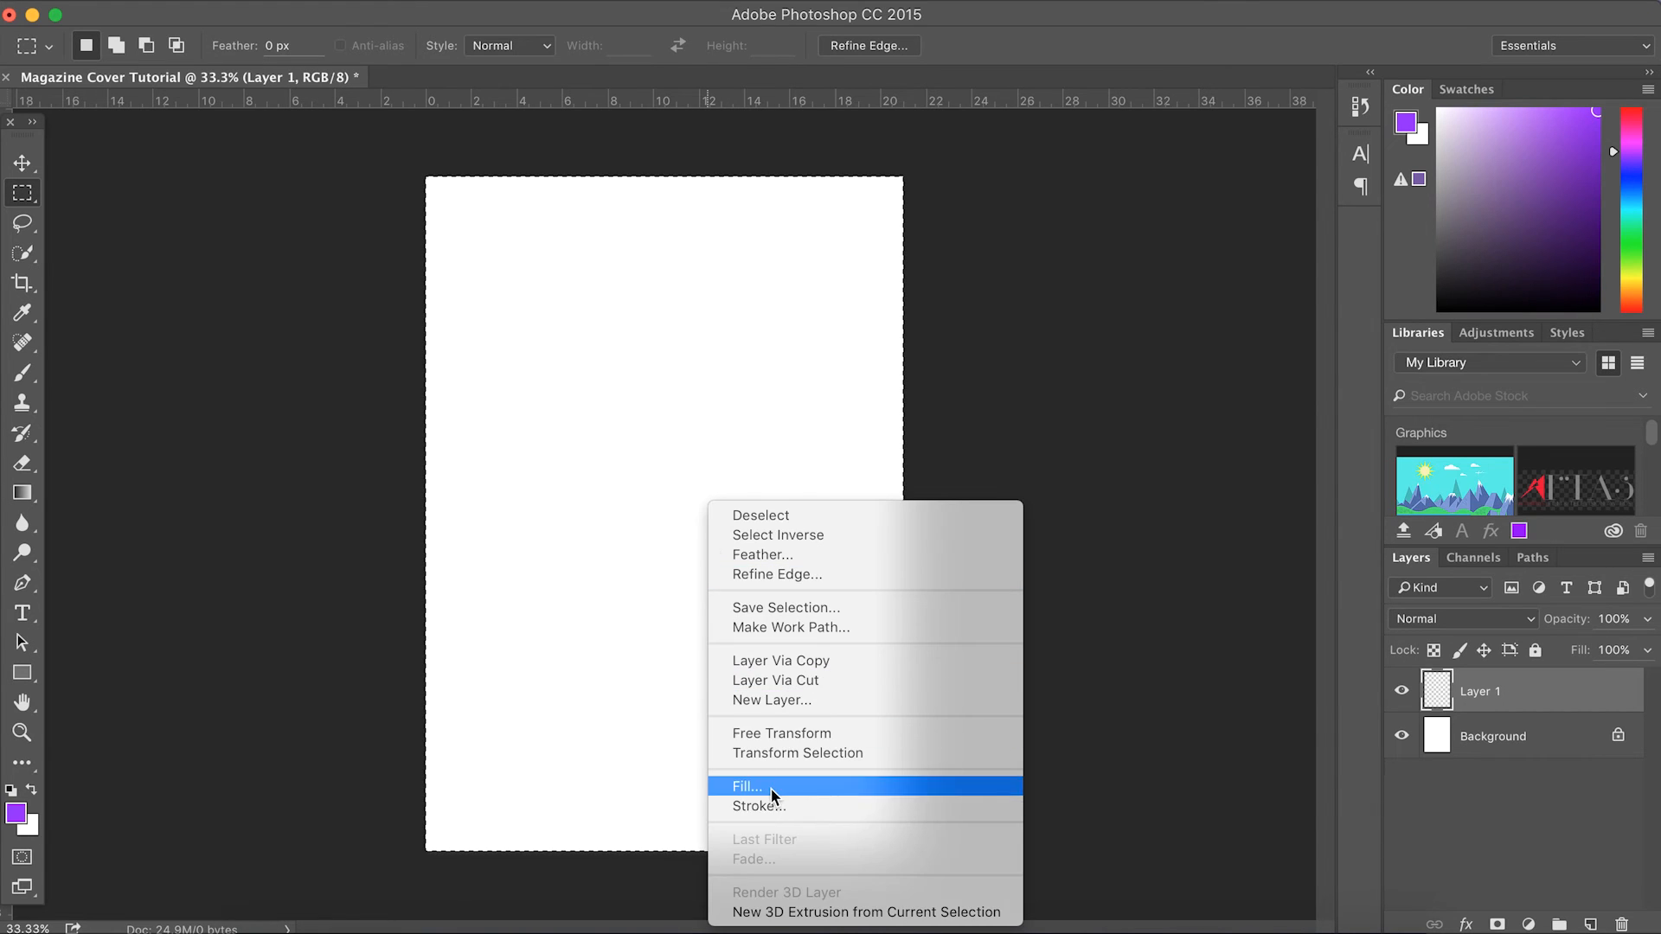
{"action": "left_click", "coordinate": [756, 806]}
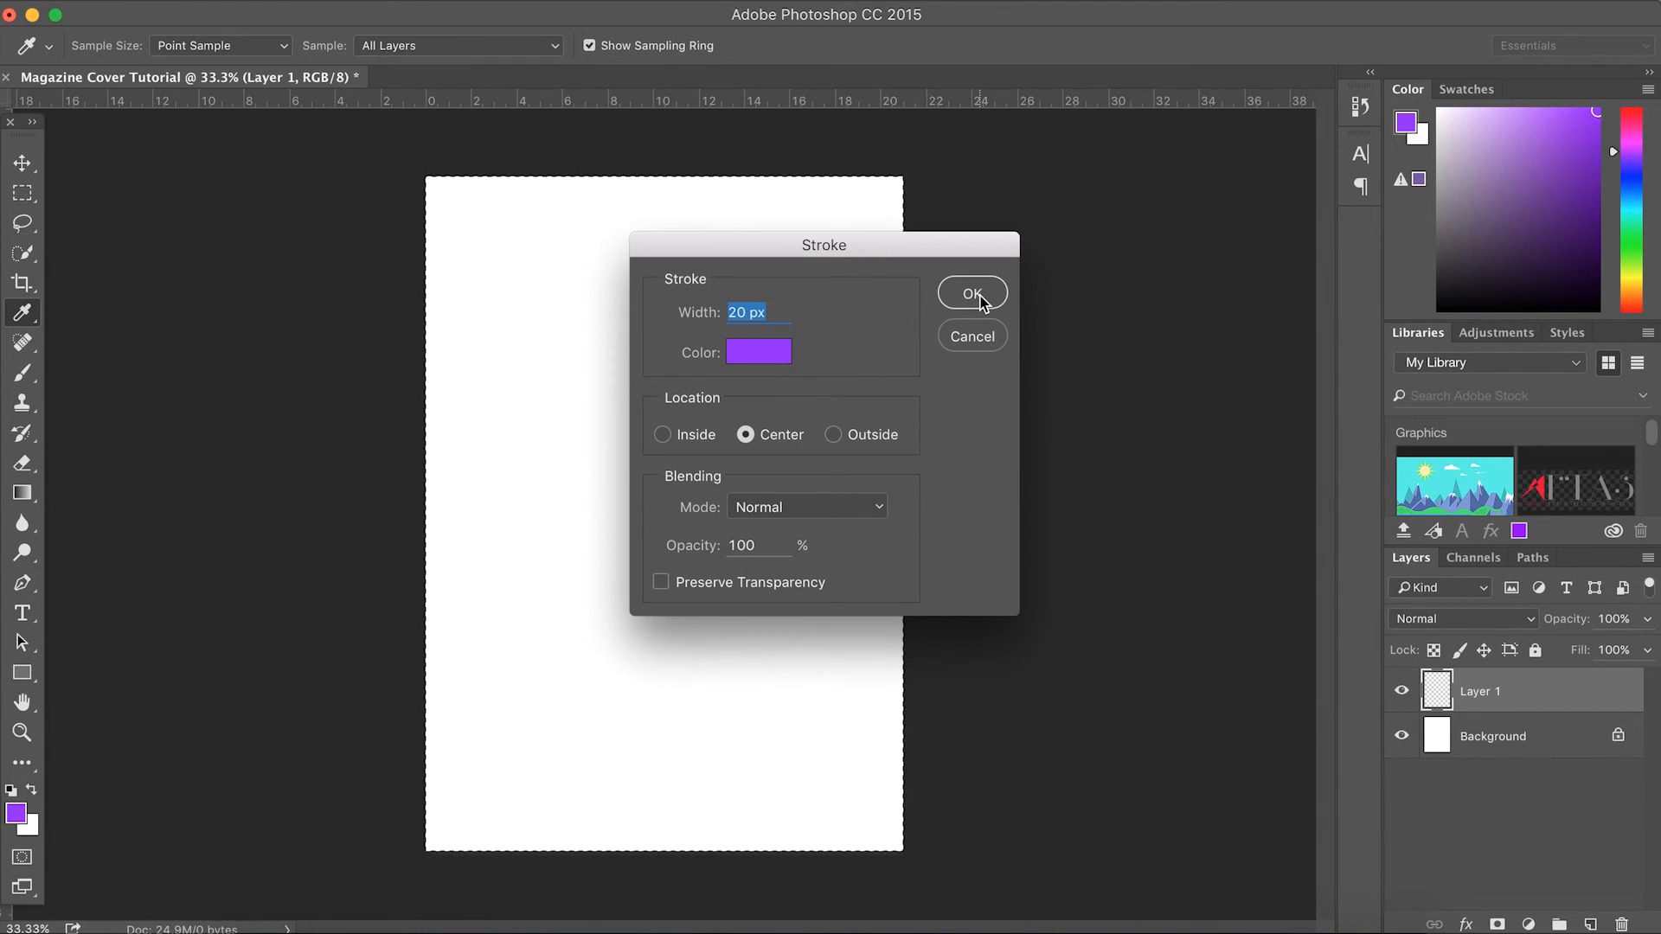
{"action": "left_click", "coordinate": [971, 293]}
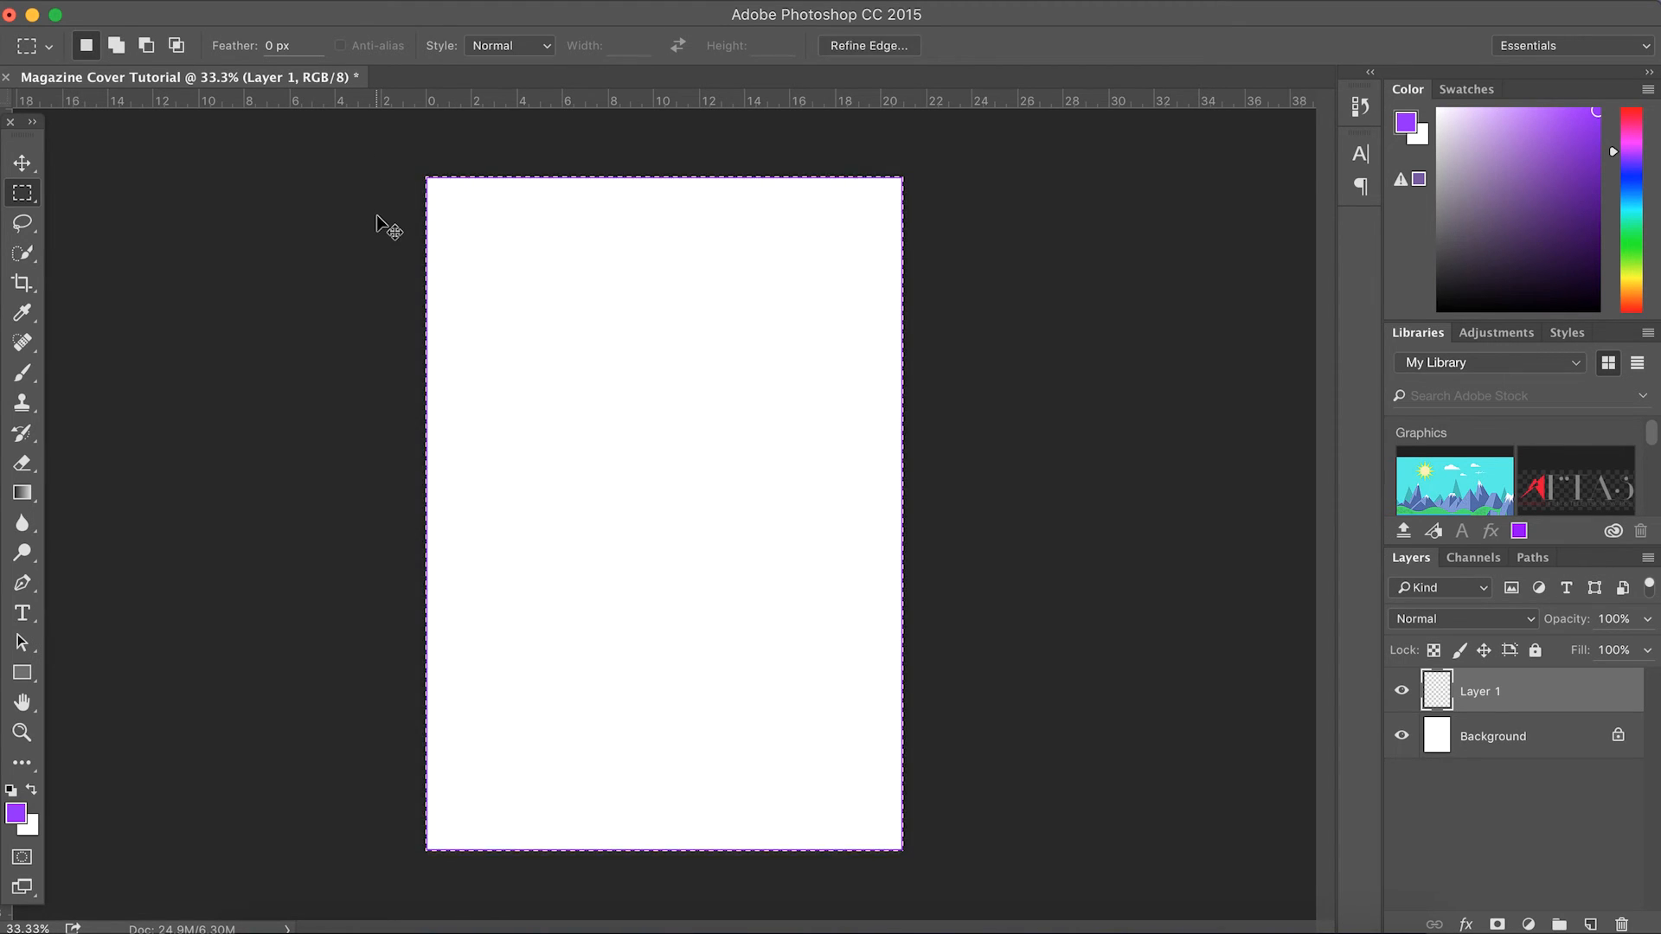
{"action": "left_click", "coordinate": [21, 161]}
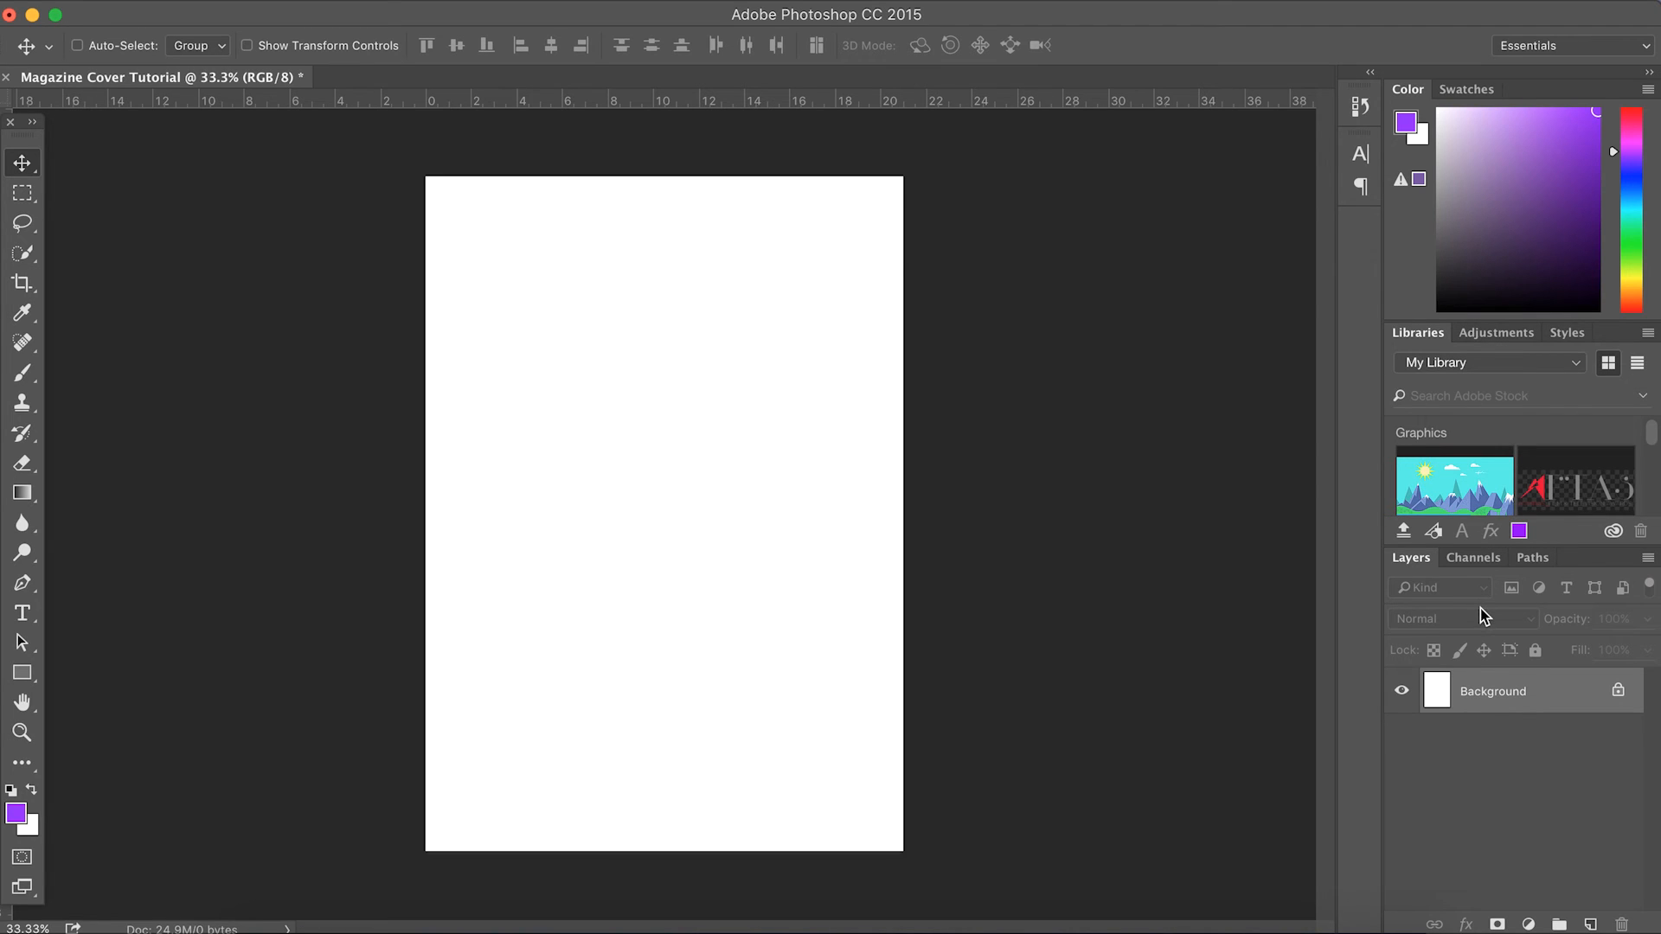
{"action": "mouse_move", "coordinate": [1483, 850]}
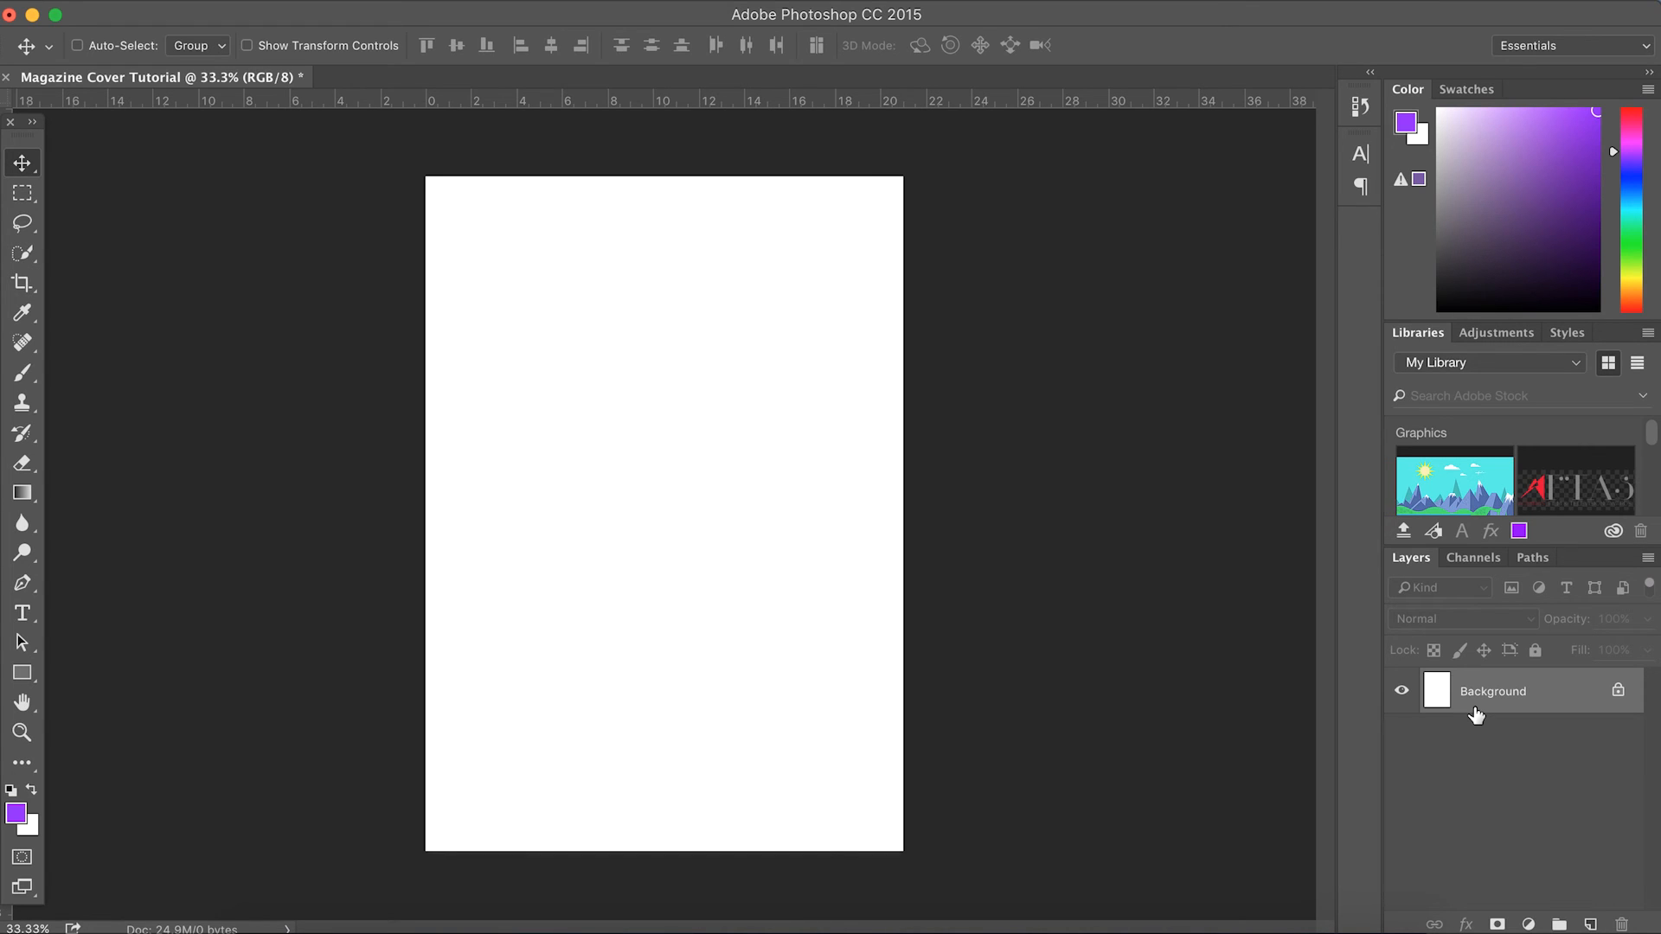
{"action": "mouse_move", "coordinate": [1532, 725]}
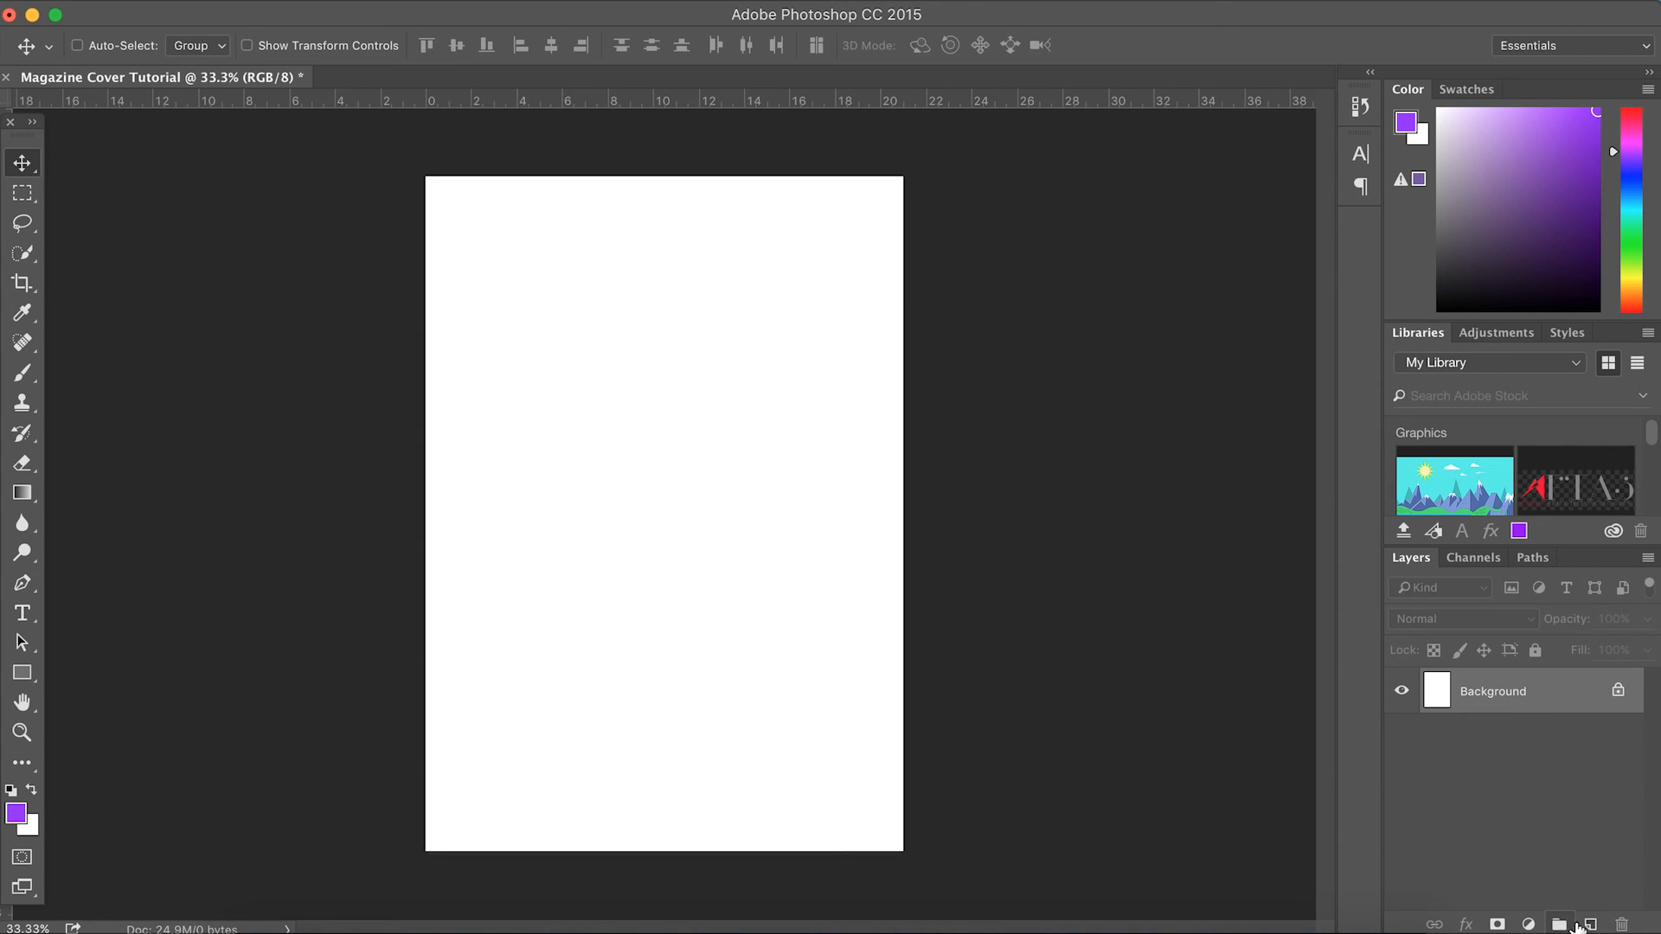
Step: Add Layer 1, toggle its visibility off and on, then lock and unlock it
{"action": "left_click", "coordinate": [1589, 924]}
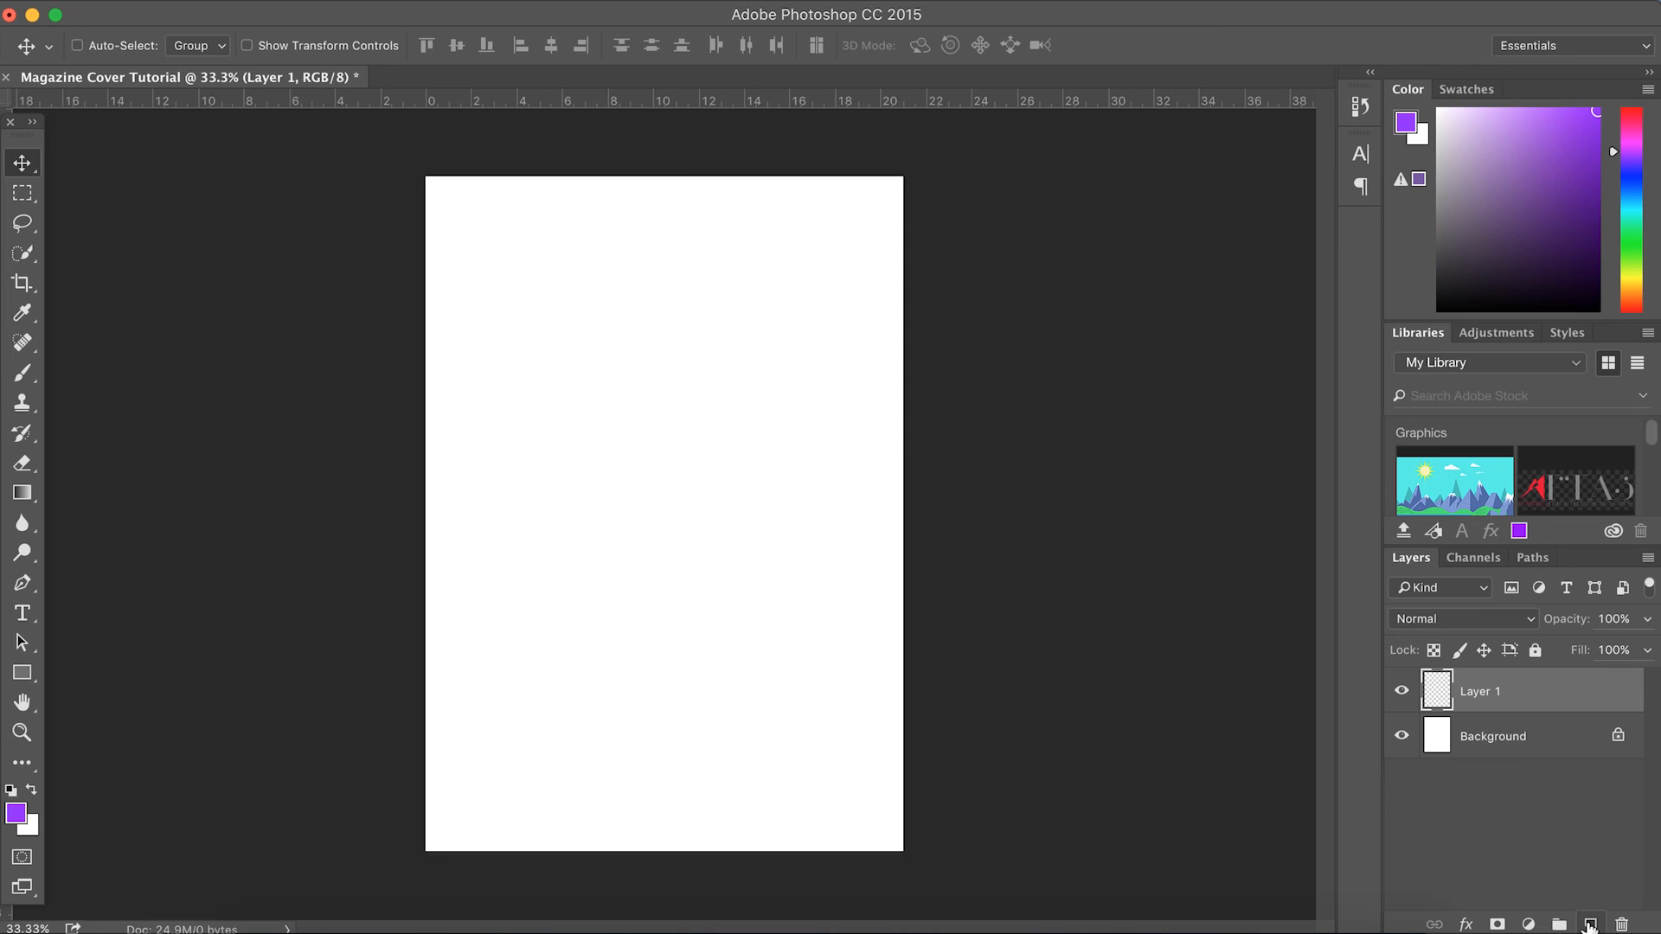
{"action": "mouse_move", "coordinate": [1481, 690]}
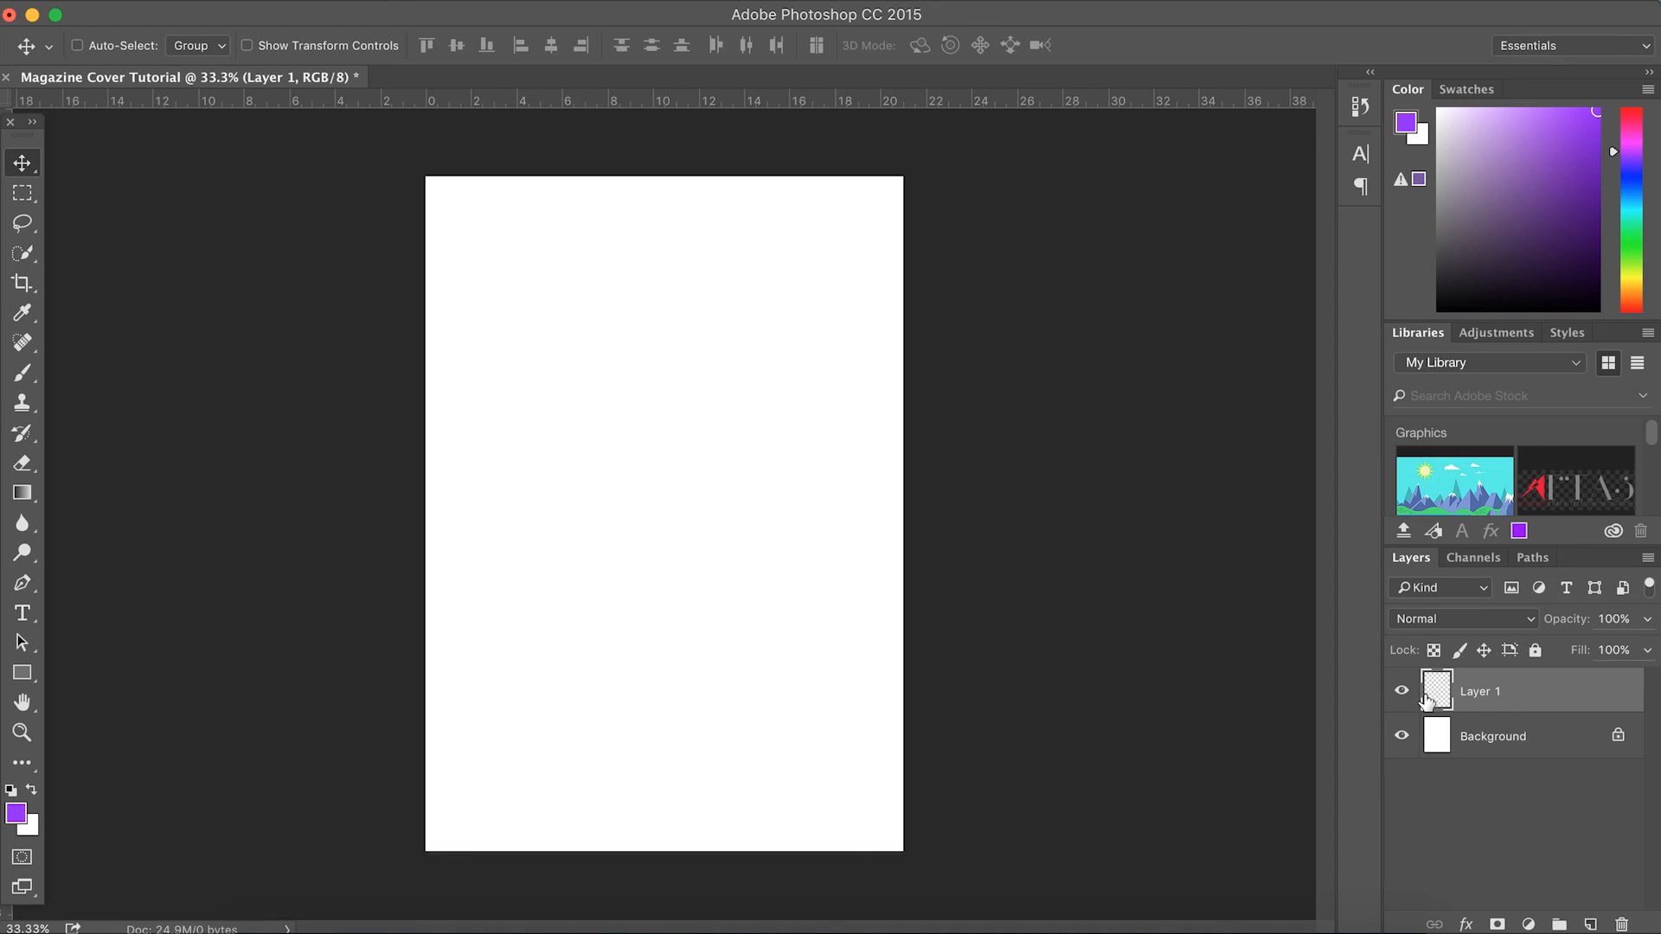
{"action": "left_click", "coordinate": [1401, 690]}
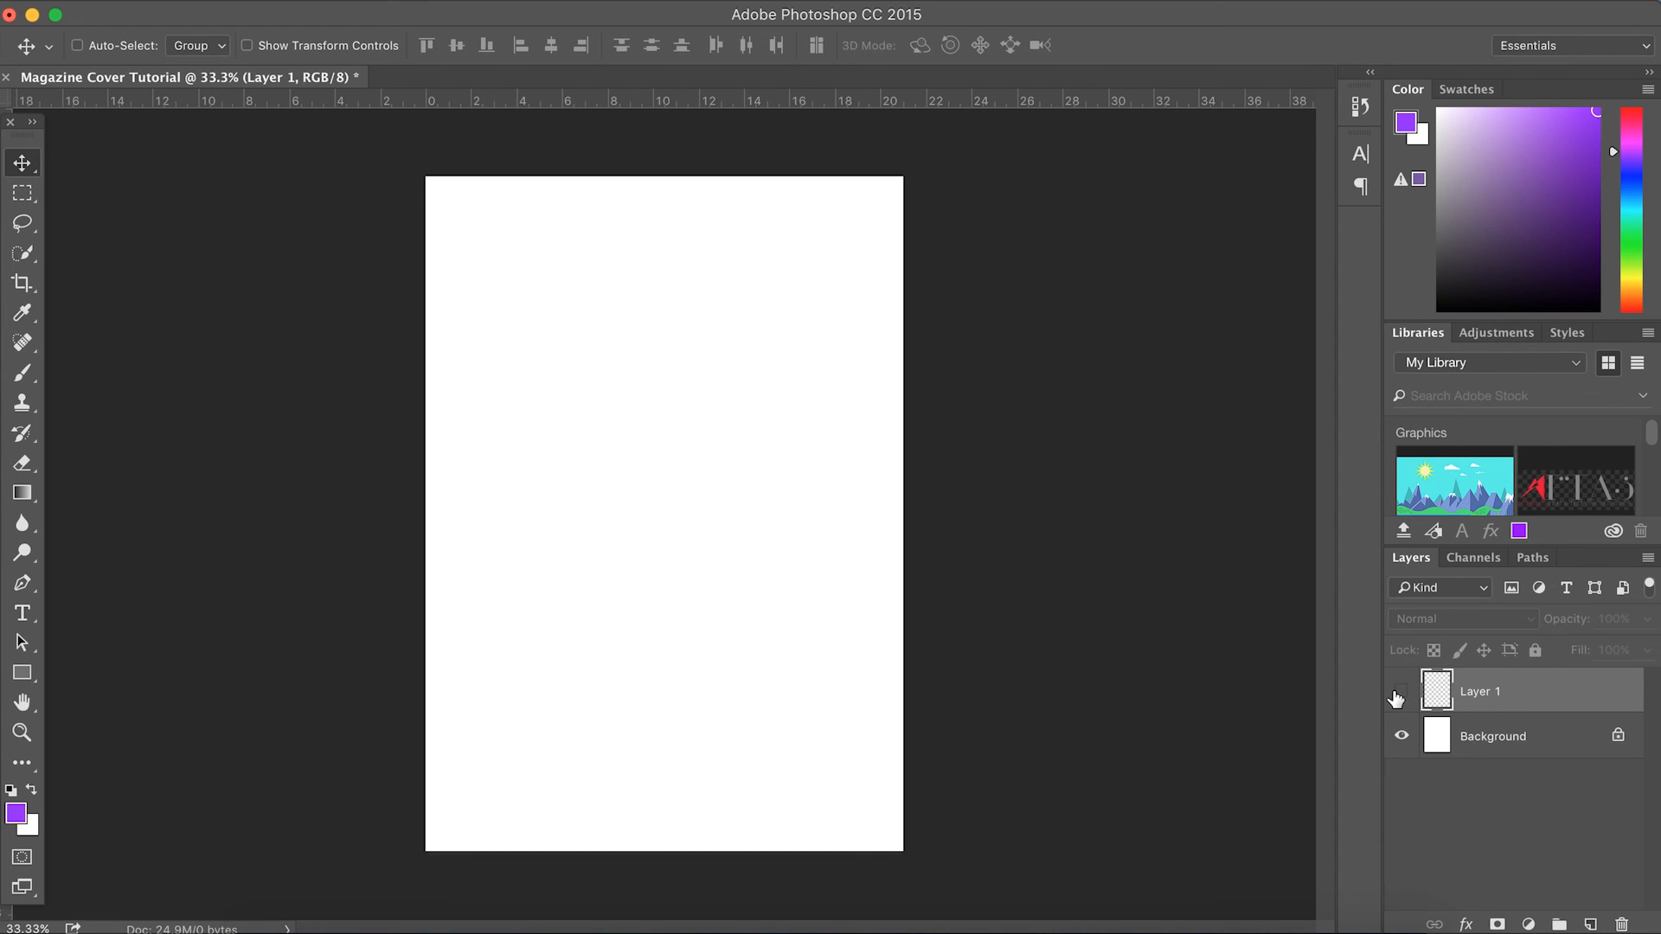
{"action": "left_click", "coordinate": [1401, 690]}
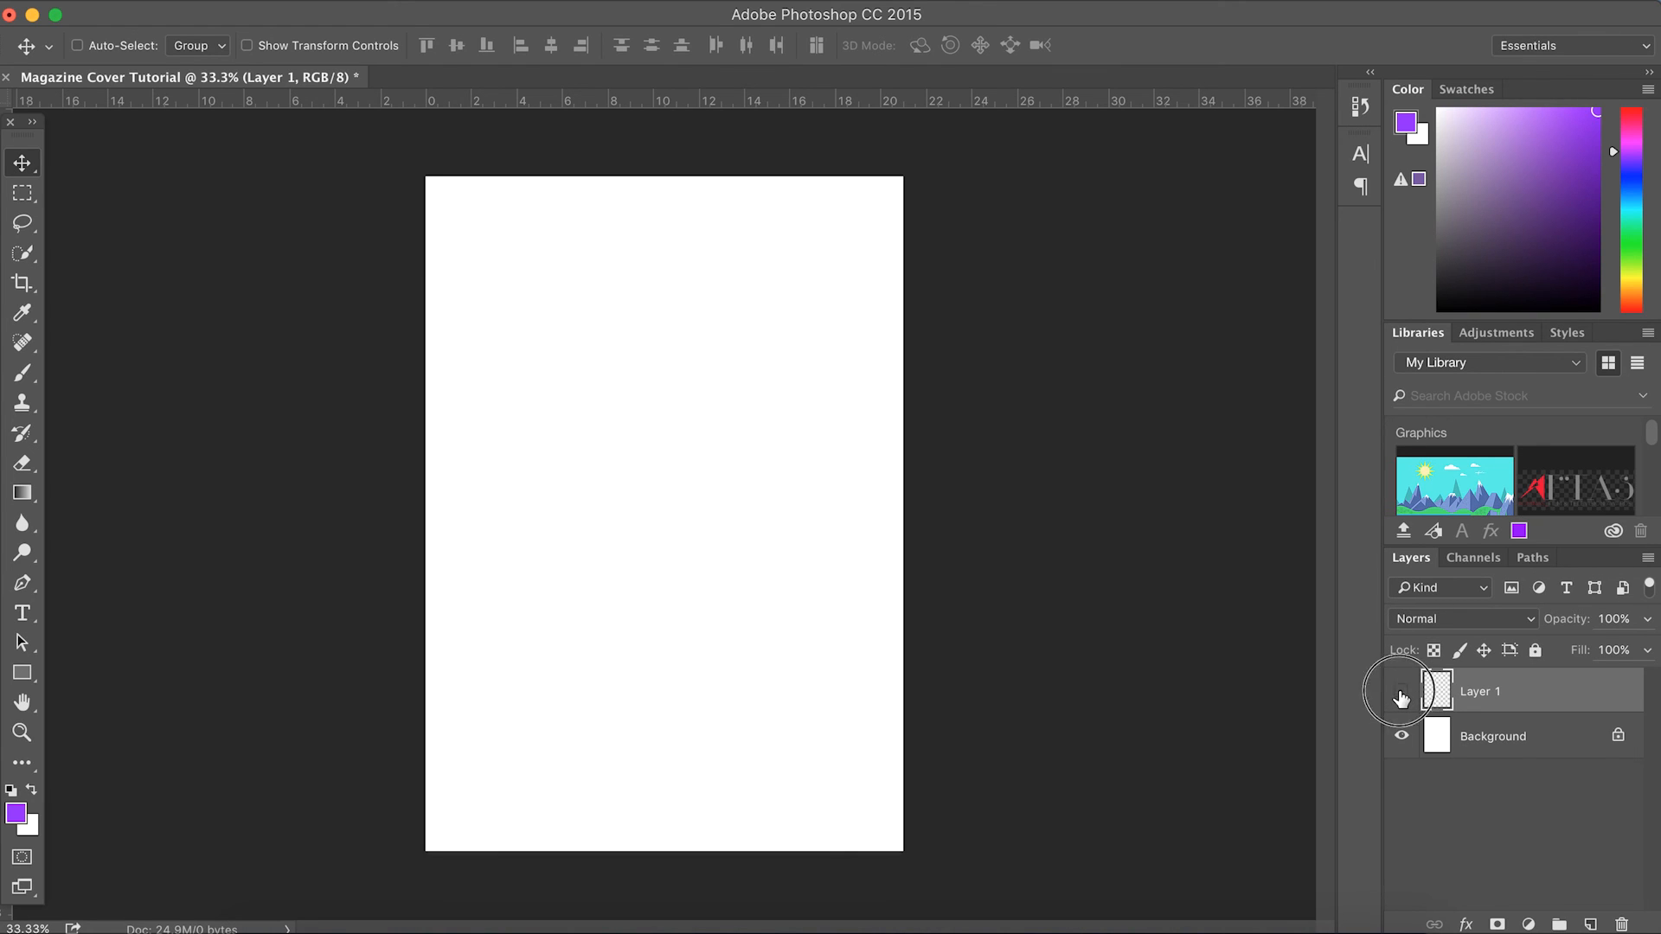
{"action": "mouse_move", "coordinate": [1400, 697]}
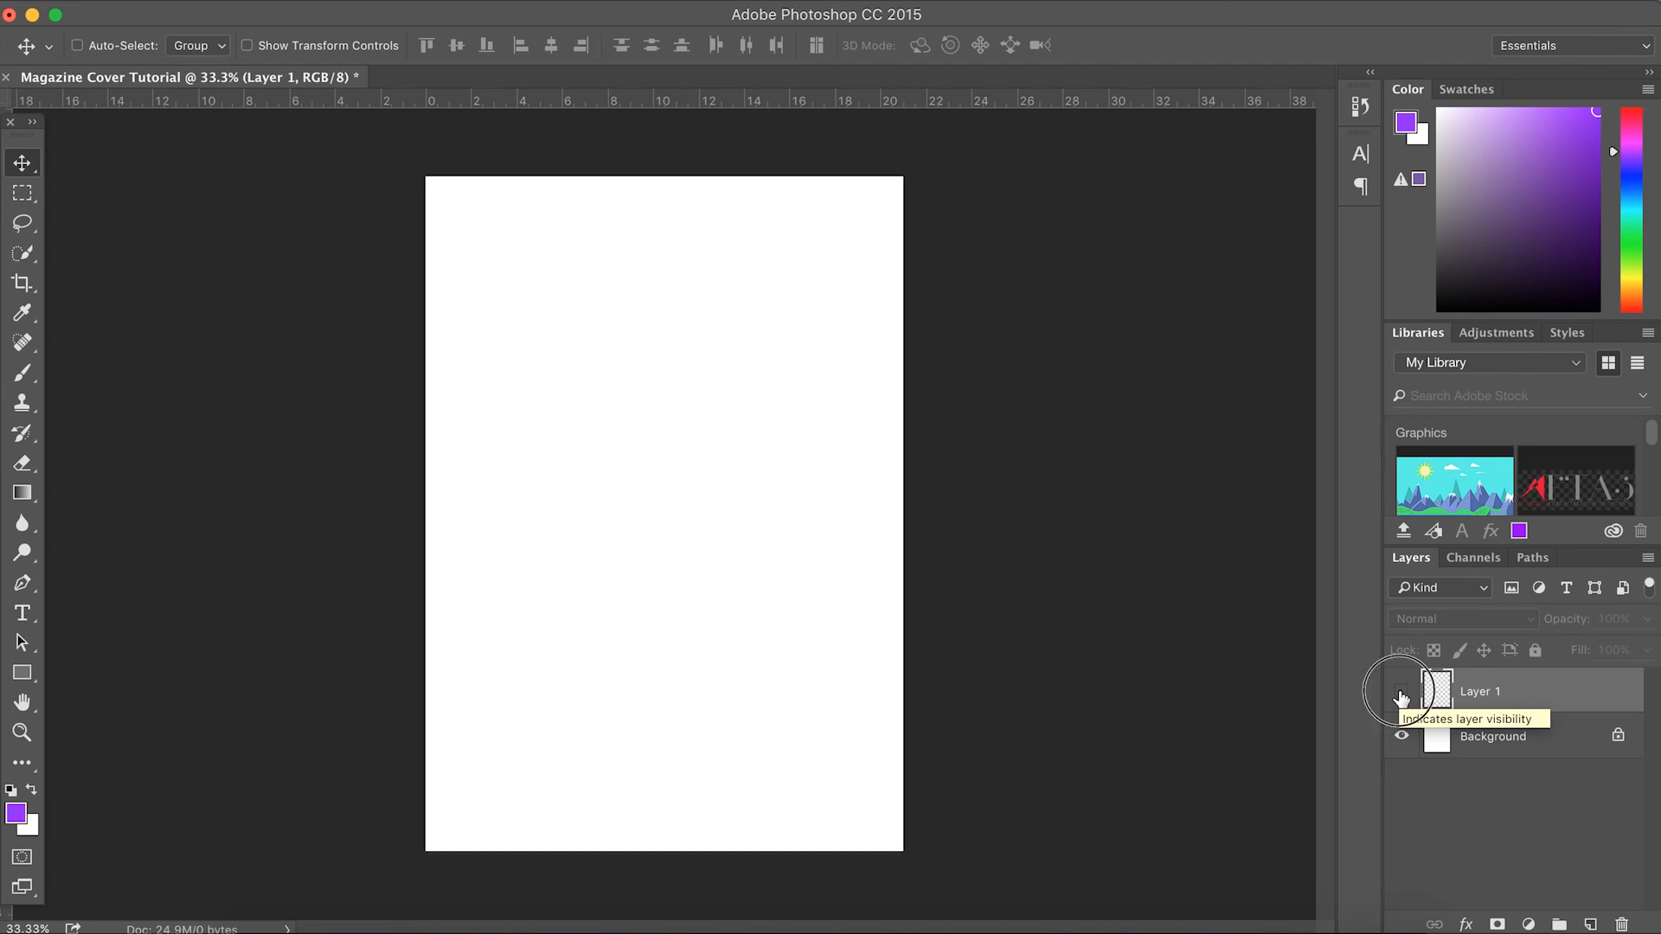
{"action": "left_click", "coordinate": [1535, 650]}
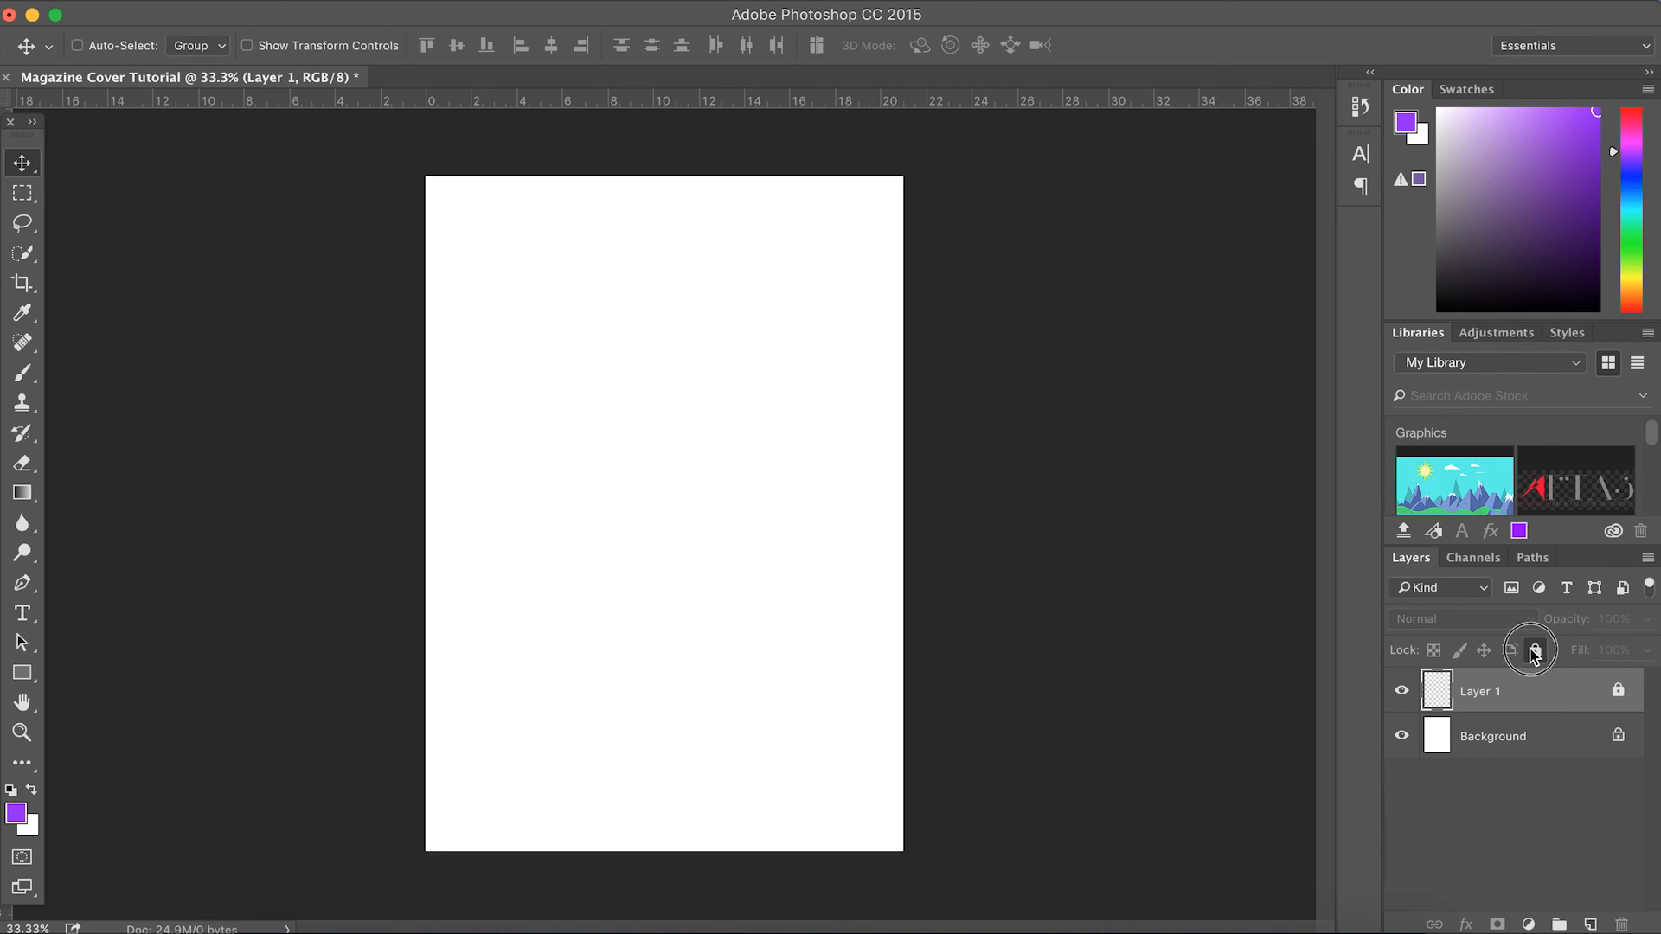
{"action": "left_click", "coordinate": [1535, 650]}
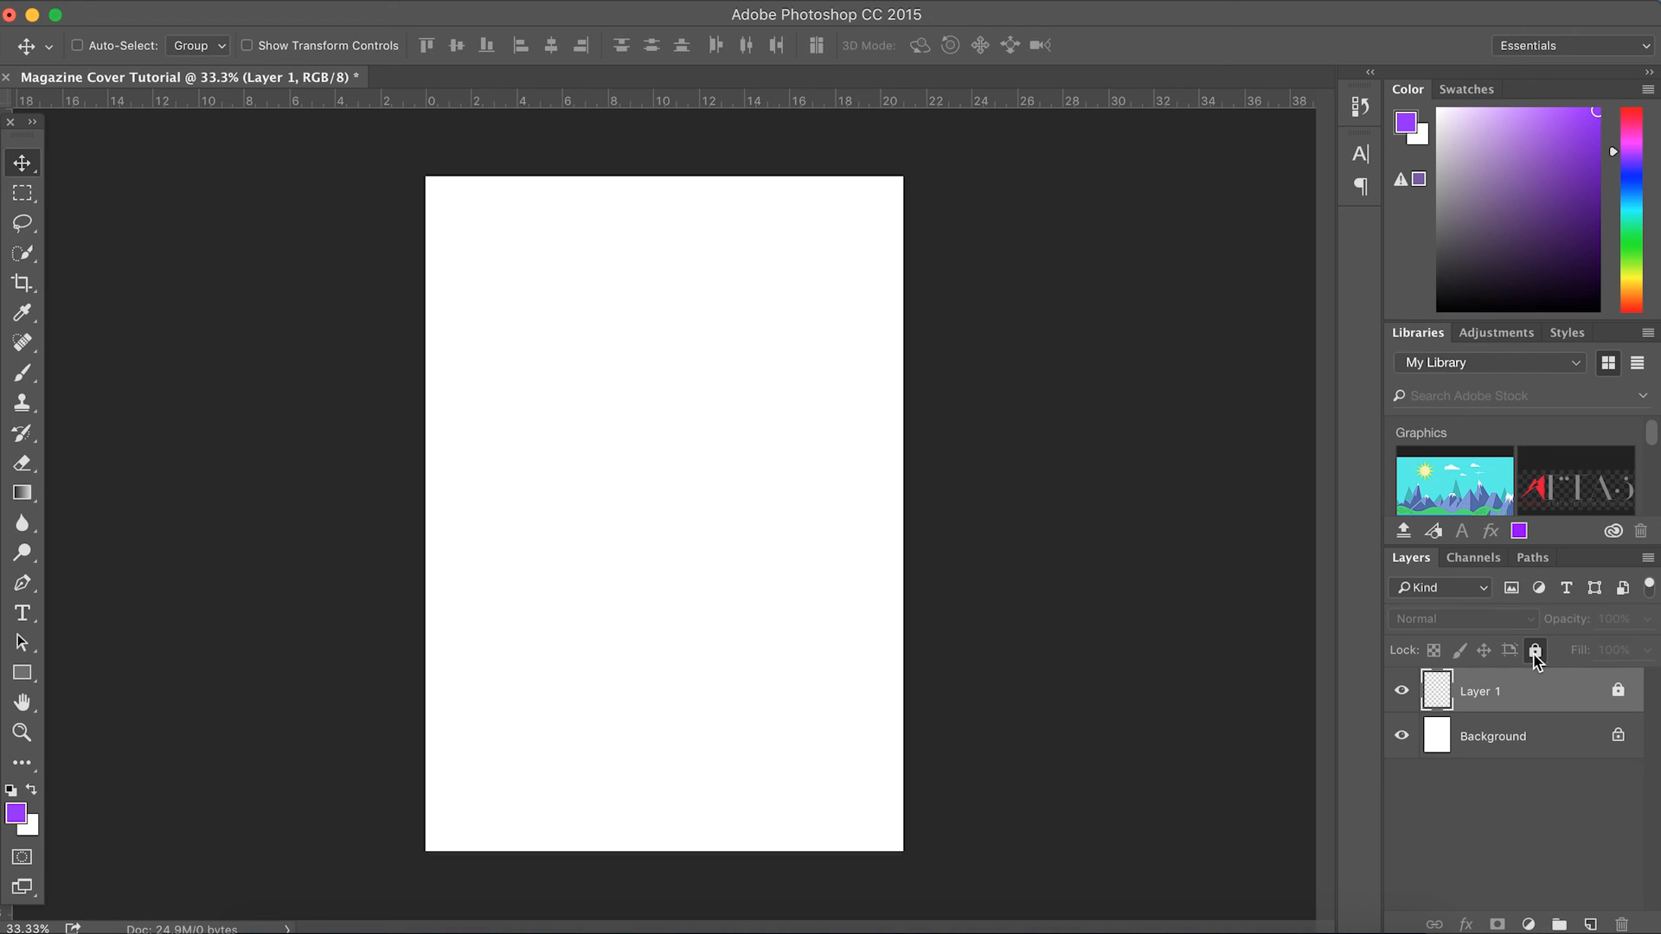
{"action": "mouse_move", "coordinate": [1535, 661]}
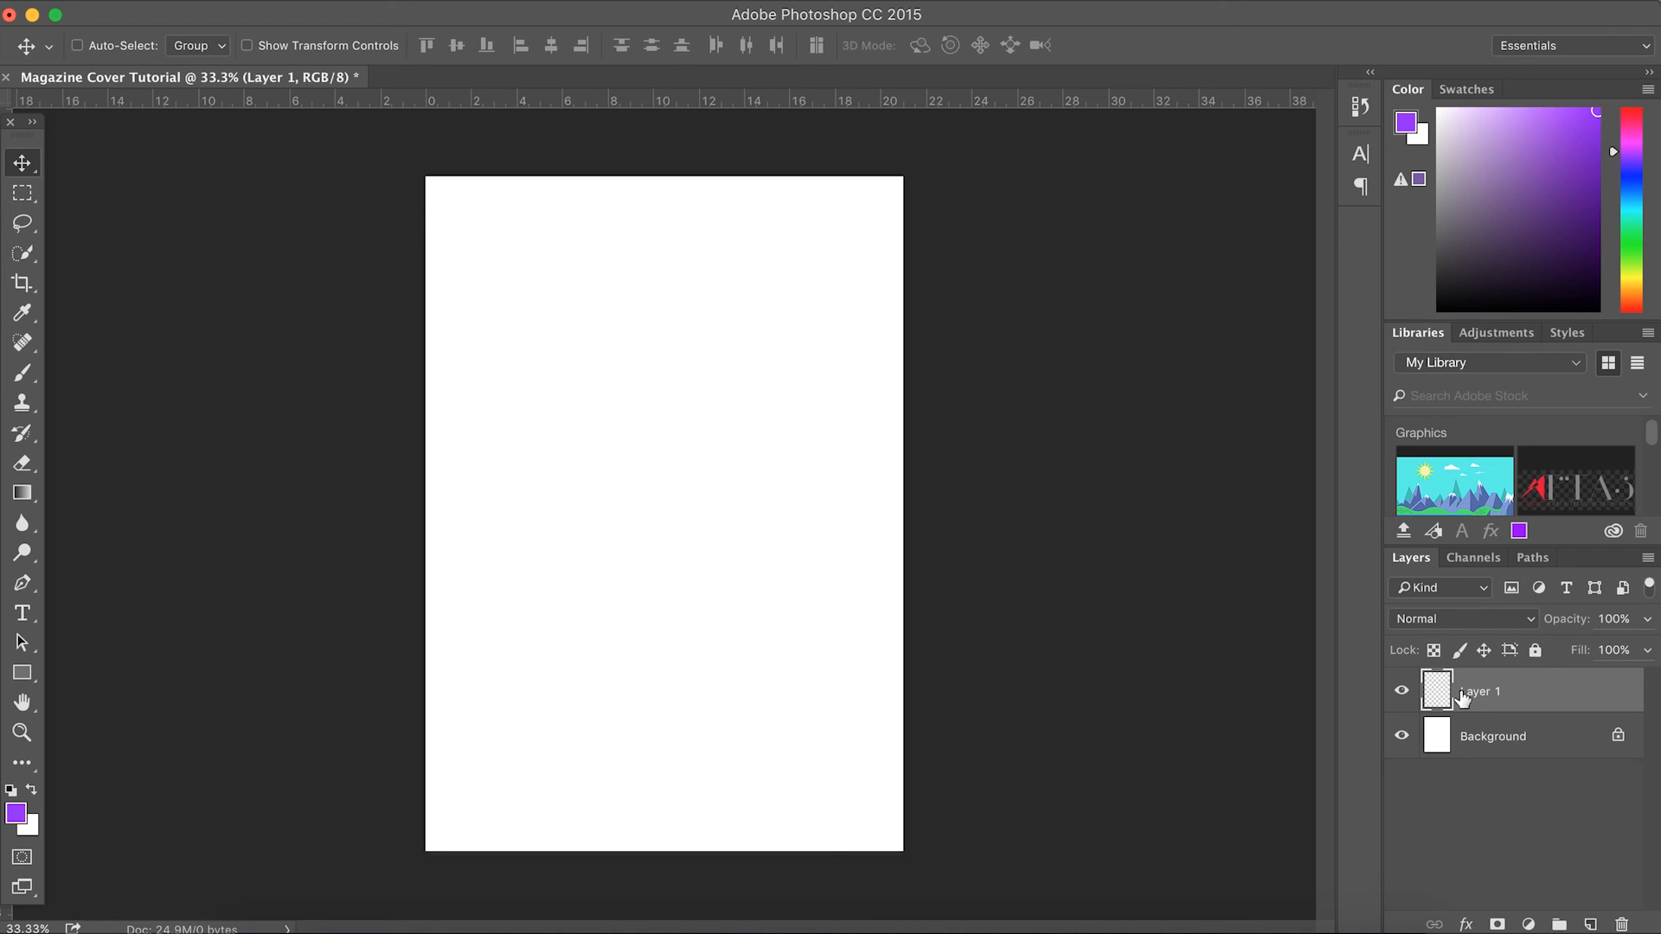
{"action": "mouse_move", "coordinate": [1438, 692]}
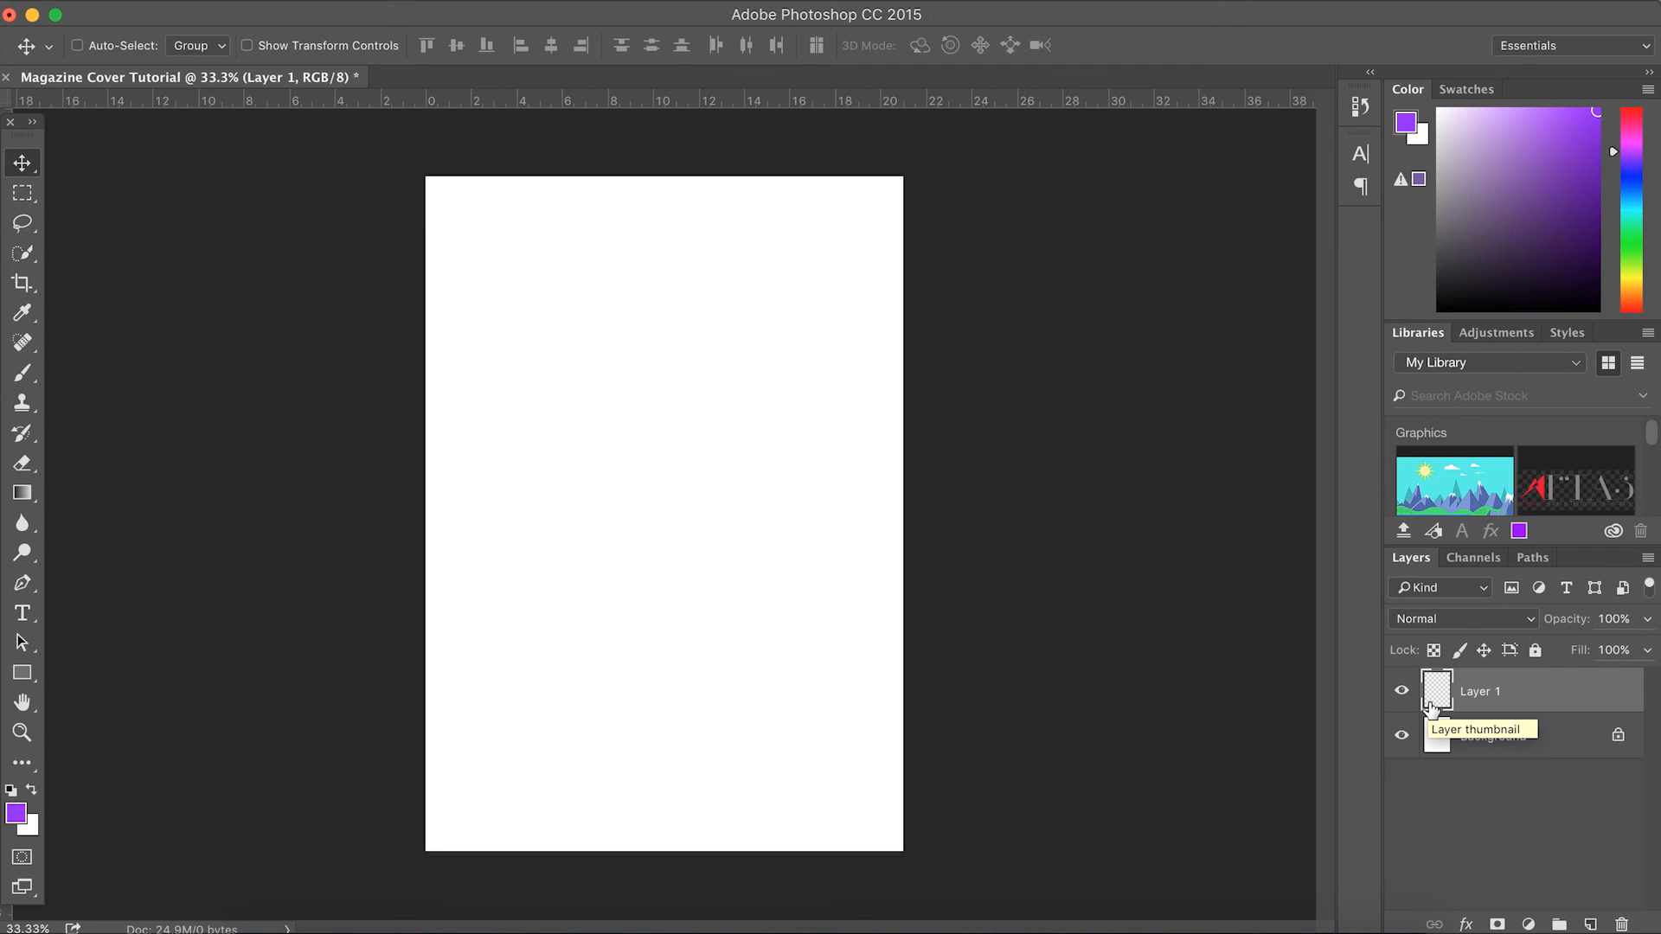